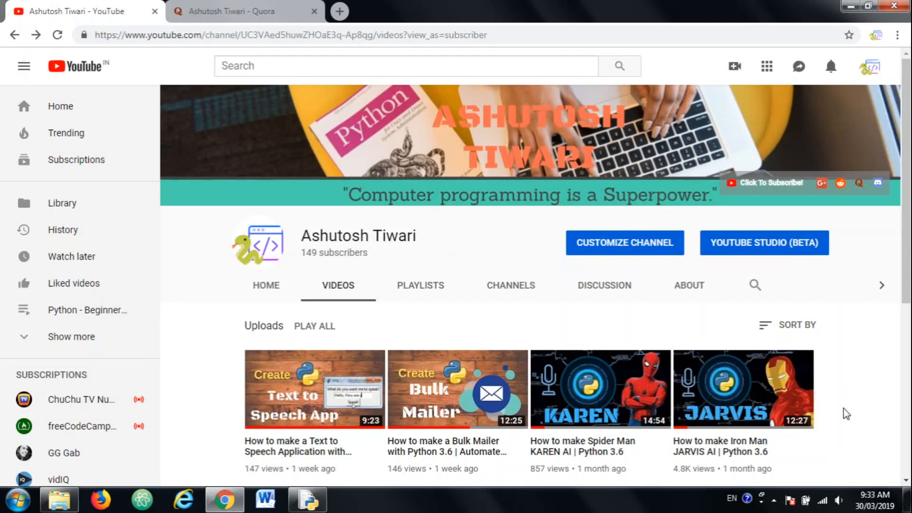
mouse_move(851, 409)
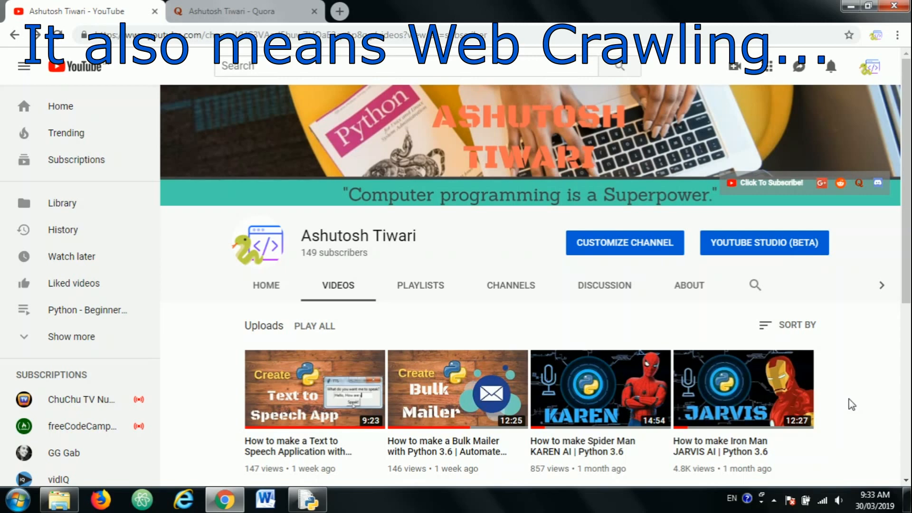
mouse_move(240, 372)
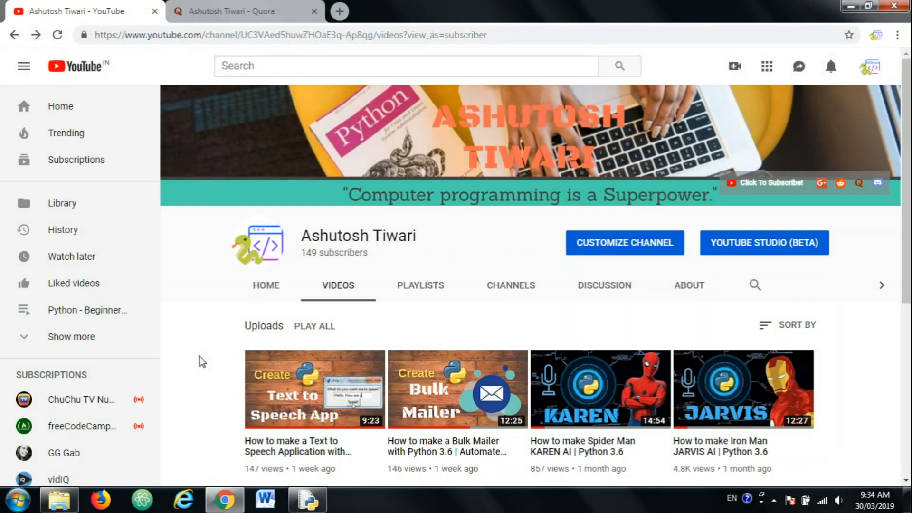
Step: Launch Command Prompt from the Start menu search for cmd
left_click(16, 499)
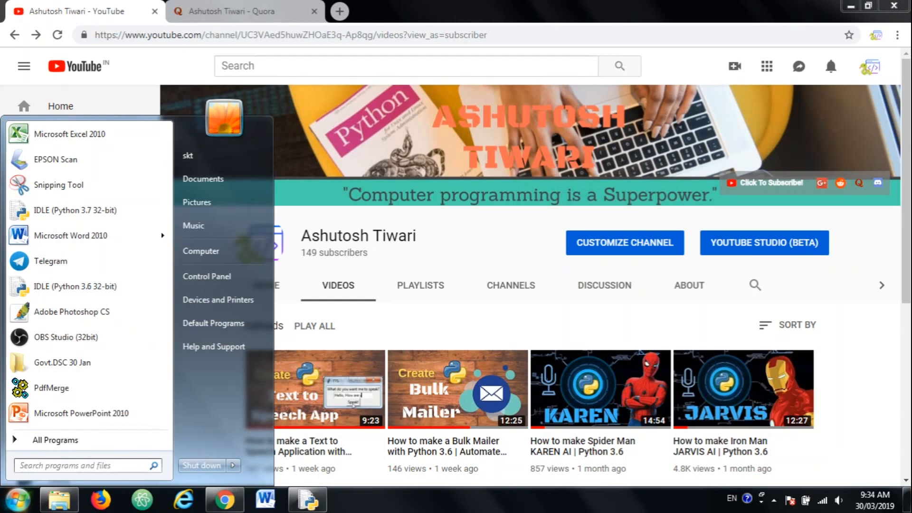
type("cmd")
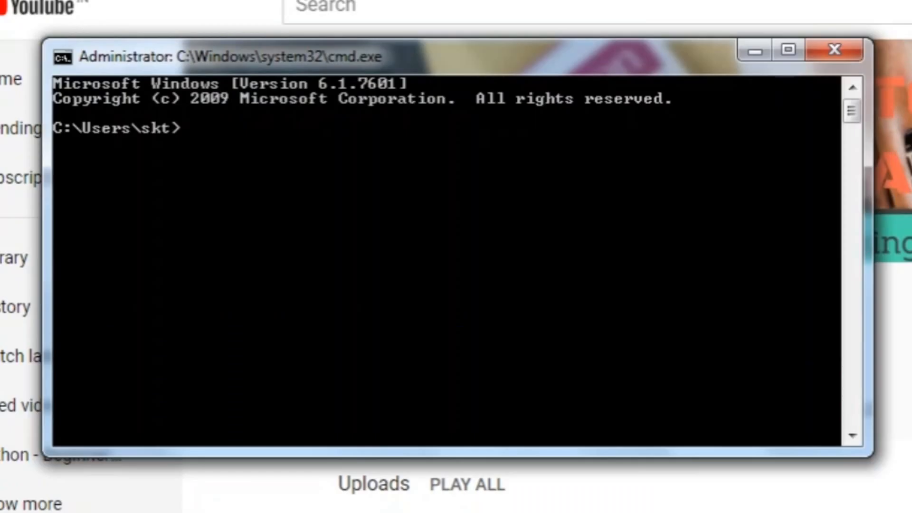
Step: Enter the command pip install beautifulsoup4 at the prompt
type("pi")
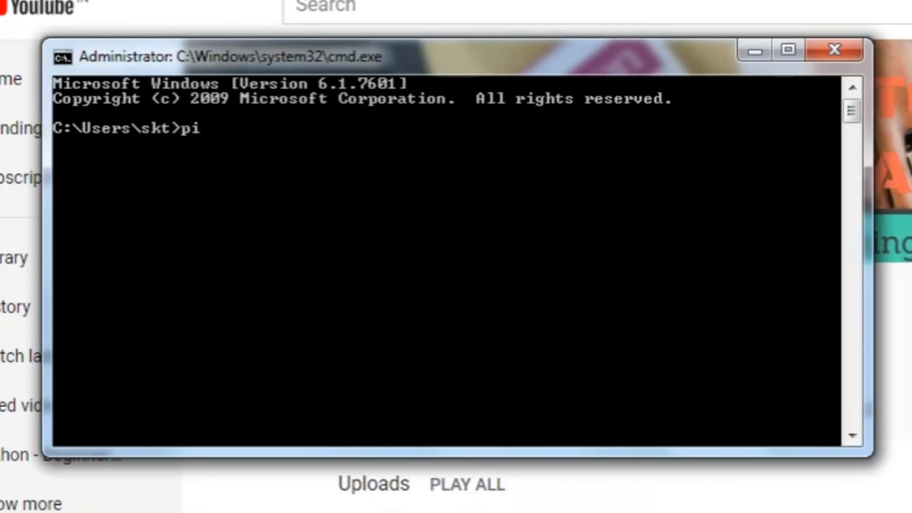
type("p install")
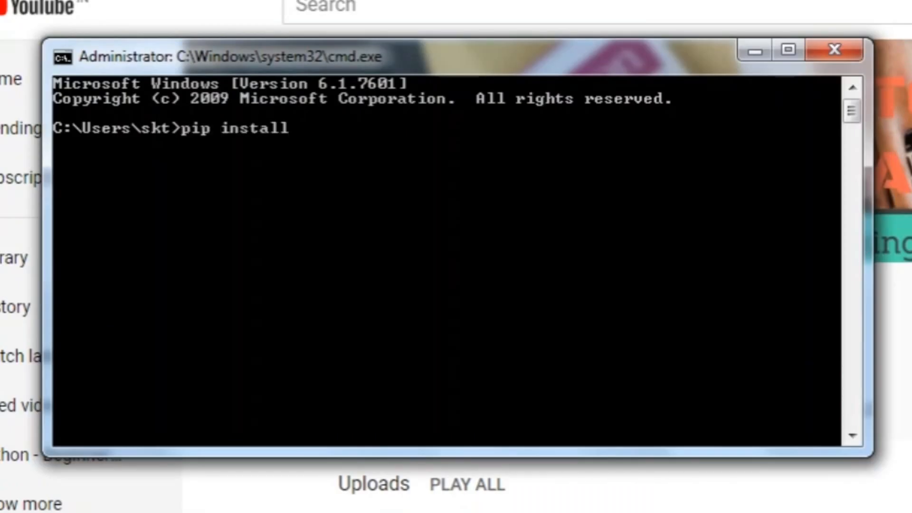
type("be")
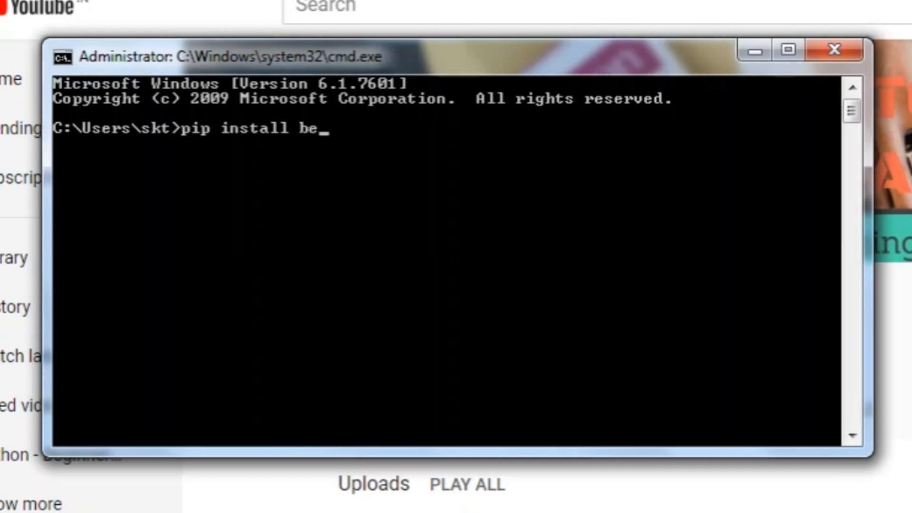
type("autifu")
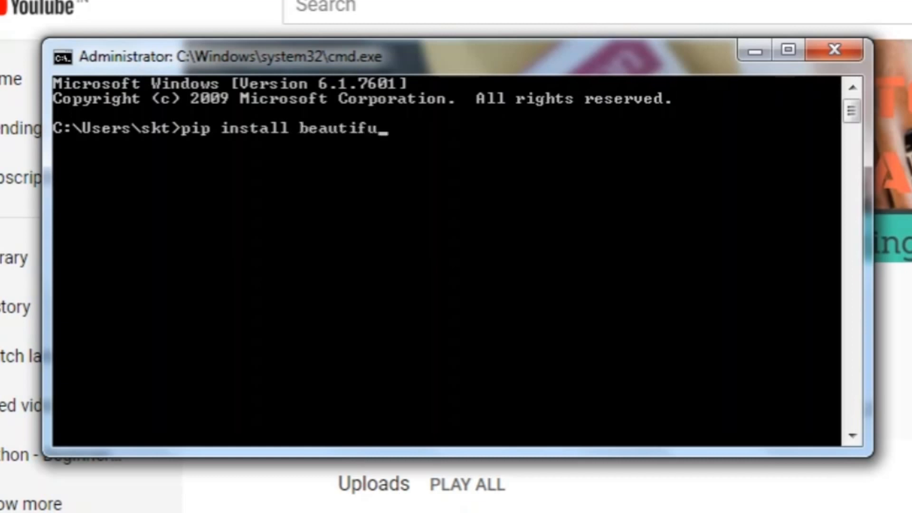
type("lsoup")
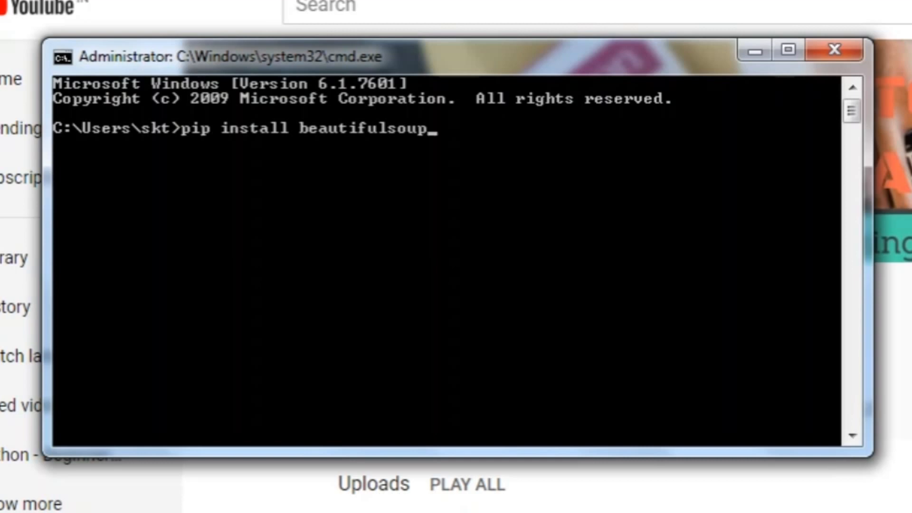
type("4")
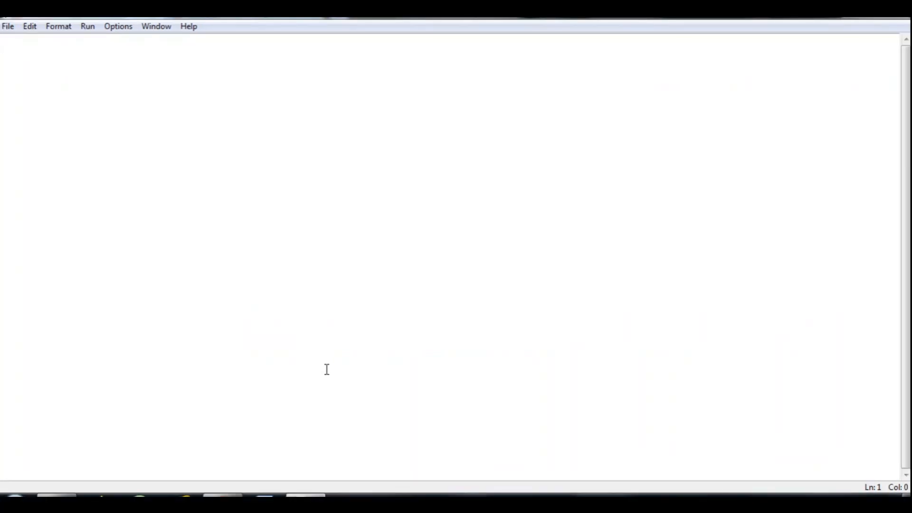
Step: Write the three import lines: requests, bs4 as bs, and urllib.request
type("import r")
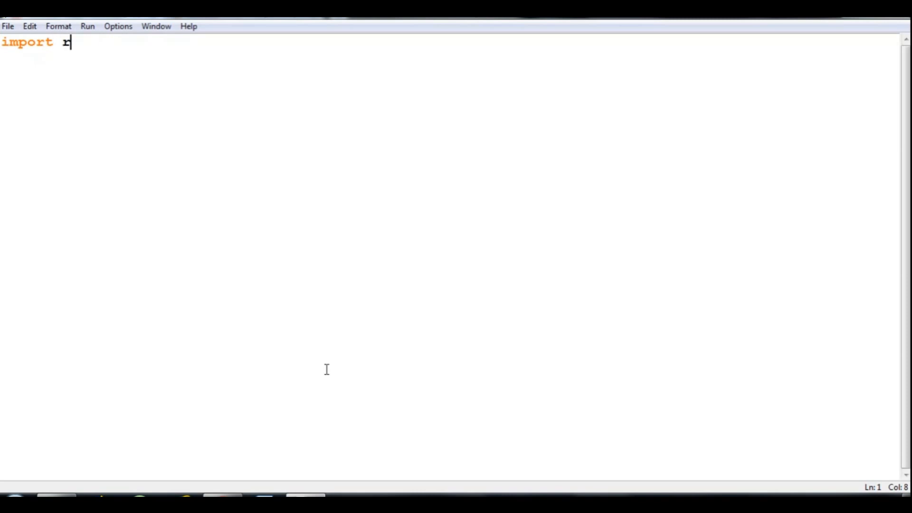
type("equest")
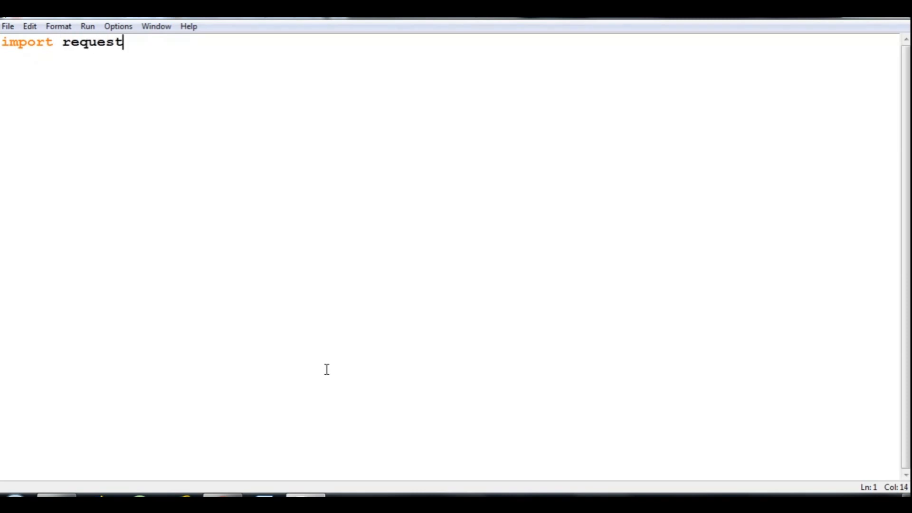
type("s")
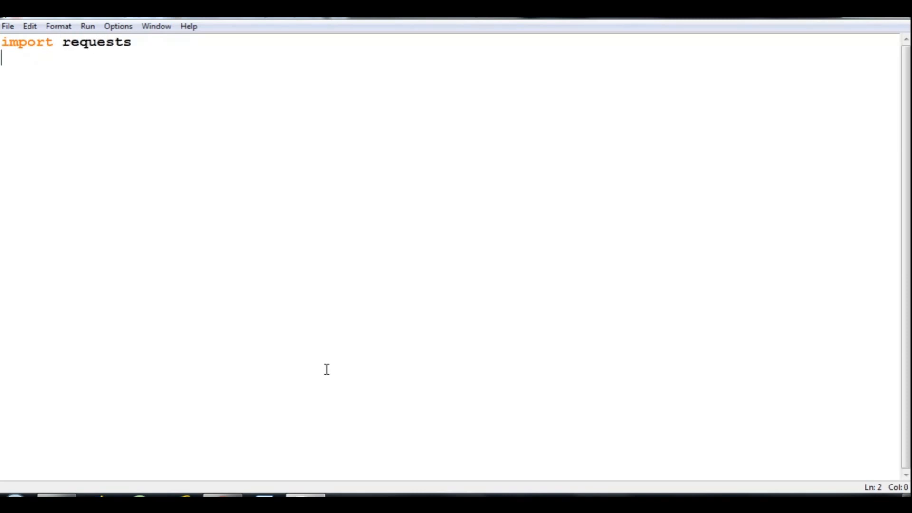
type("i")
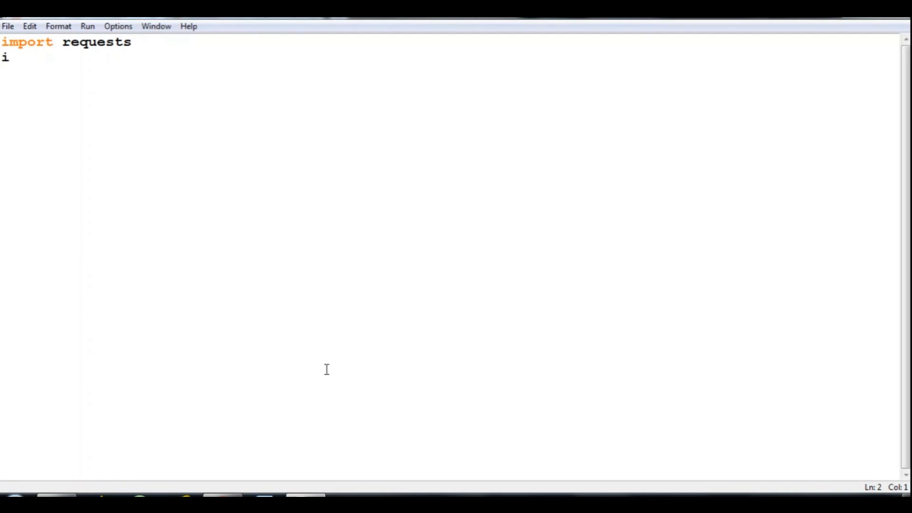
type("mport")
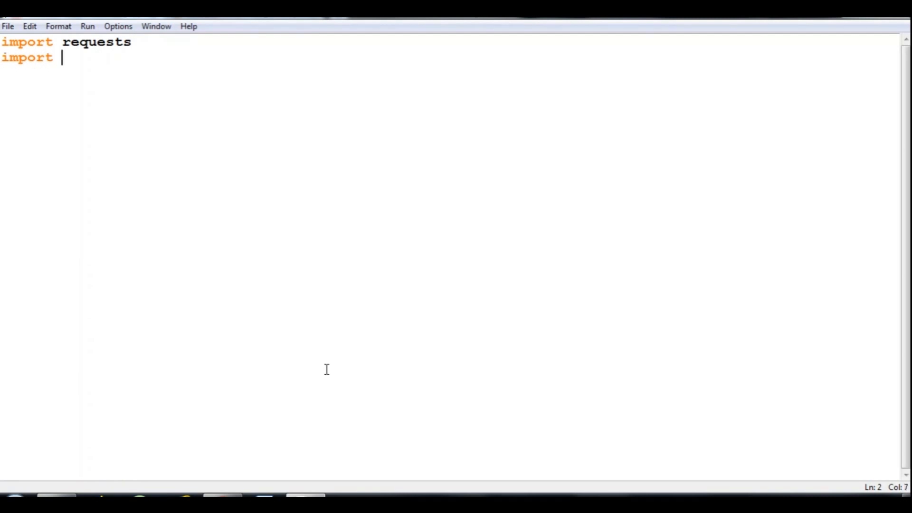
type("bs4 as bs")
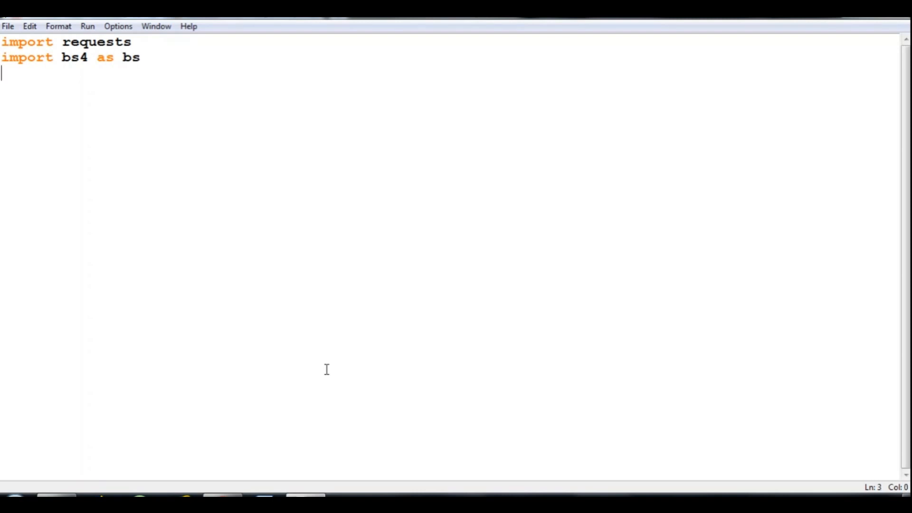
type("import")
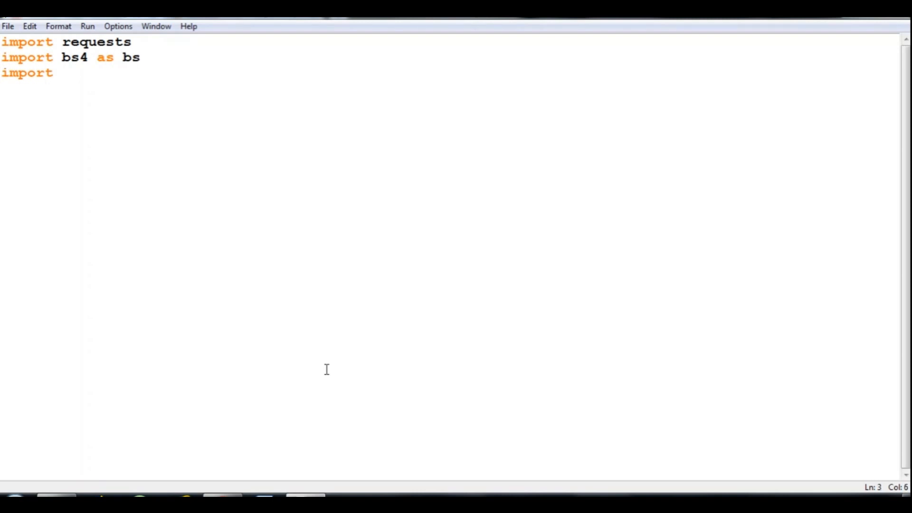
type("ur")
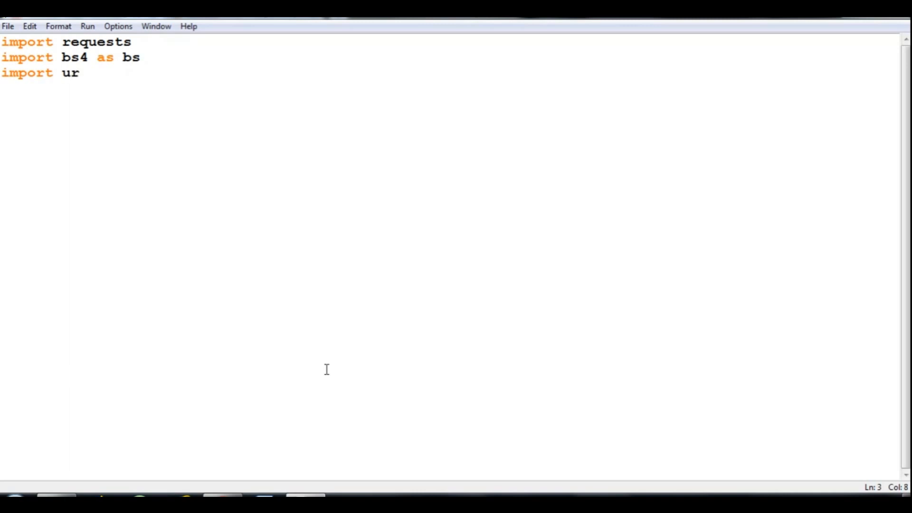
type("llib.re")
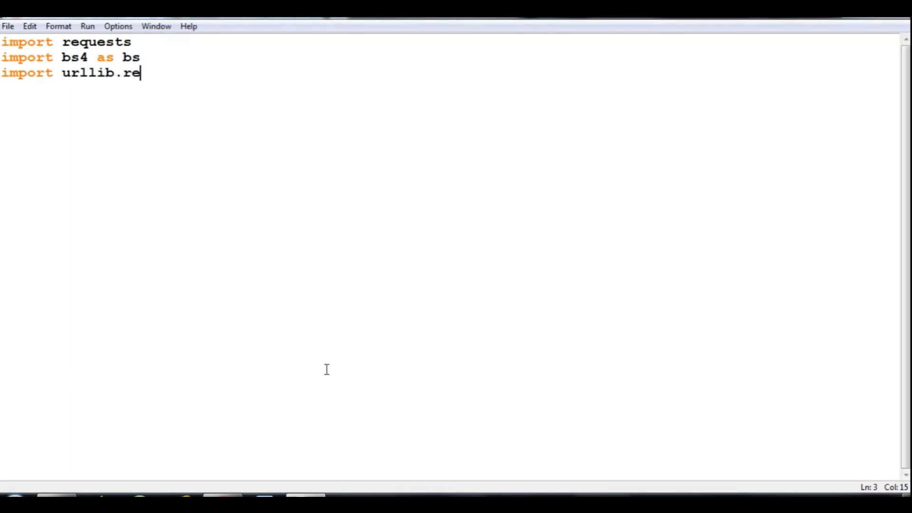
type("quest")
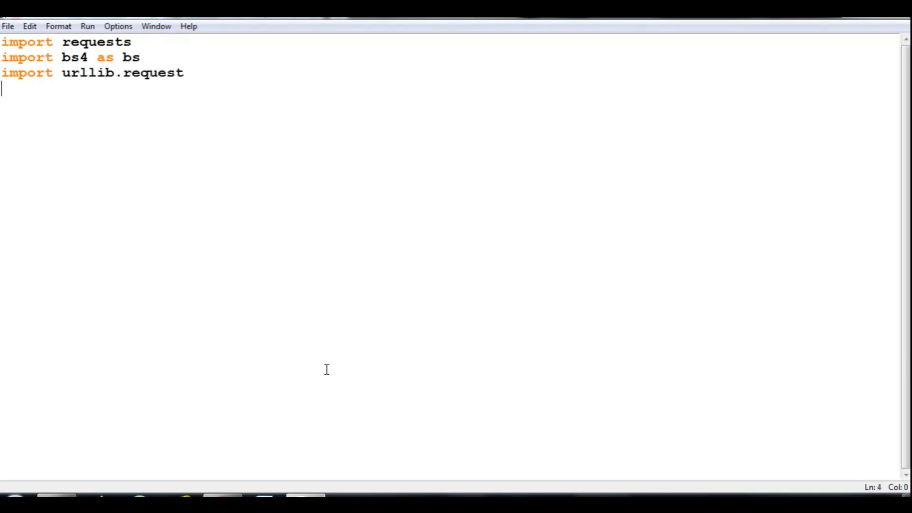
key("enter")
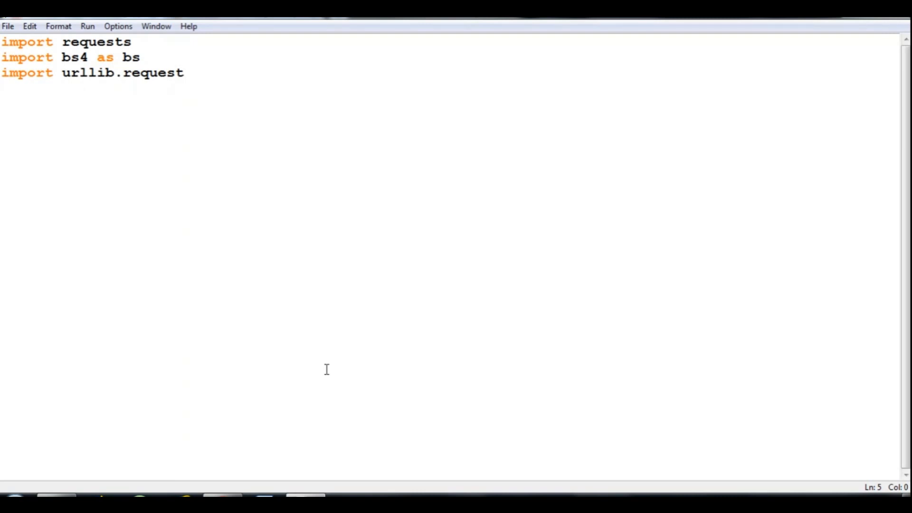
Step: Add the line url = str(input('URL: ')) to read a URL from the user
type("url = s")
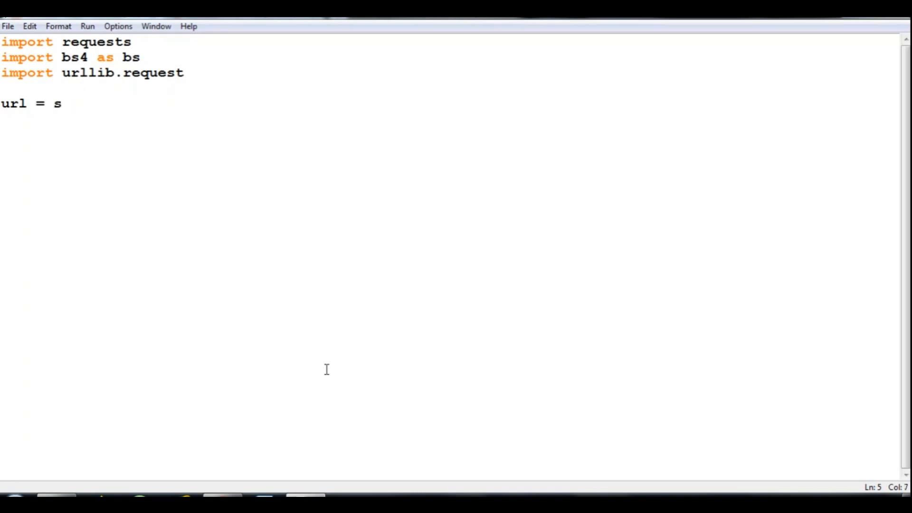
type("tr(inpu")
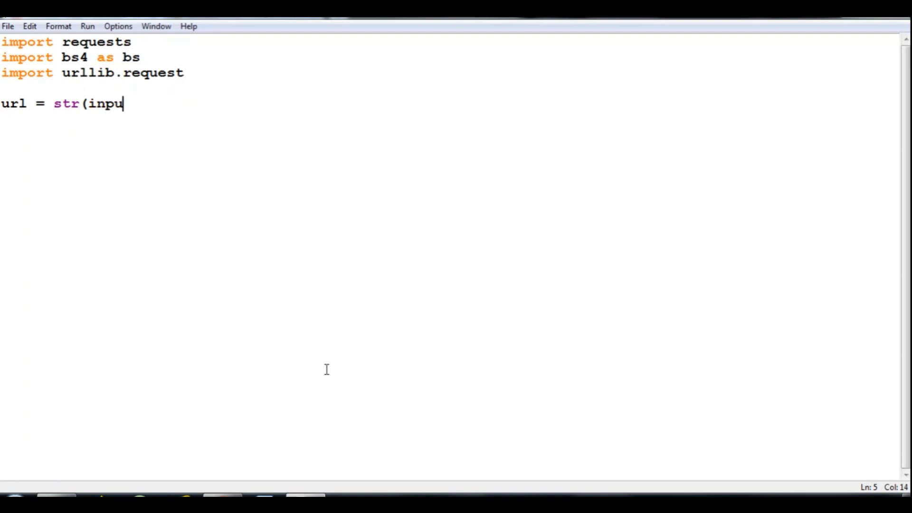
type("t('")
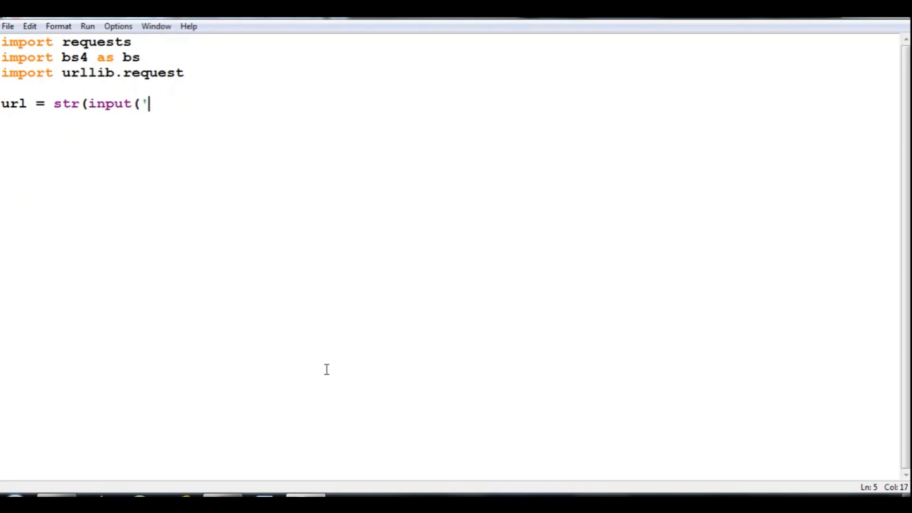
type("URL")
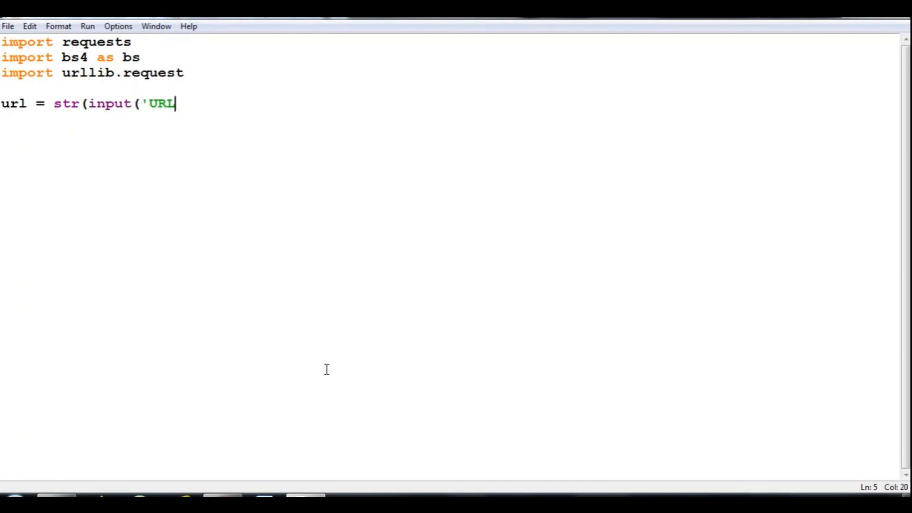
type(": '))")
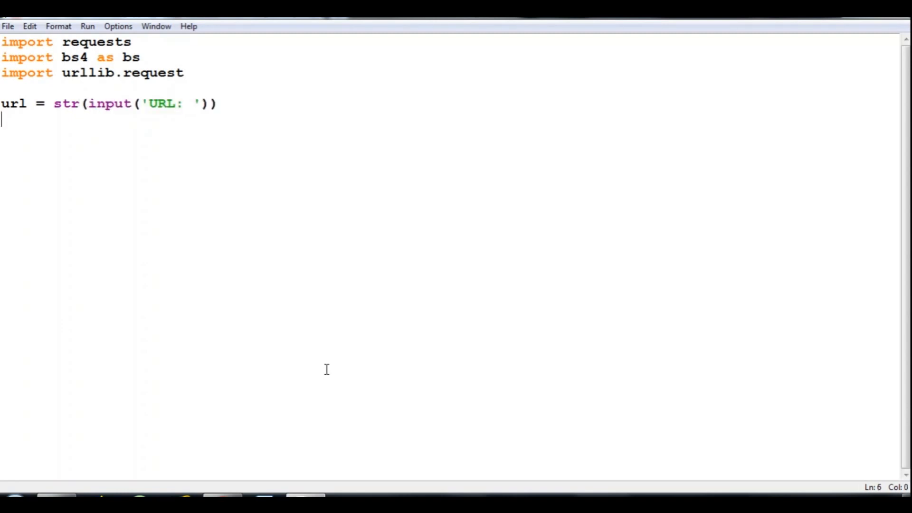
key("enter")
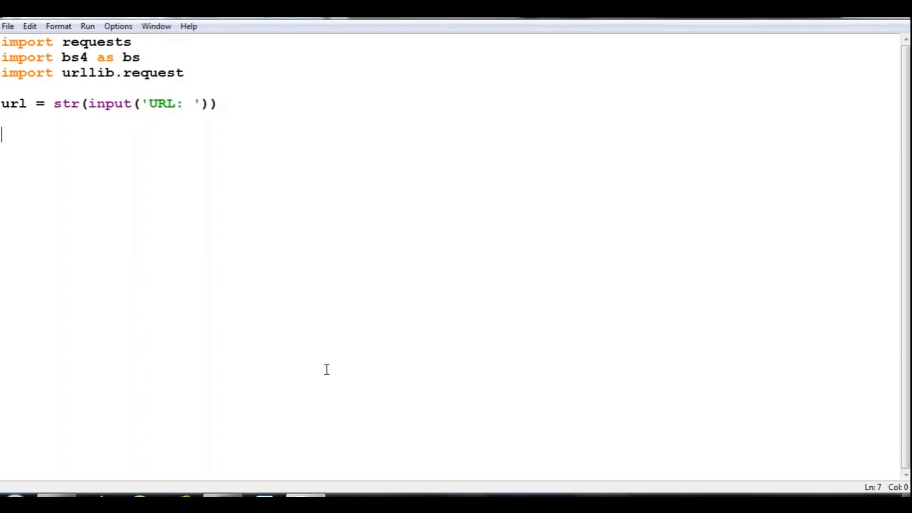
Step: Write opener = urllib.request.build_opener() to create the opener
type("ope")
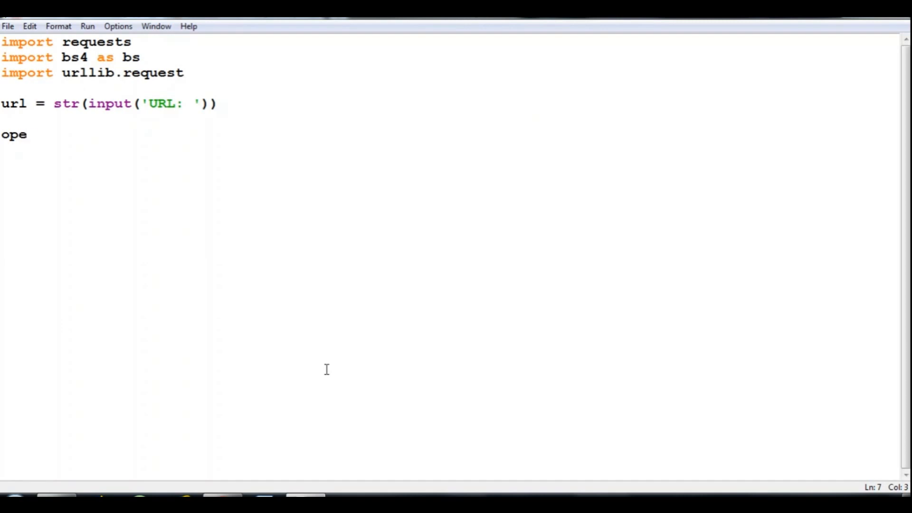
type("ner =")
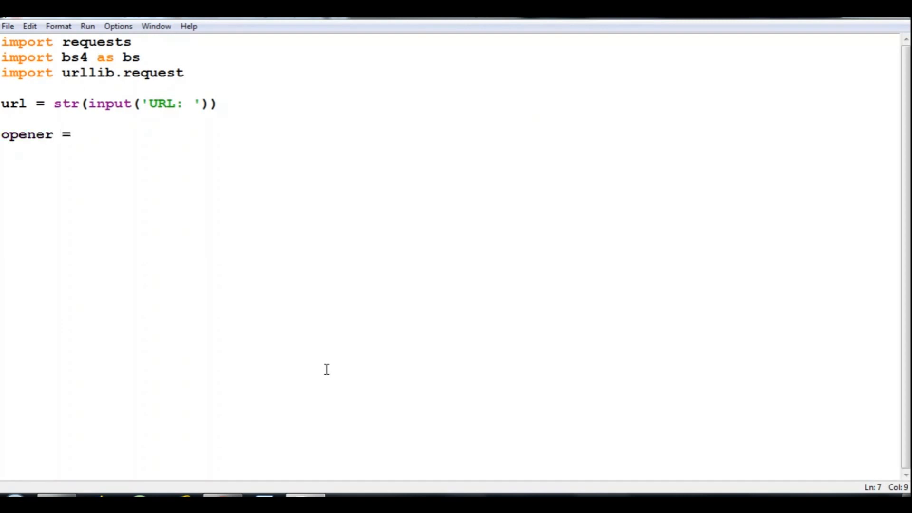
left_click(79, 134)
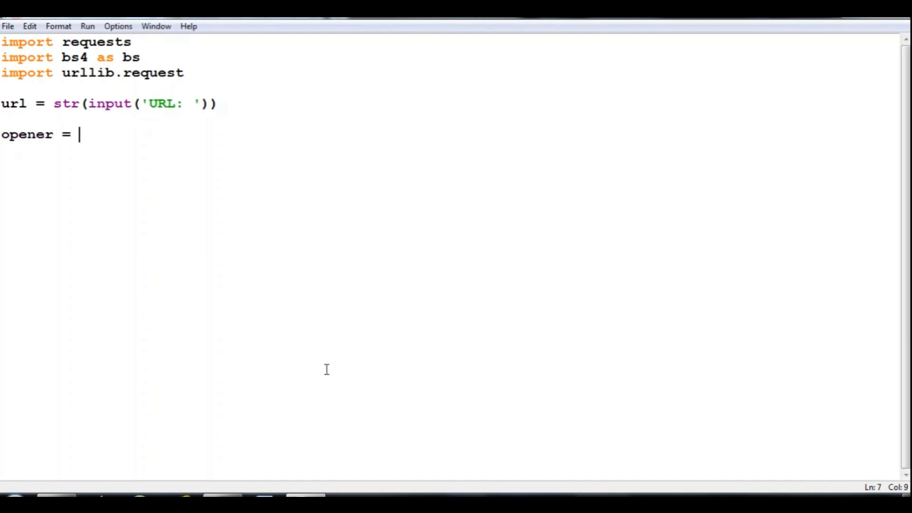
type("urllib.r")
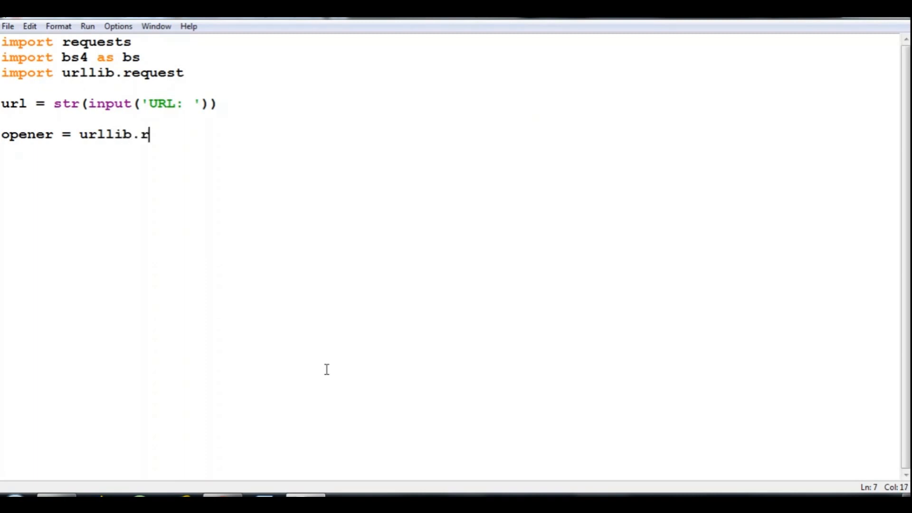
type("equest.")
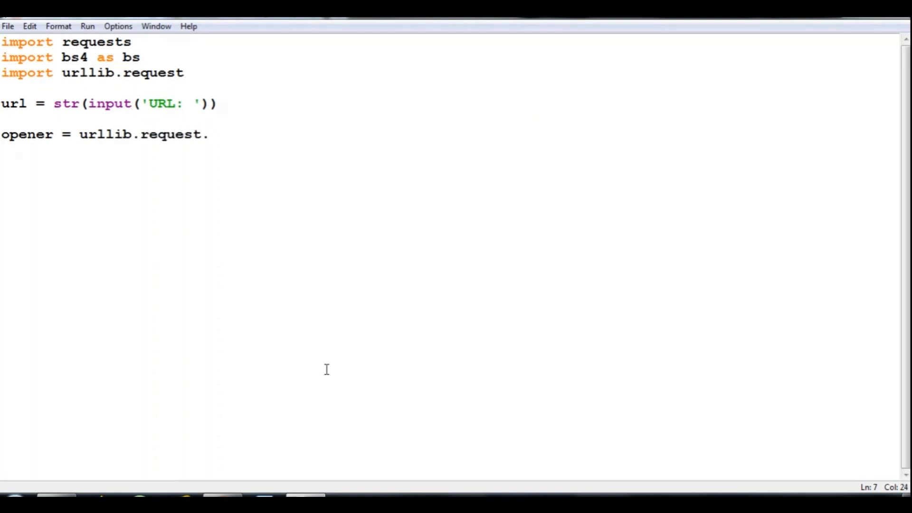
type("build_")
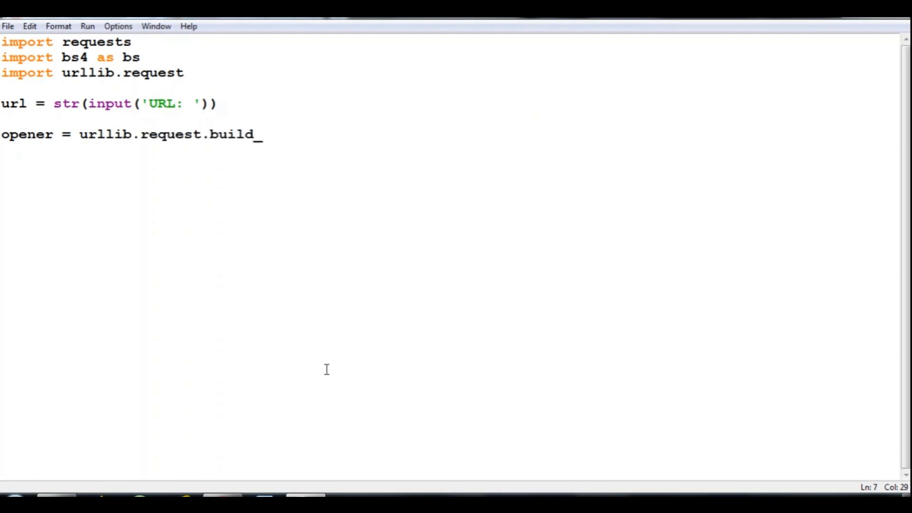
type("opener")
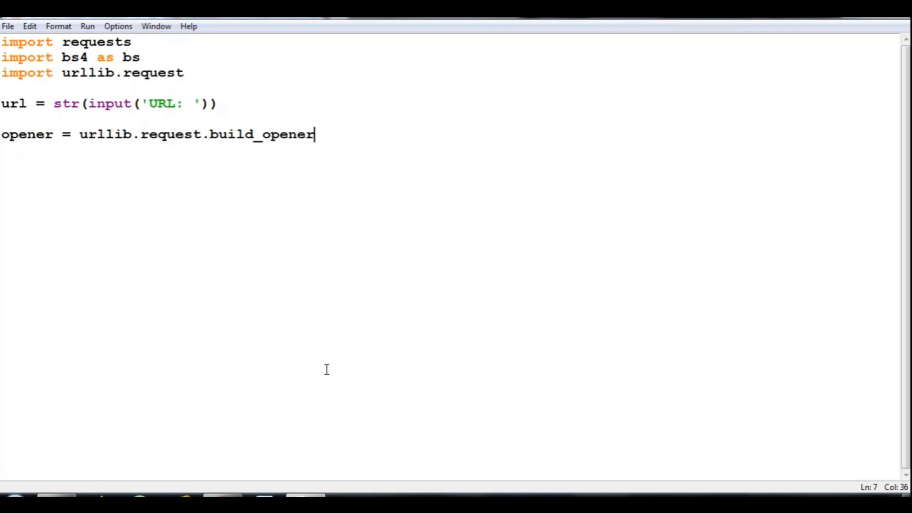
type("(")
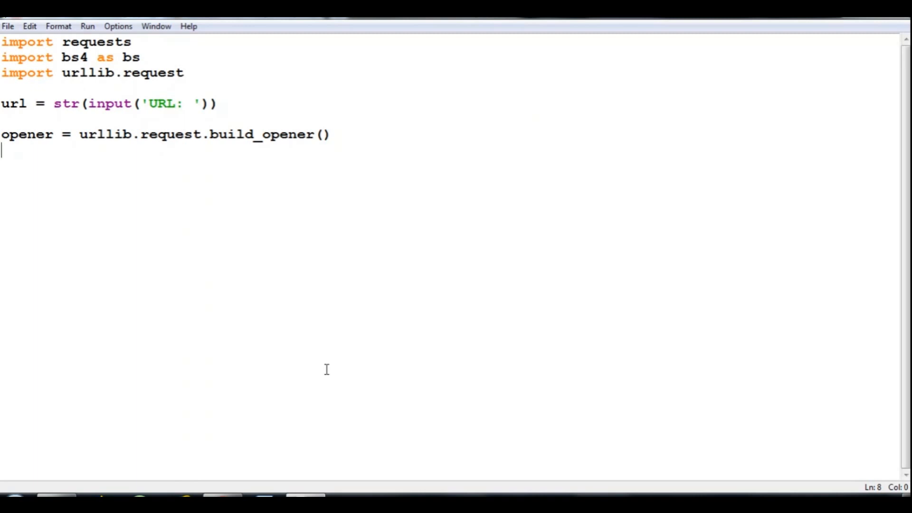
Step: Set opener.add_headers to a 'User-Agent' : 'Mozilla' header
type("o")
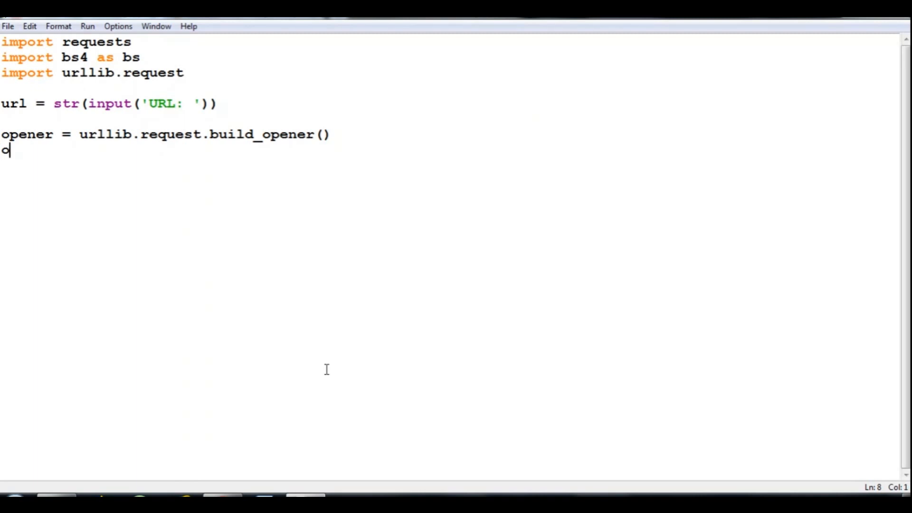
type("pener")
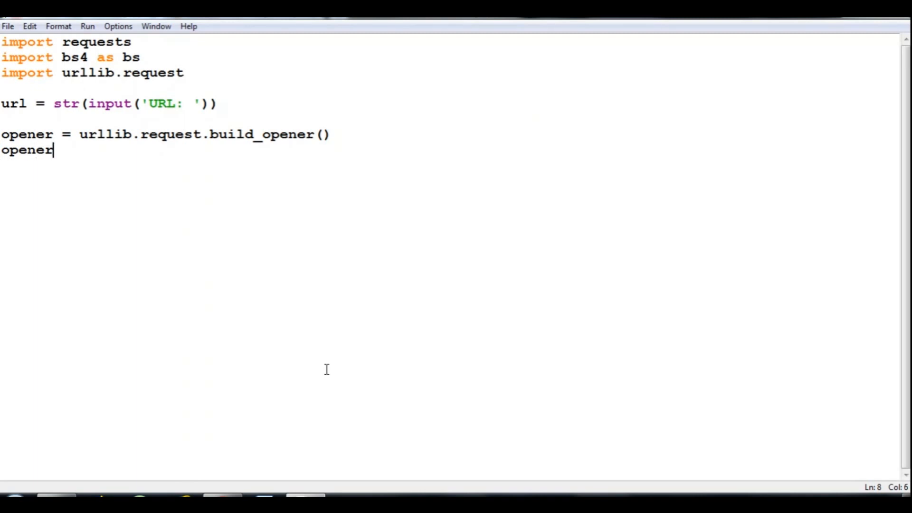
type(".add_hea")
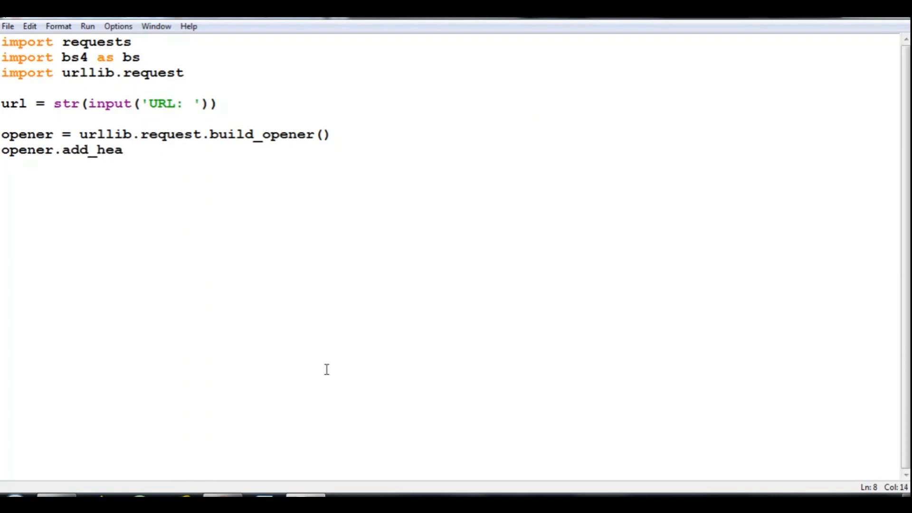
type("ders =")
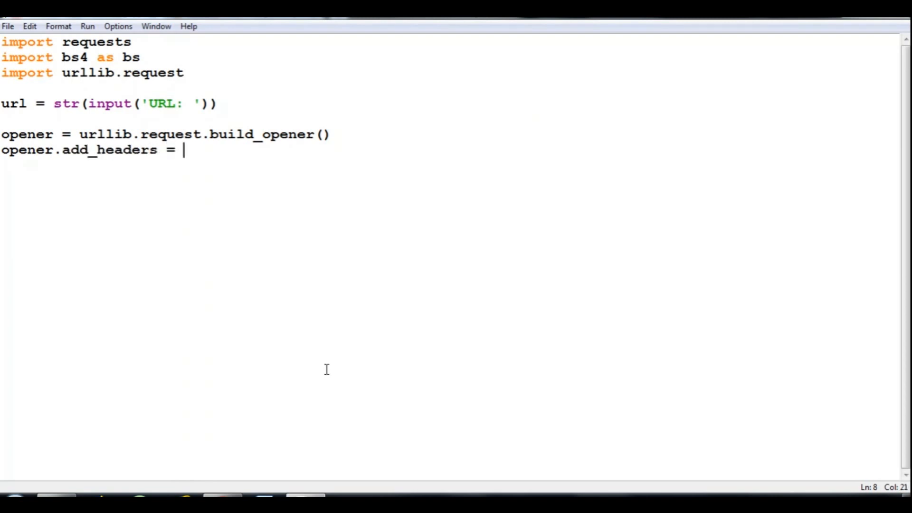
type("[]")
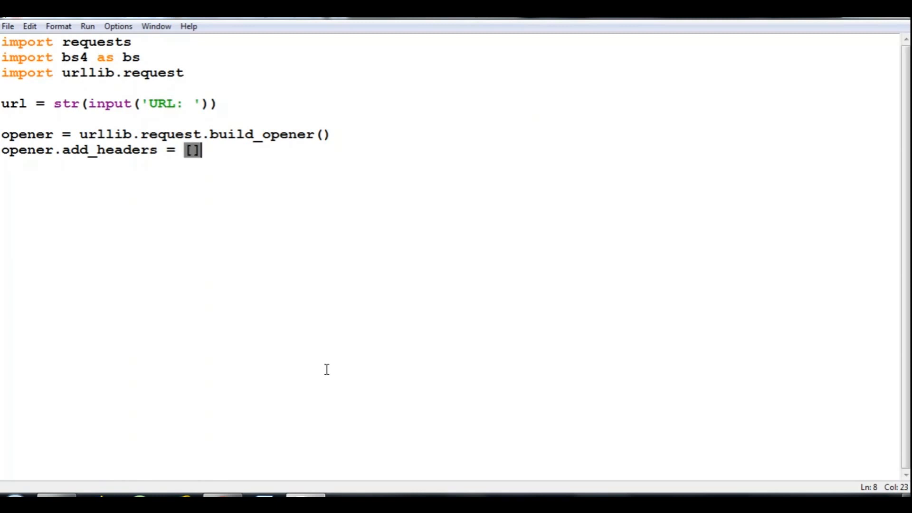
type("{}")
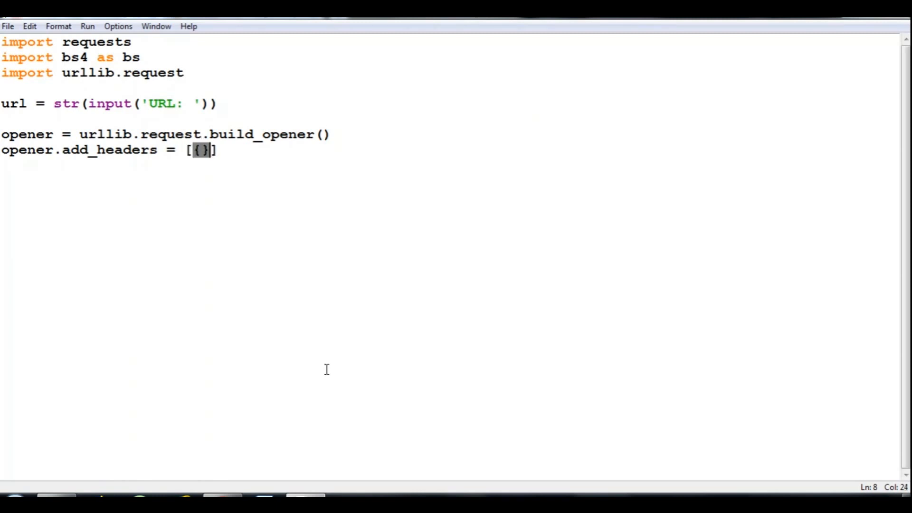
type("'U")
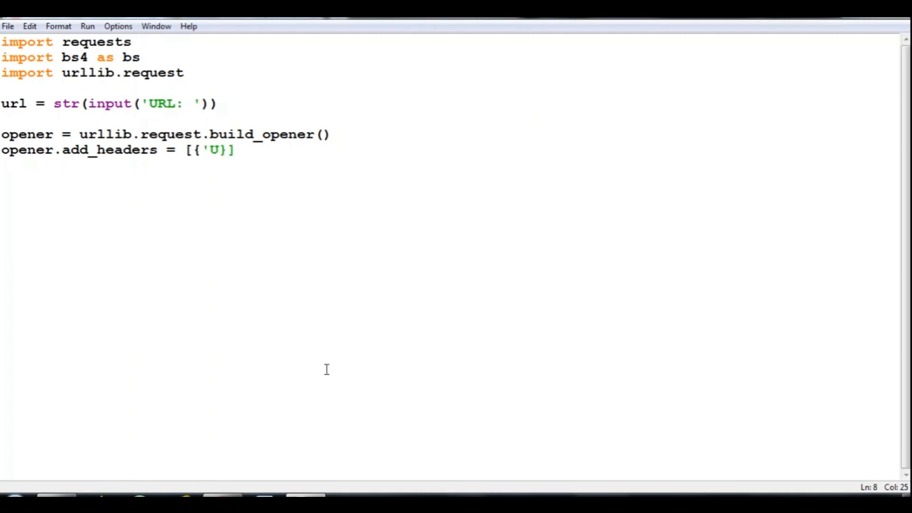
type("ser-Agen")
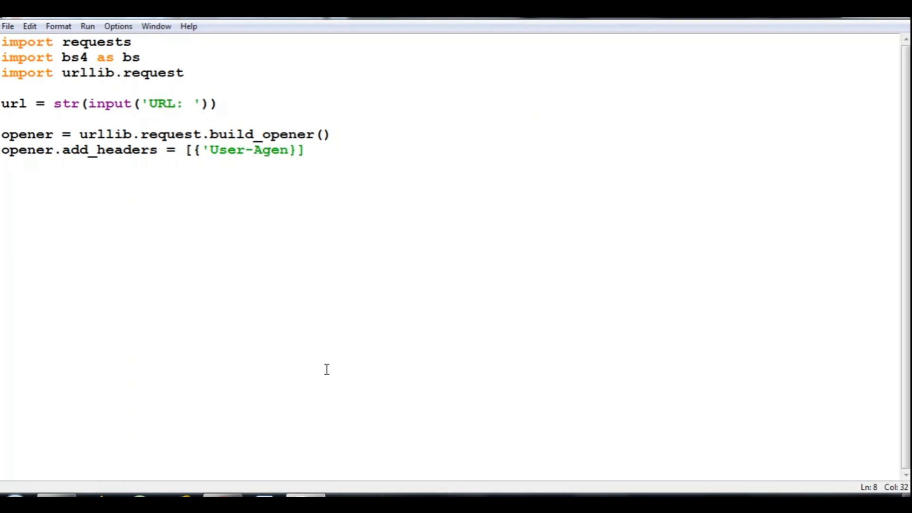
type("t' :")
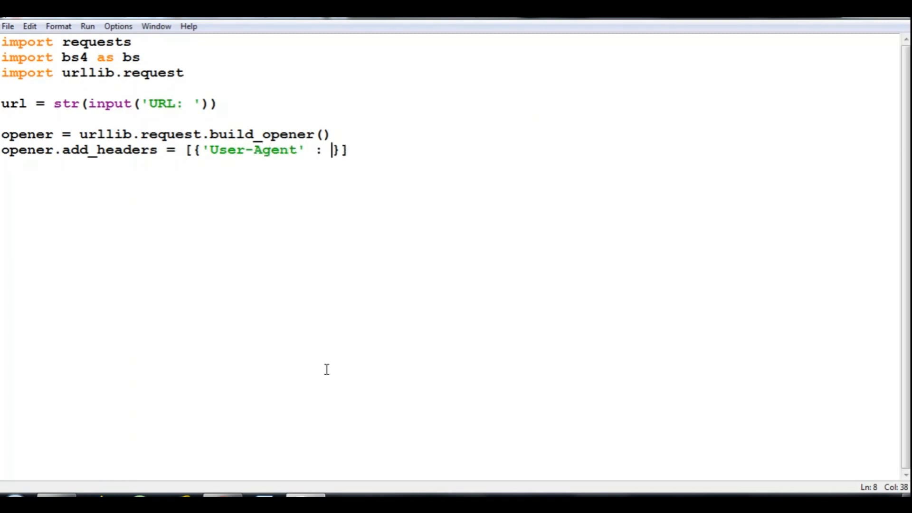
type("'Mo")
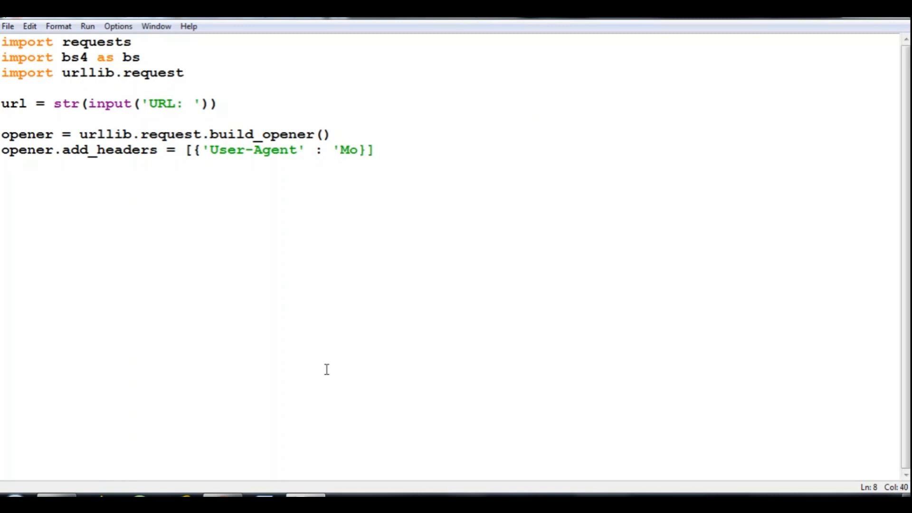
type("zilla")
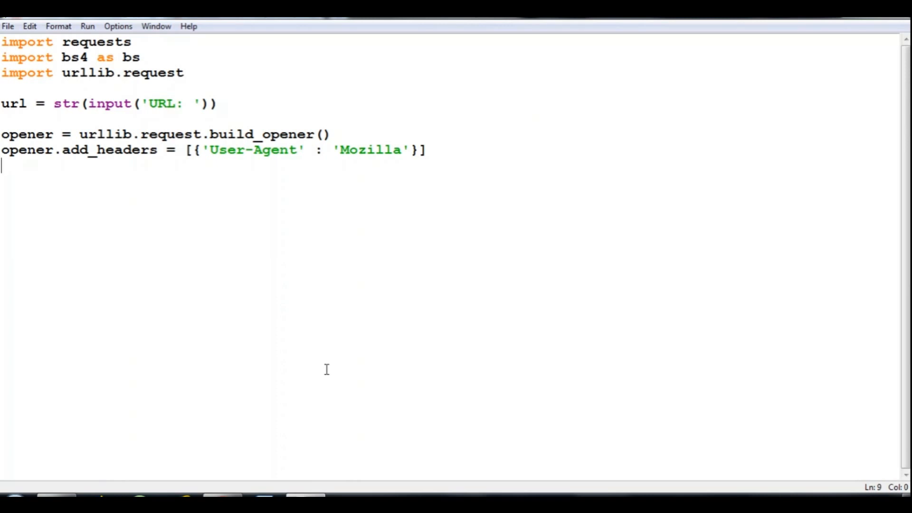
Step: Add urllib.request.install_opener(opener) to install it as the global opener
type("urllib.request.installopen")
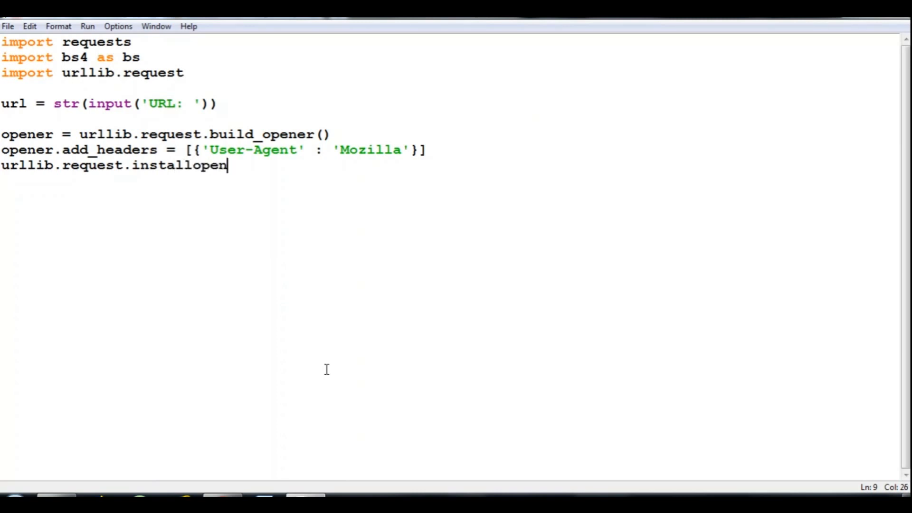
key("BackSpace")
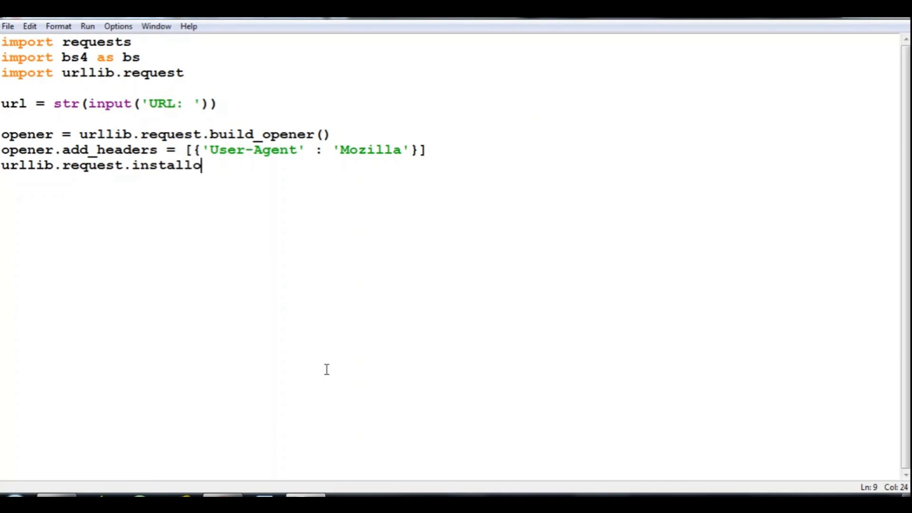
type("_open")
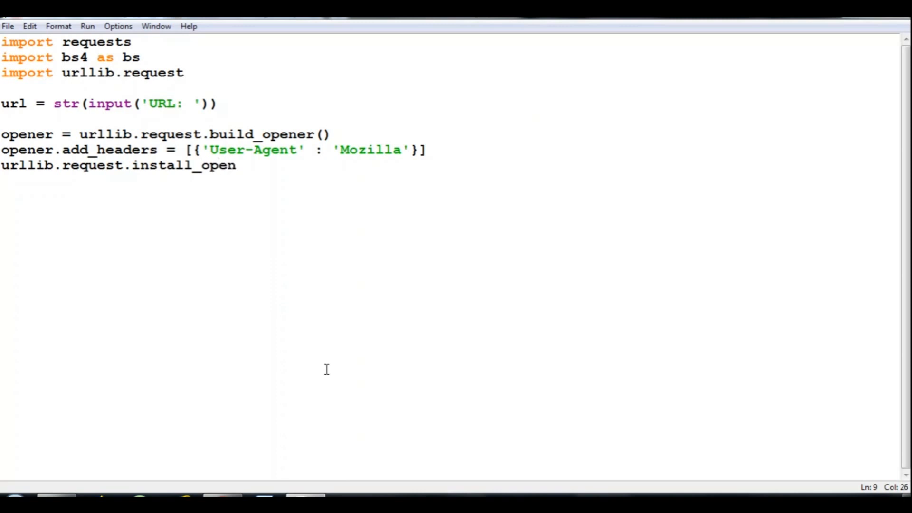
type("er()")
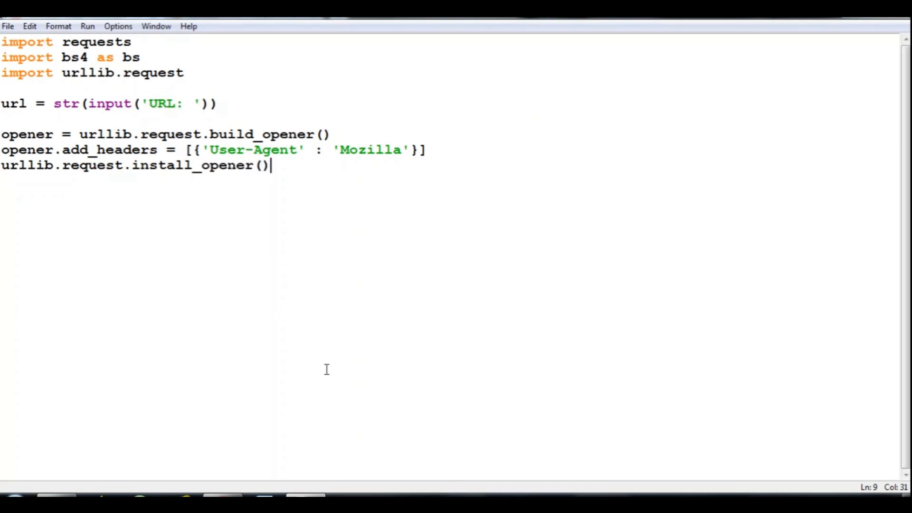
type("ope")
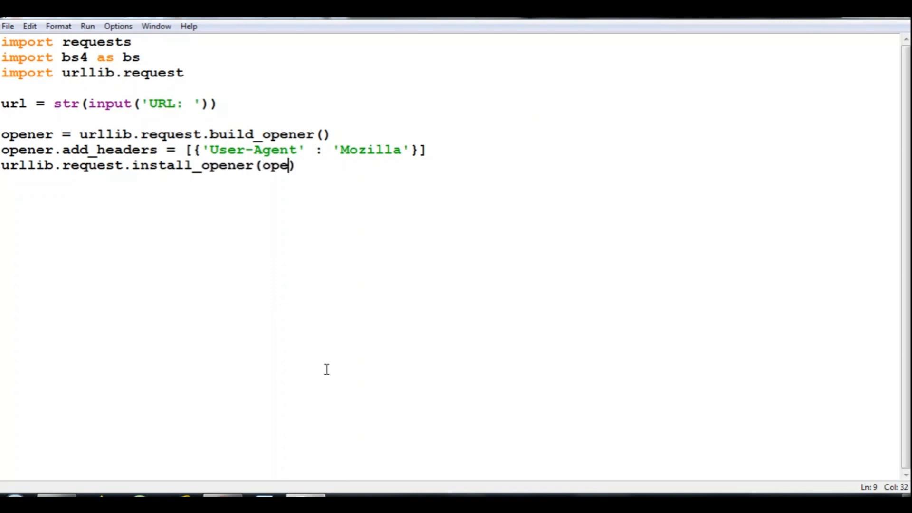
type("ner)")
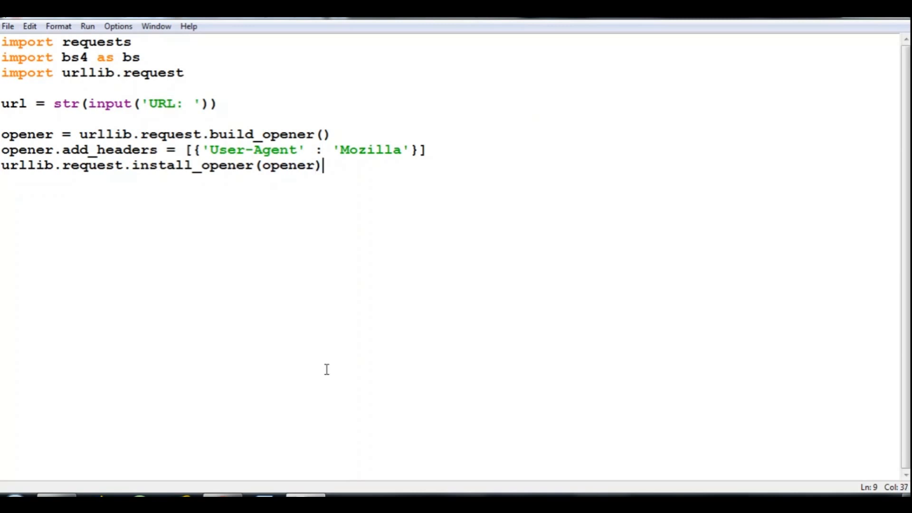
key("enter")
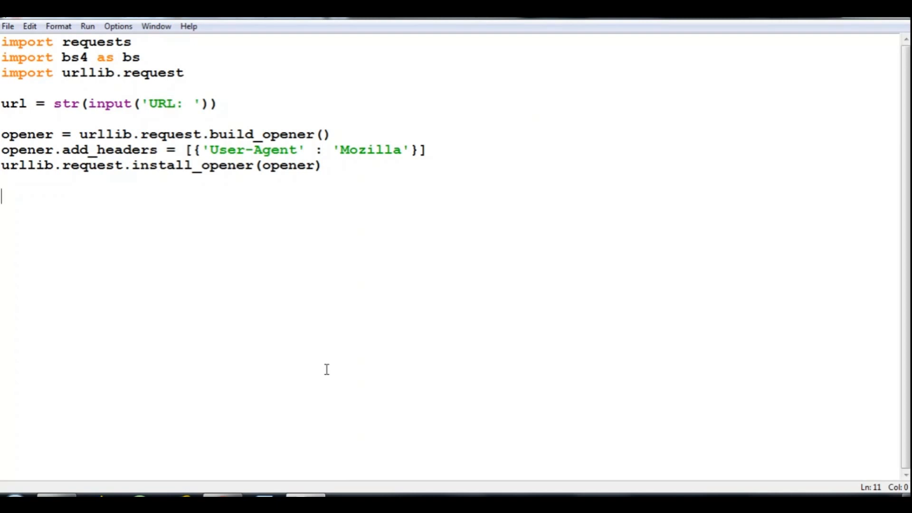
Step: Write raw = requests.get(url).text to fetch the page text
type("ra")
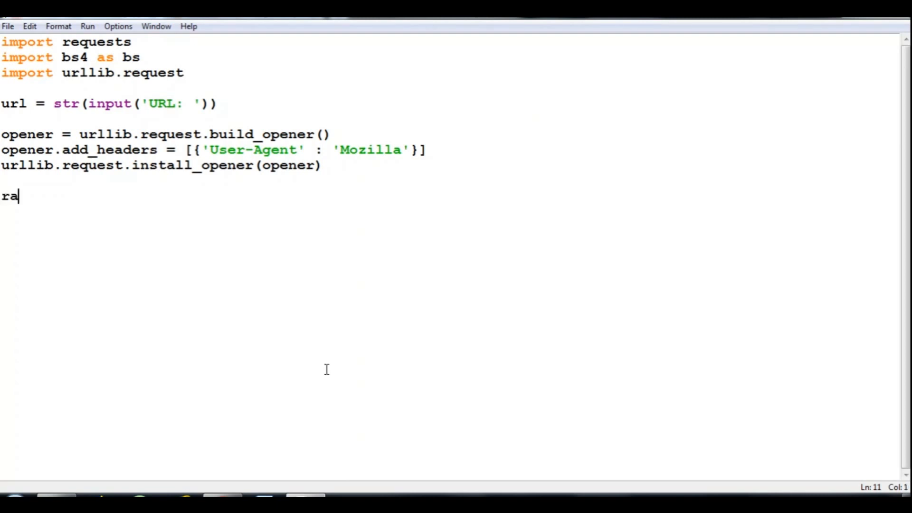
type("w =")
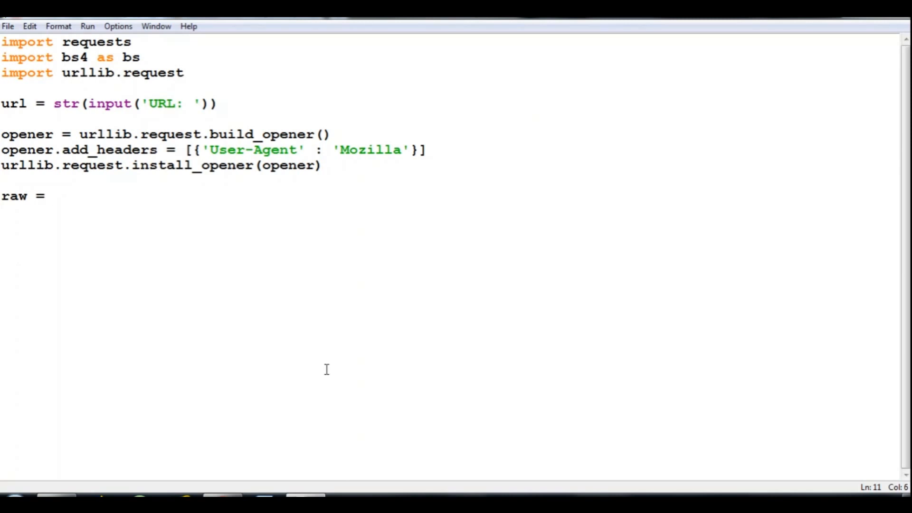
type("re")
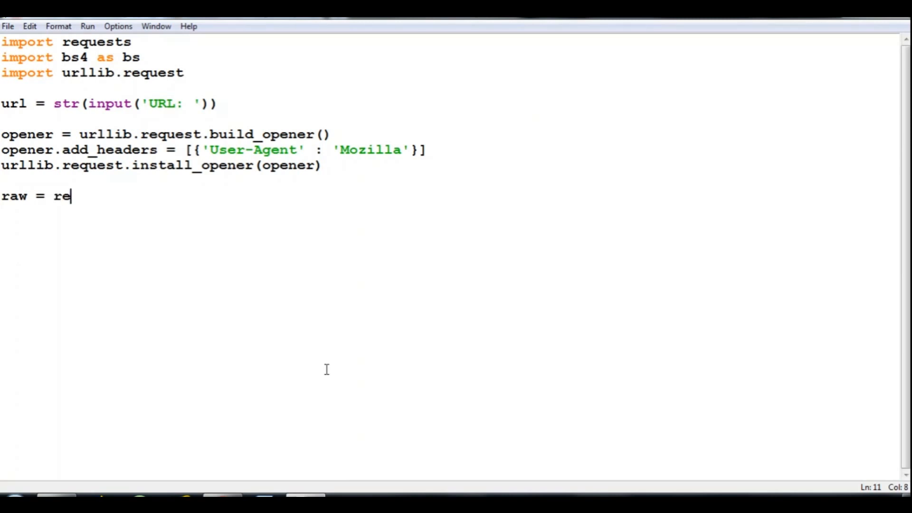
type("quest")
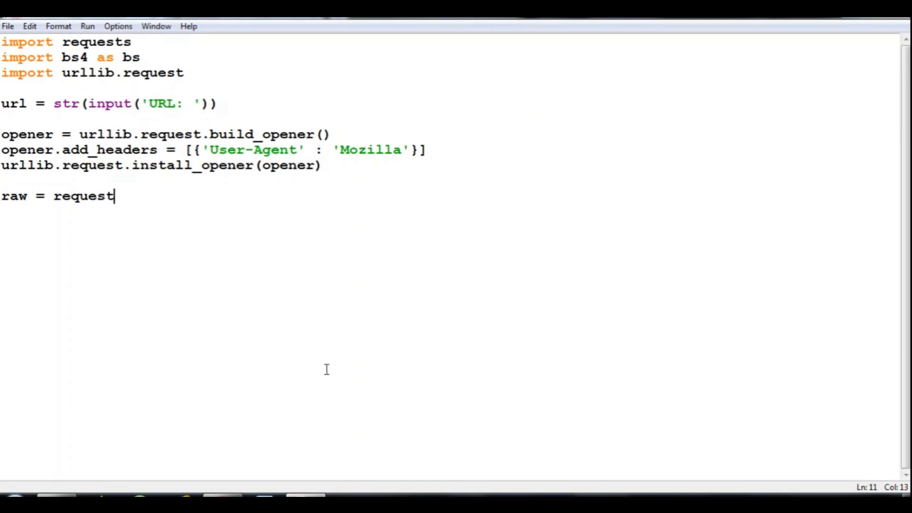
type("s.get")
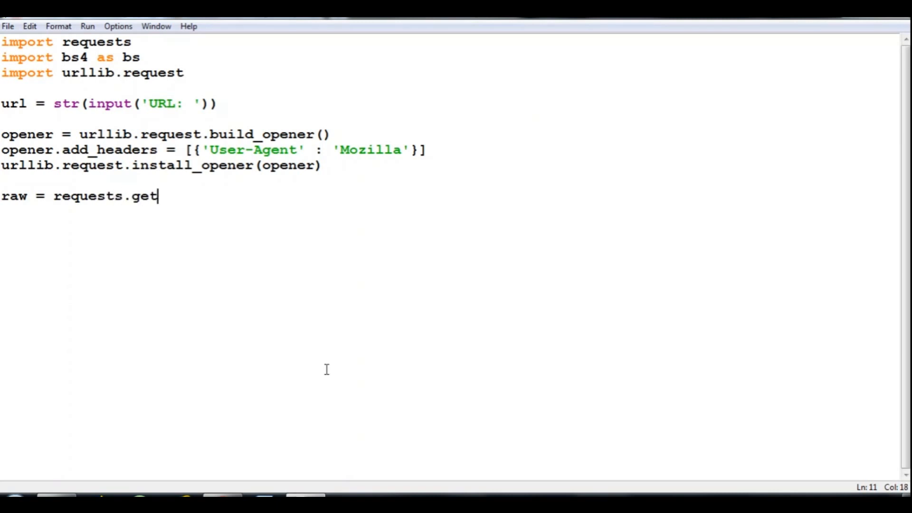
type("(ur")
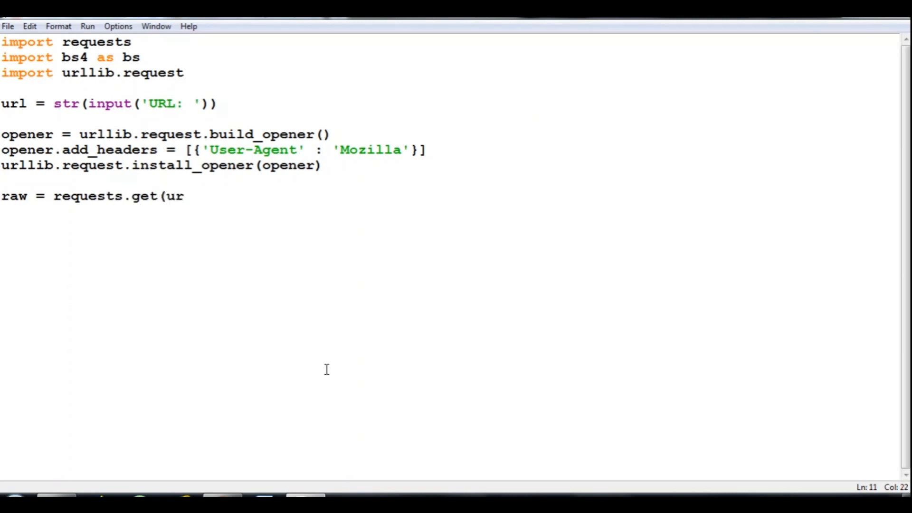
type("l).")
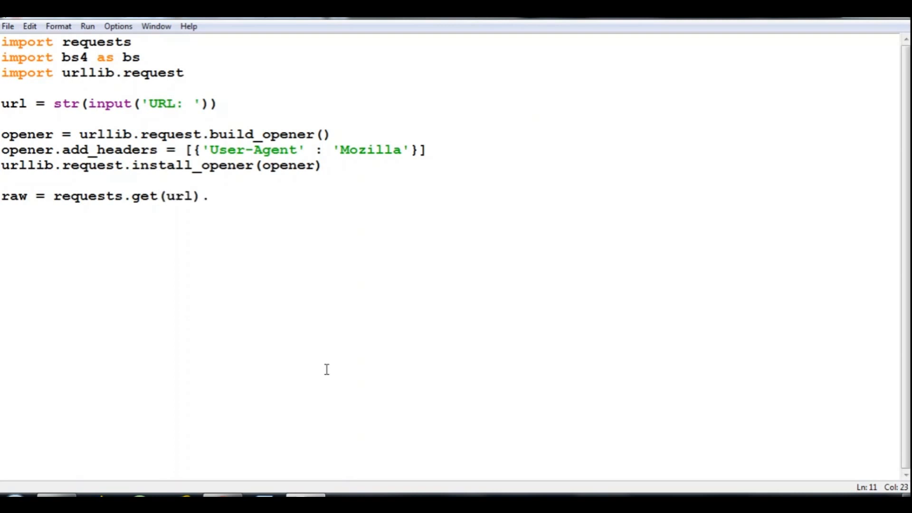
type("text")
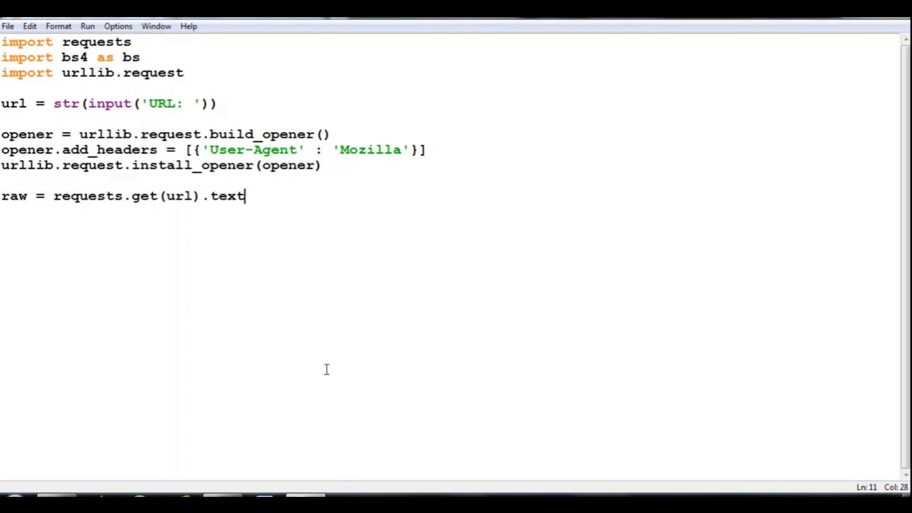
key("enter")
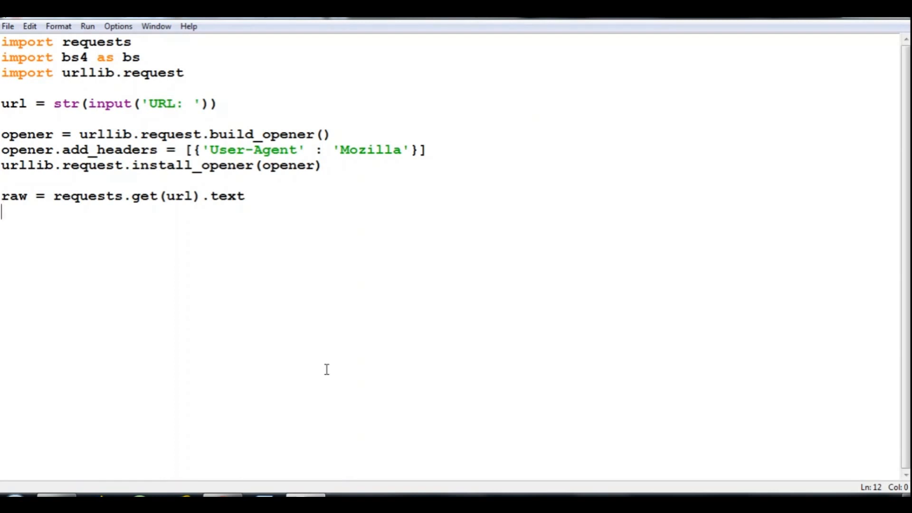
Step: Write soup = bs.BeautifulSoup(raw, 'html.parser') to parse the page
type("soup =")
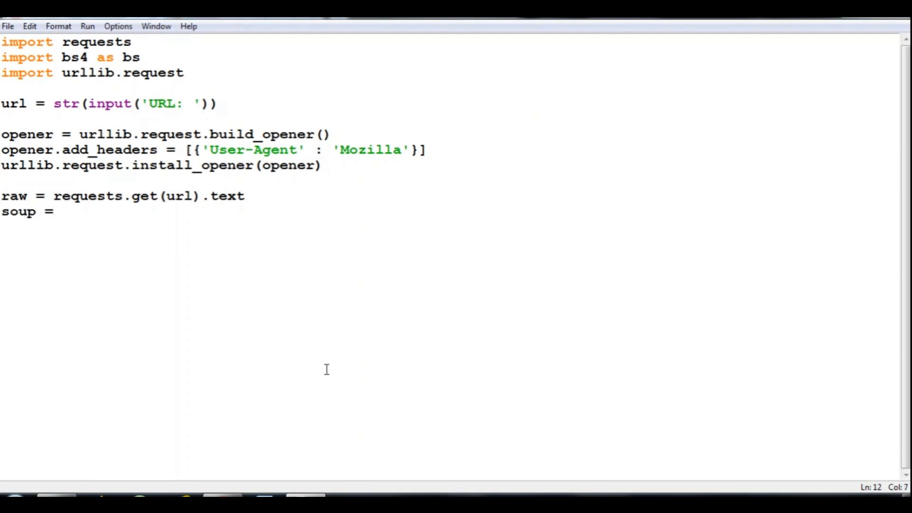
type("bs.B")
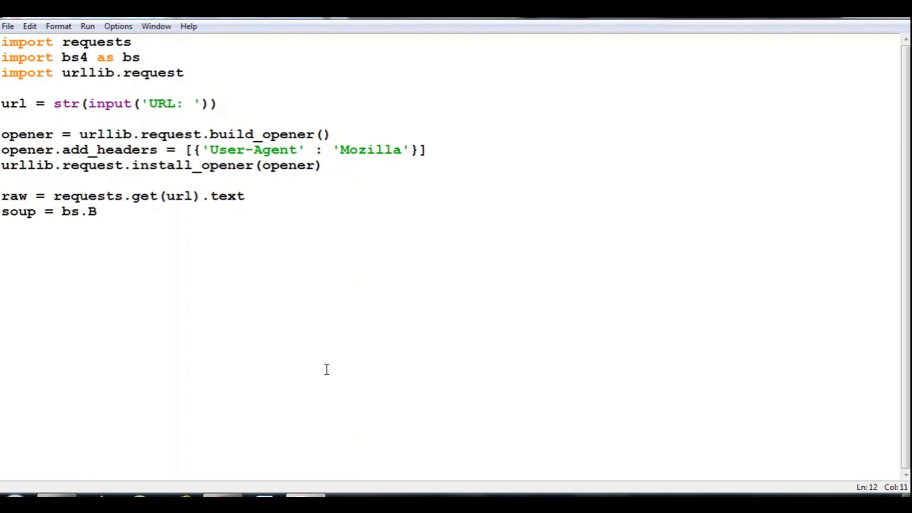
type("eautif")
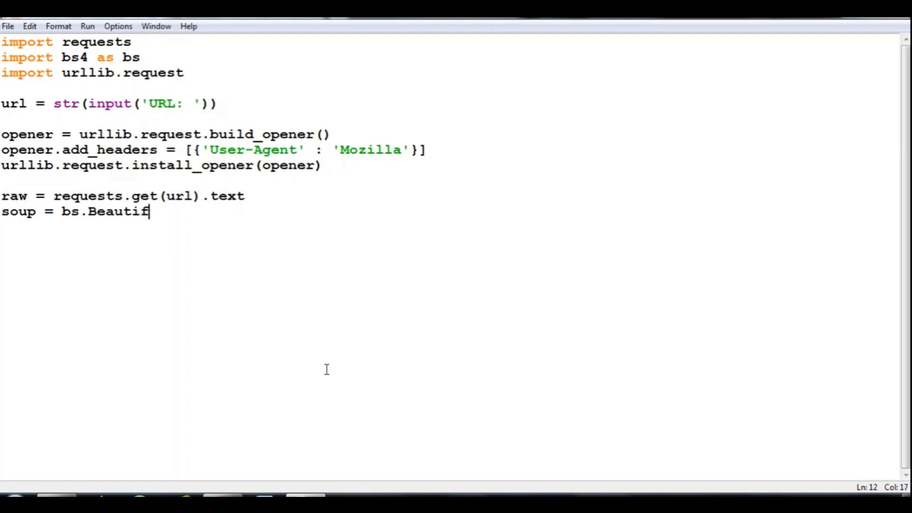
type("ulSi")
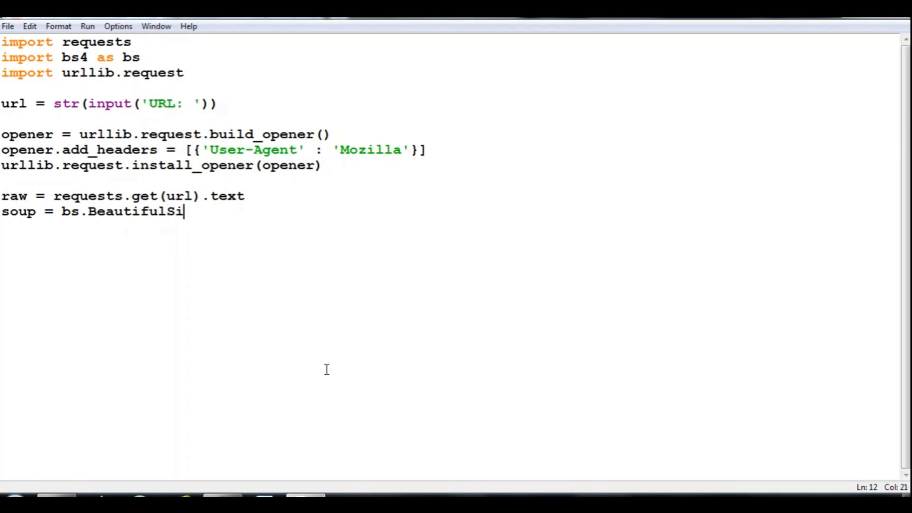
type("ou")
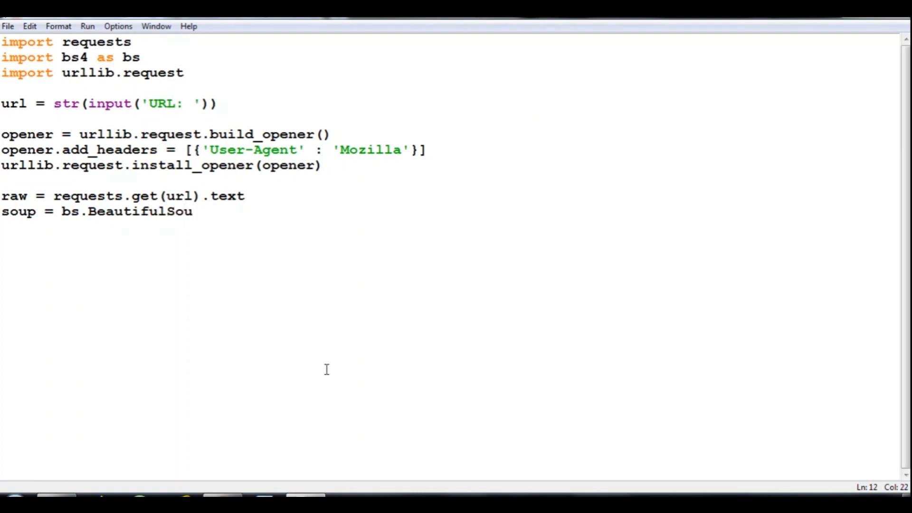
type("p(raw,")
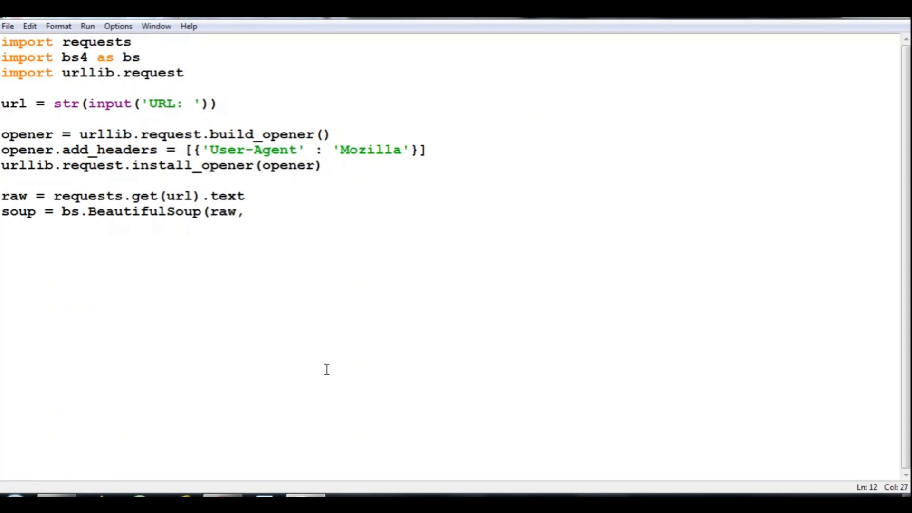
type("'htm")
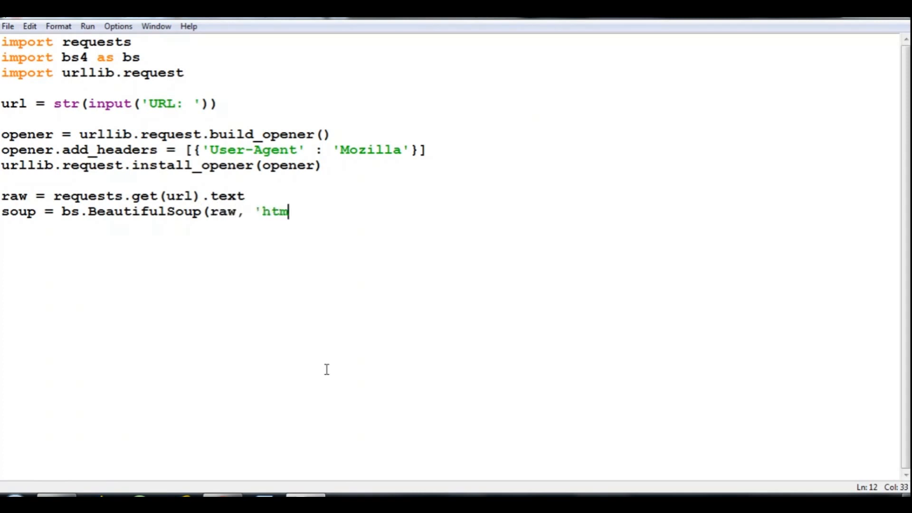
type("l.par")
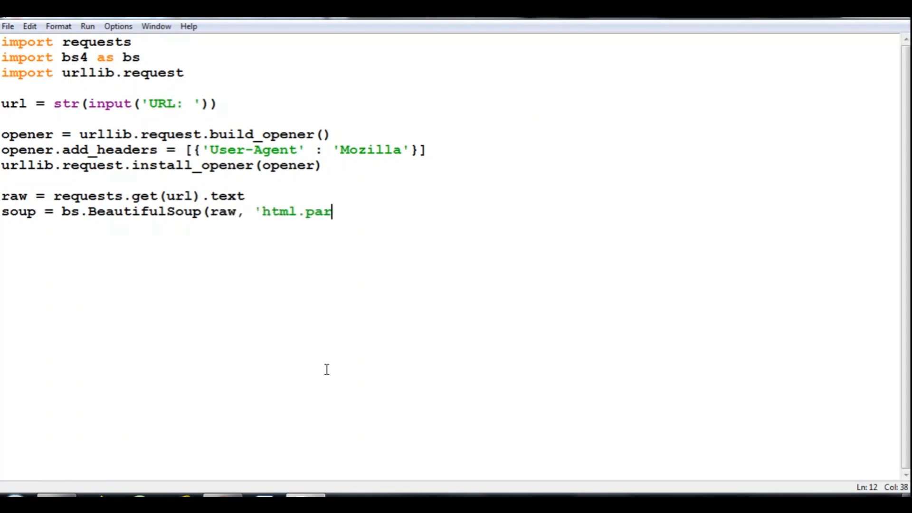
type("ser")
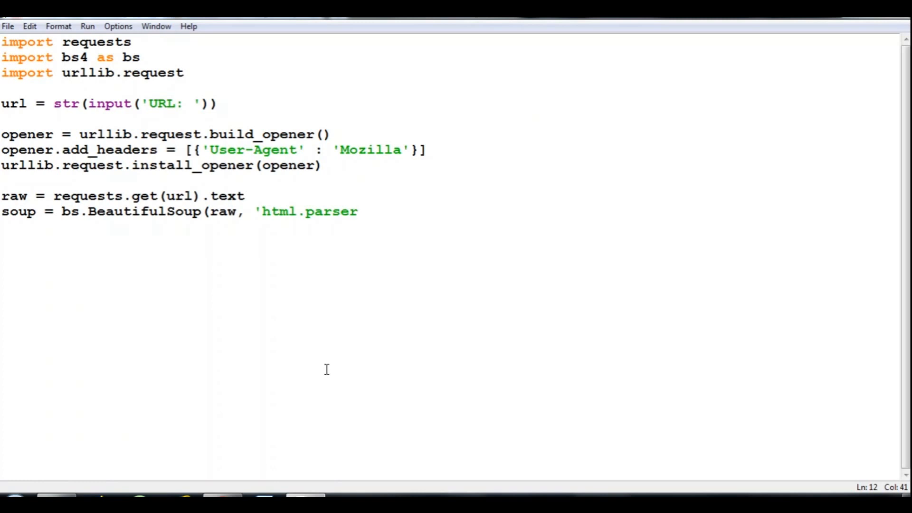
left_click(358, 211)
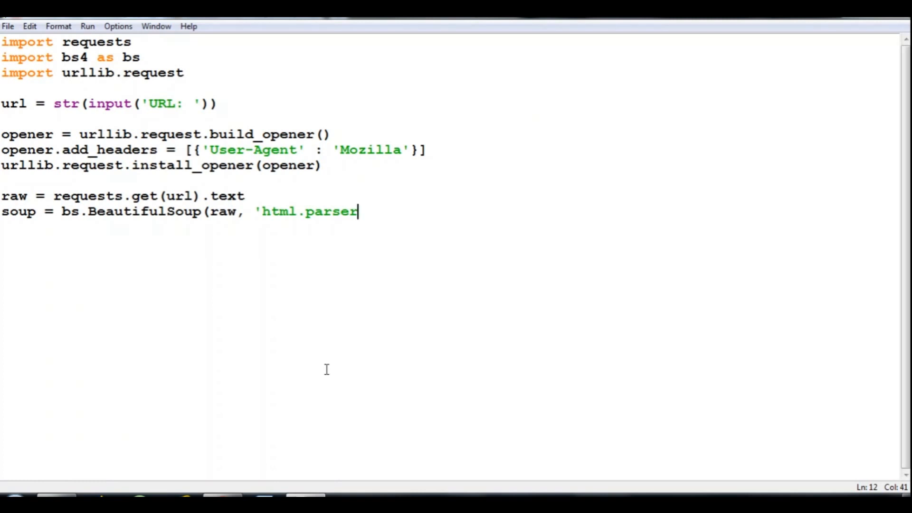
type("'")
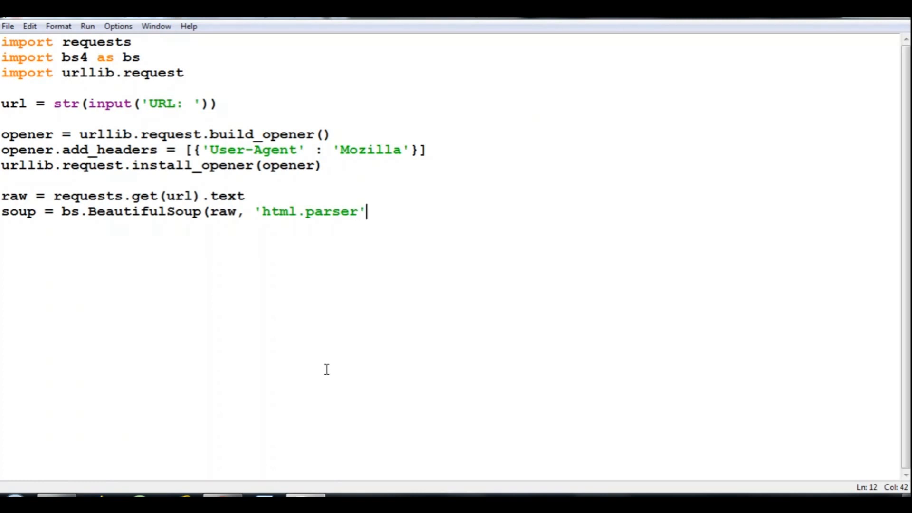
type(")")
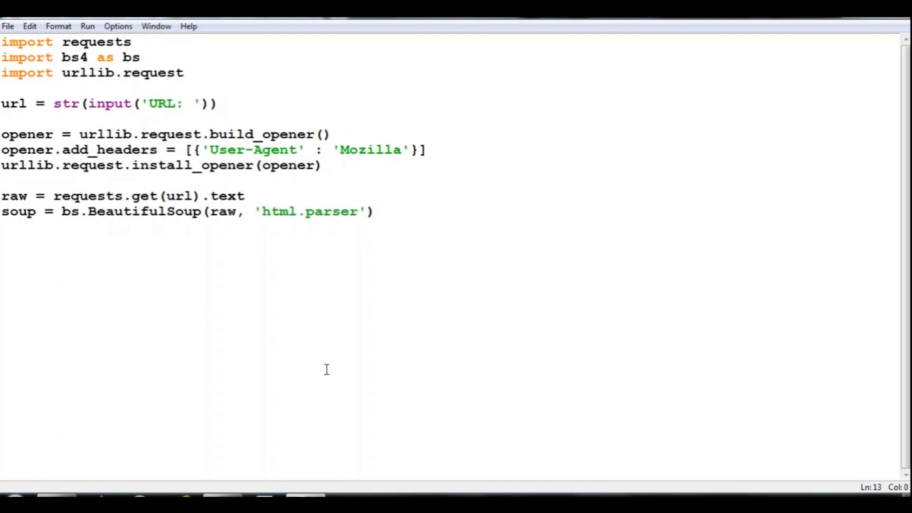
key("enter")
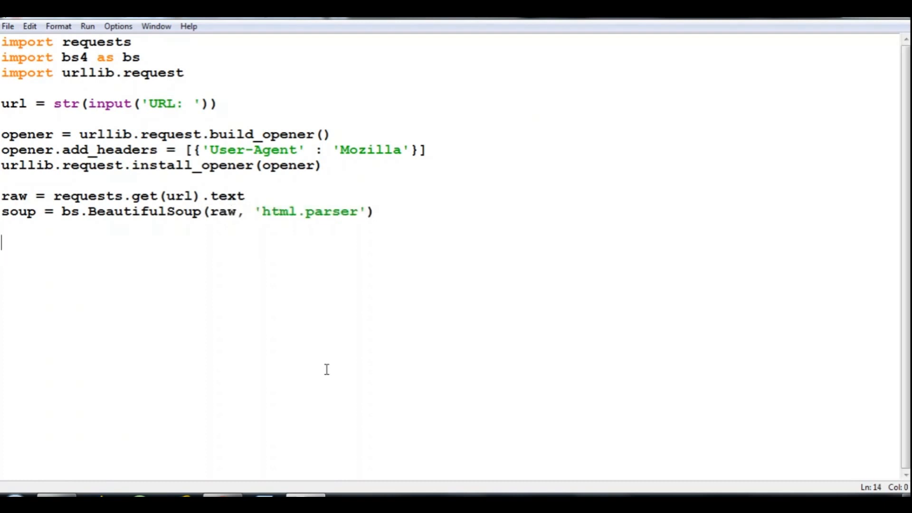
Step: Write imgs = soup.find_all('img') to collect every img tag
type("im")
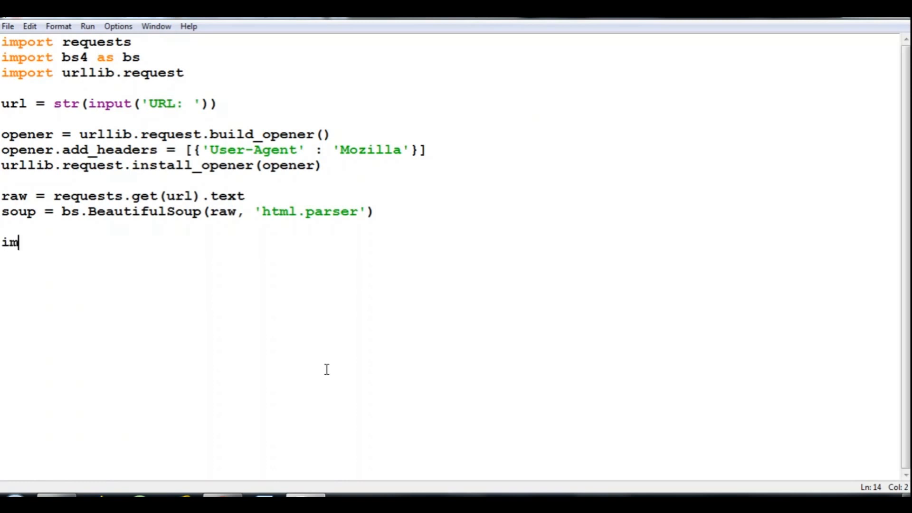
type("gs =")
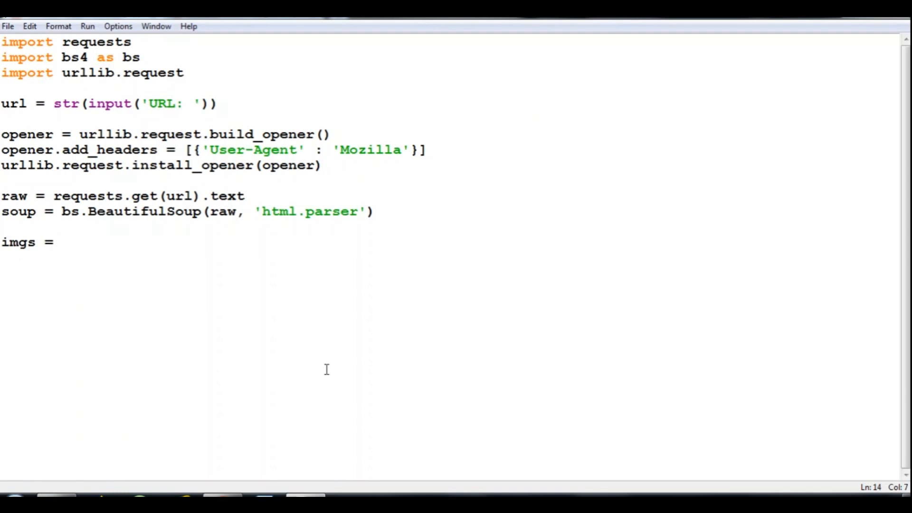
type("soup")
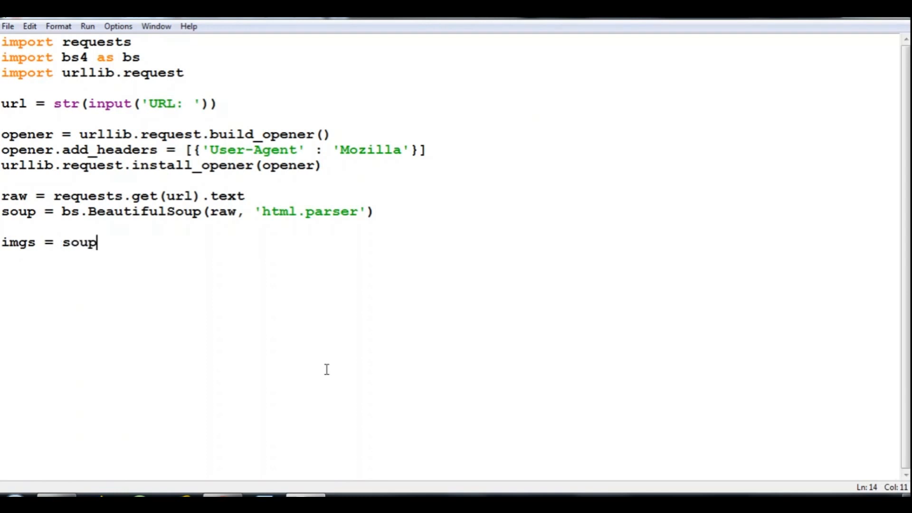
type(".fn")
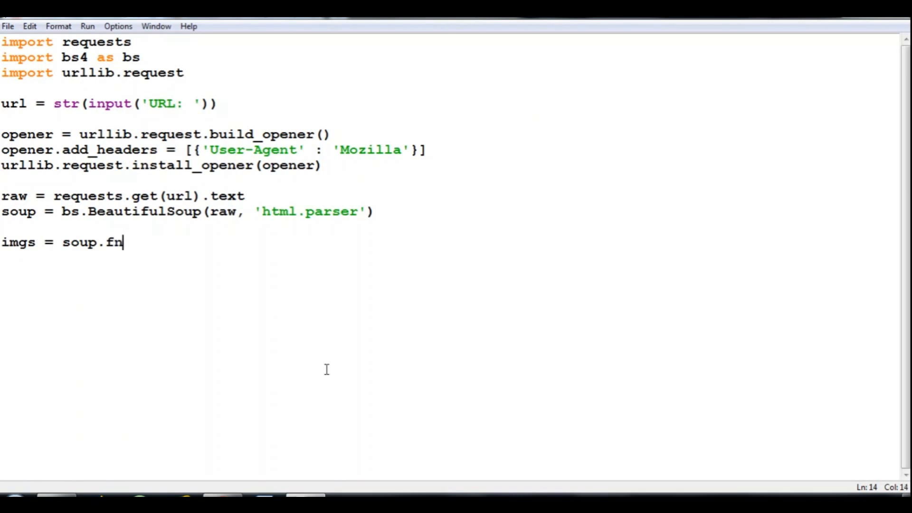
type("id")
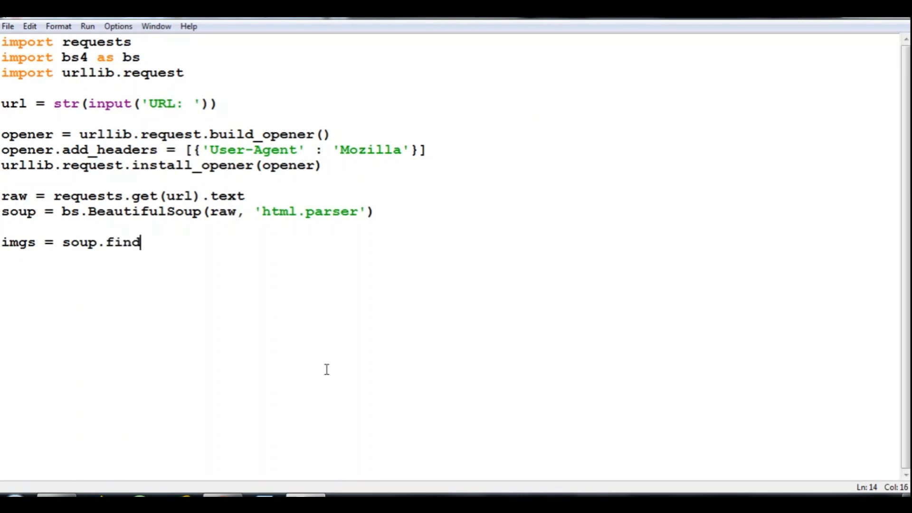
type("_a")
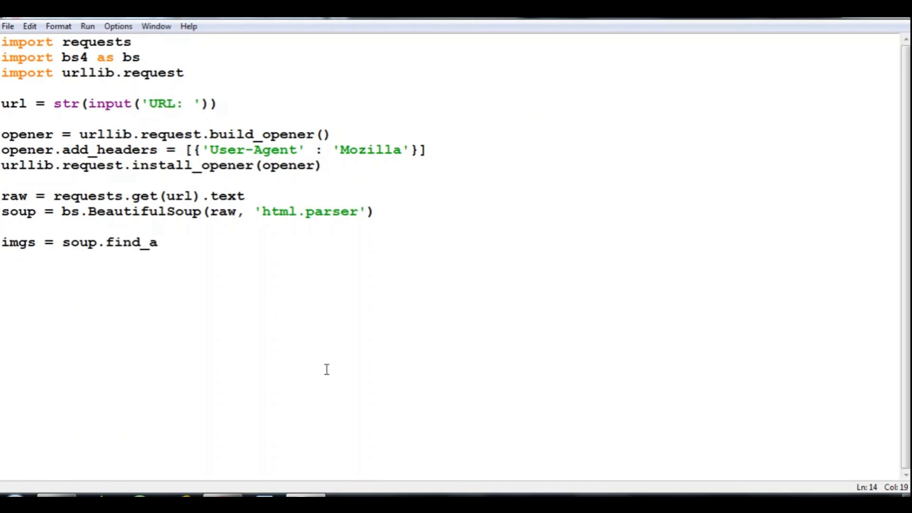
type("ll(")
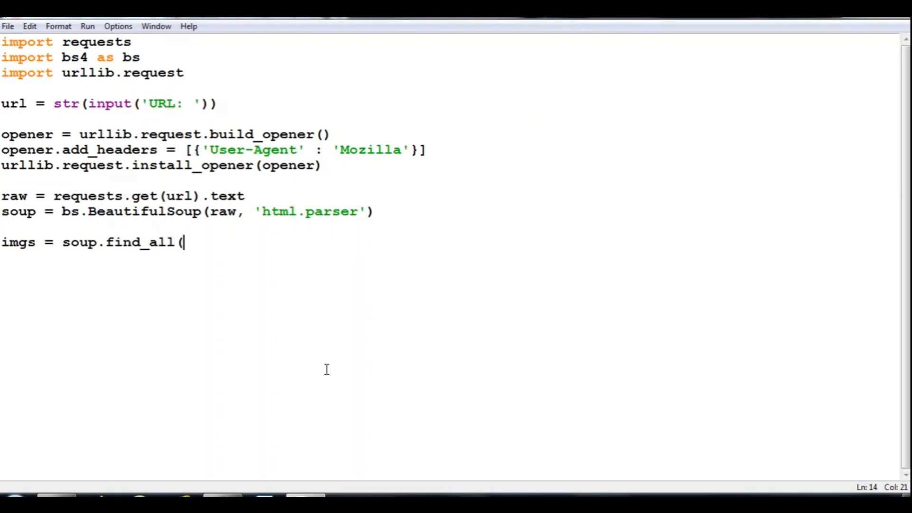
type("'img")
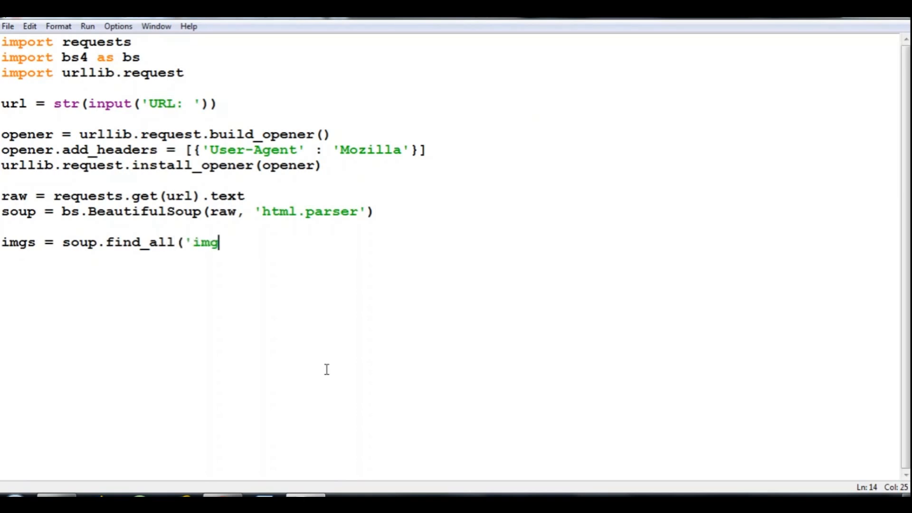
type("')")
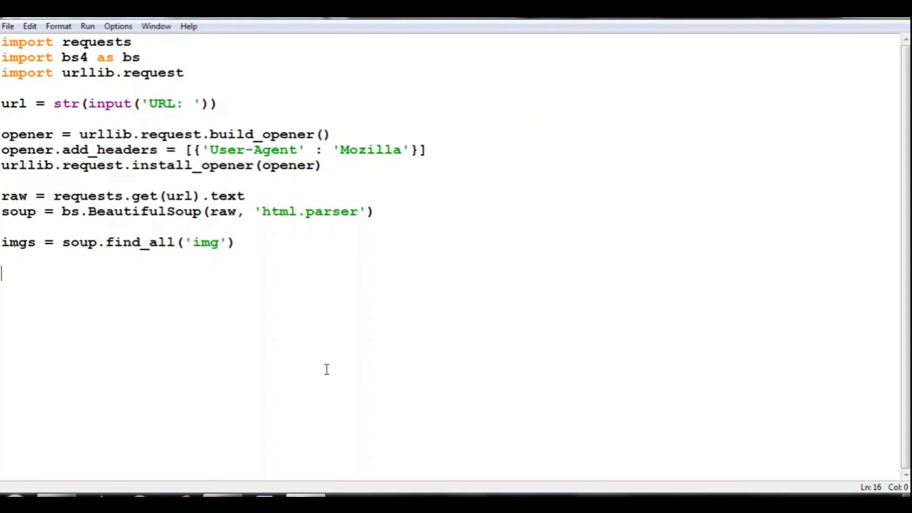
Step: Create an empty links list and start the loop for img in imgs:
type("link")
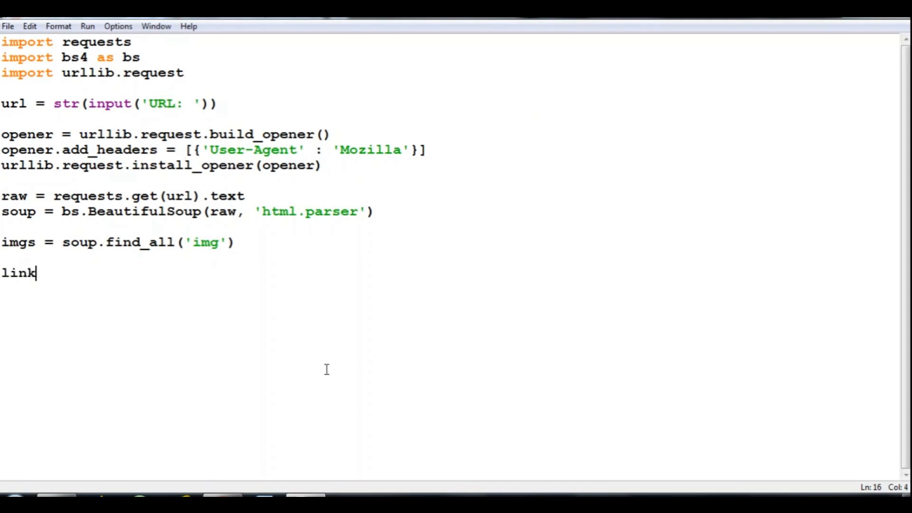
type("s = []")
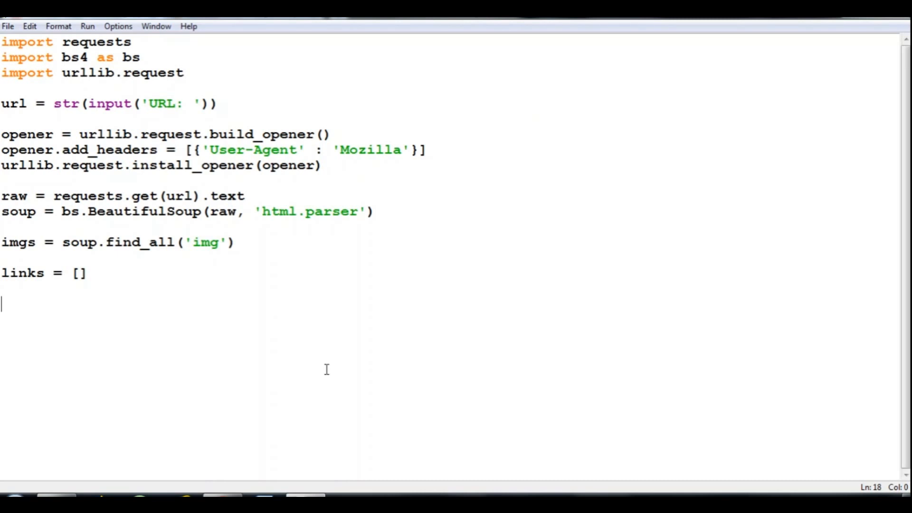
type("fo")
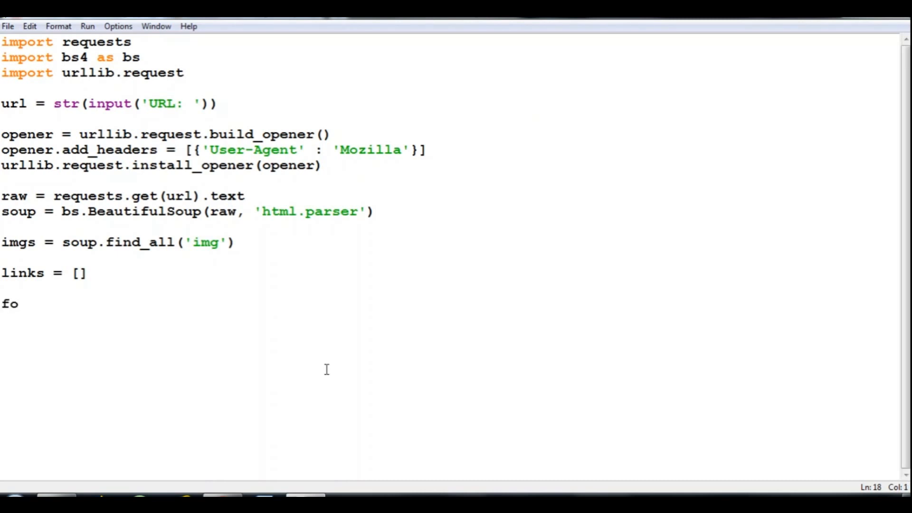
type("r img in")
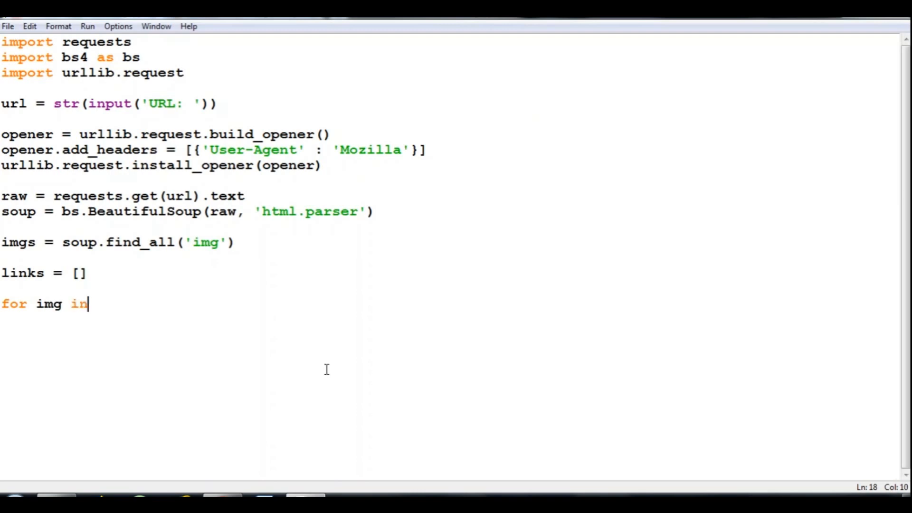
type("img")
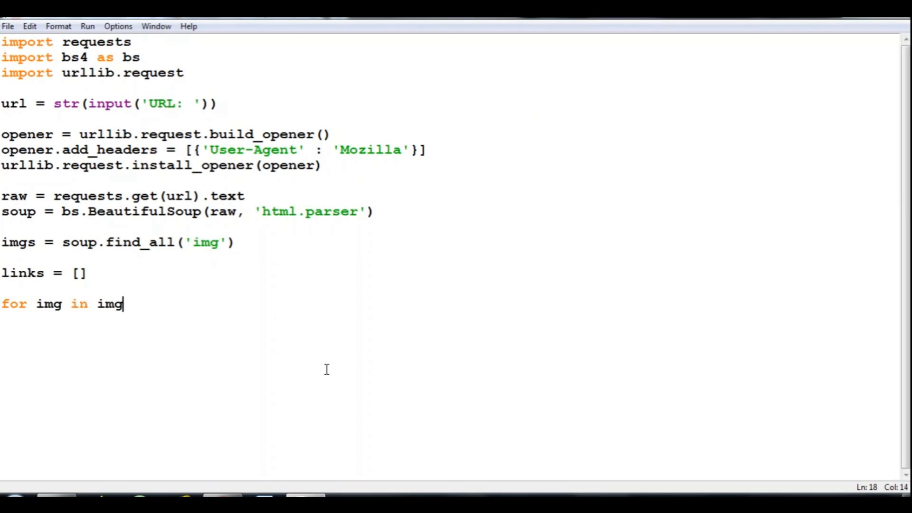
type("s:")
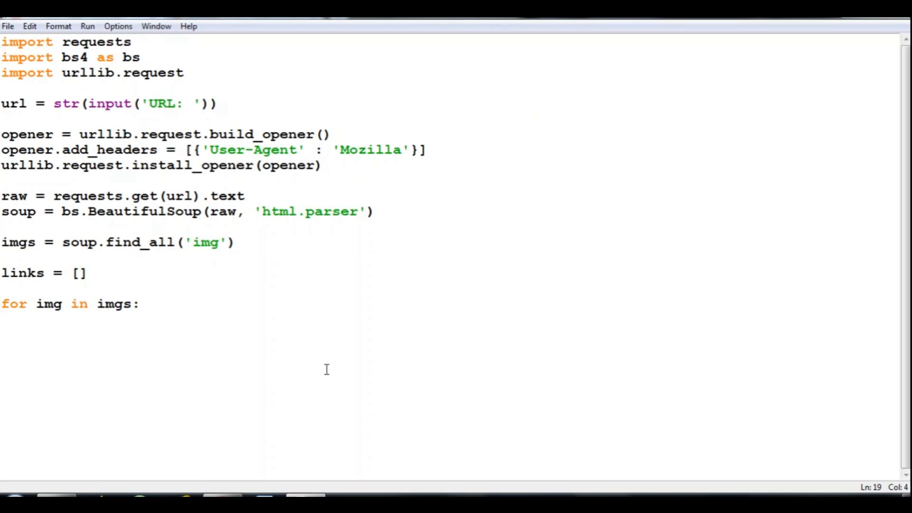
Step: Inside the loop, store each image's source with link = img.get('src')
type("link =")
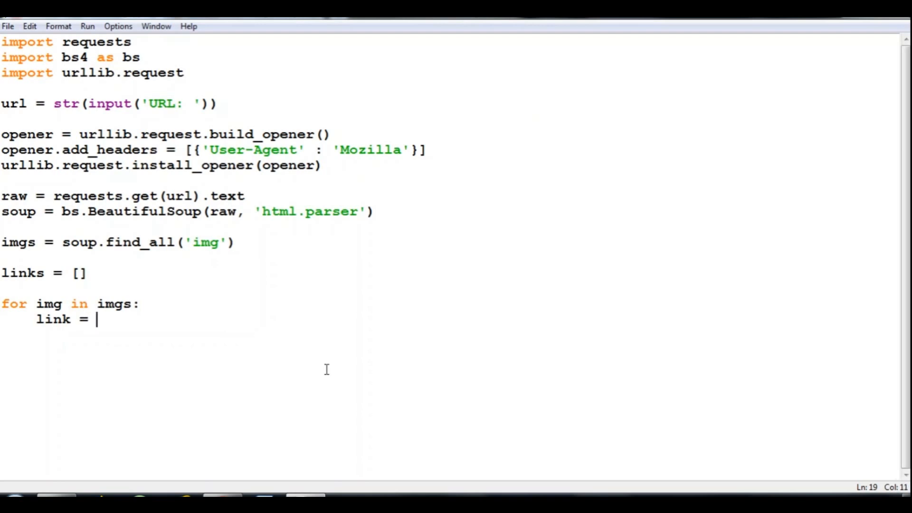
type("imgh.g")
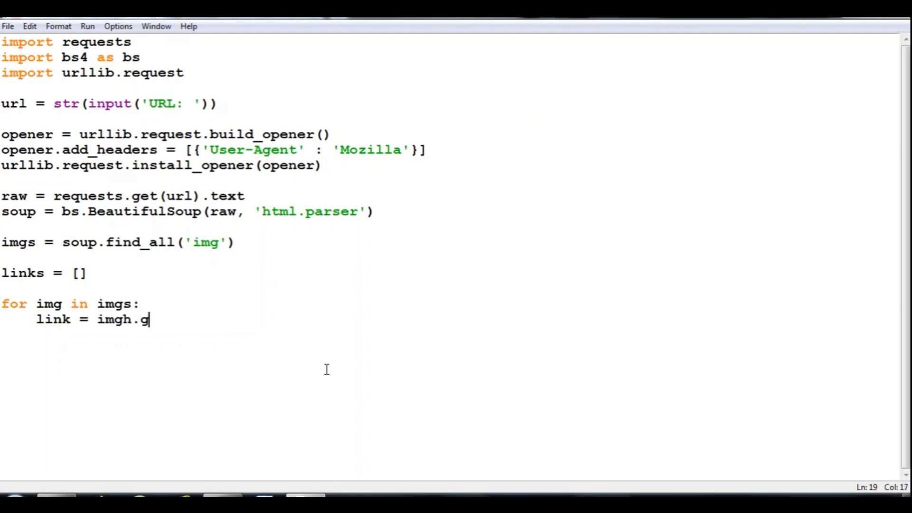
key("BackSpace")
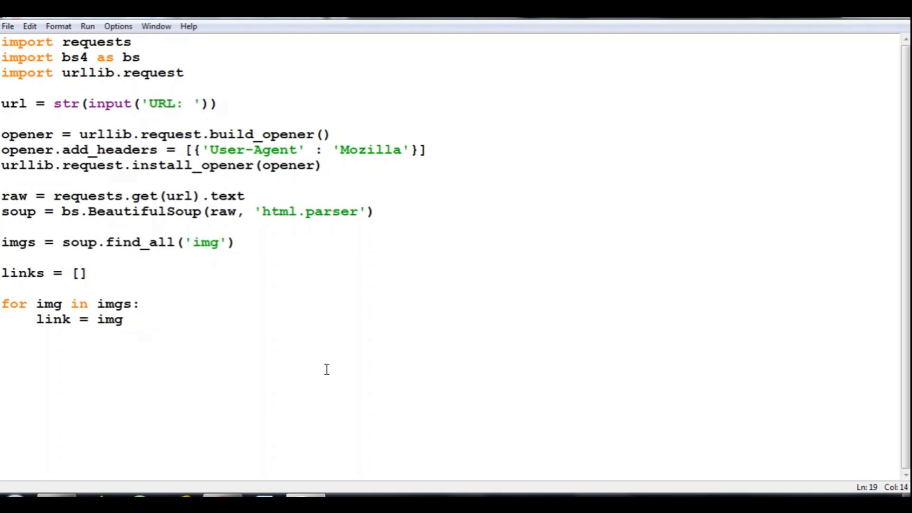
type(".get(")
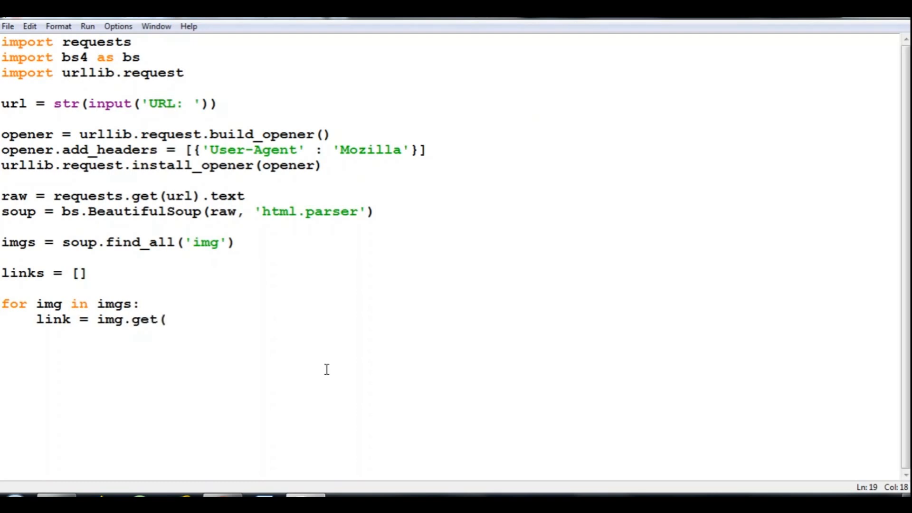
type("'src")
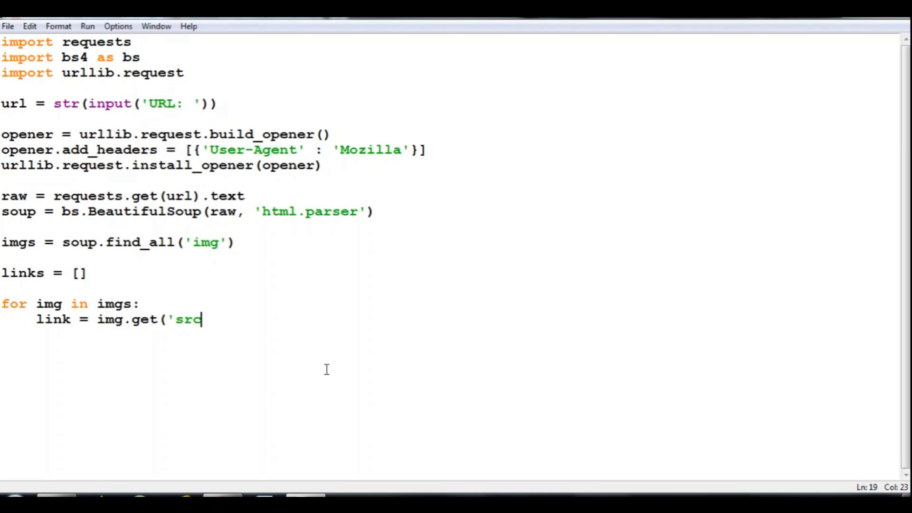
type("')")
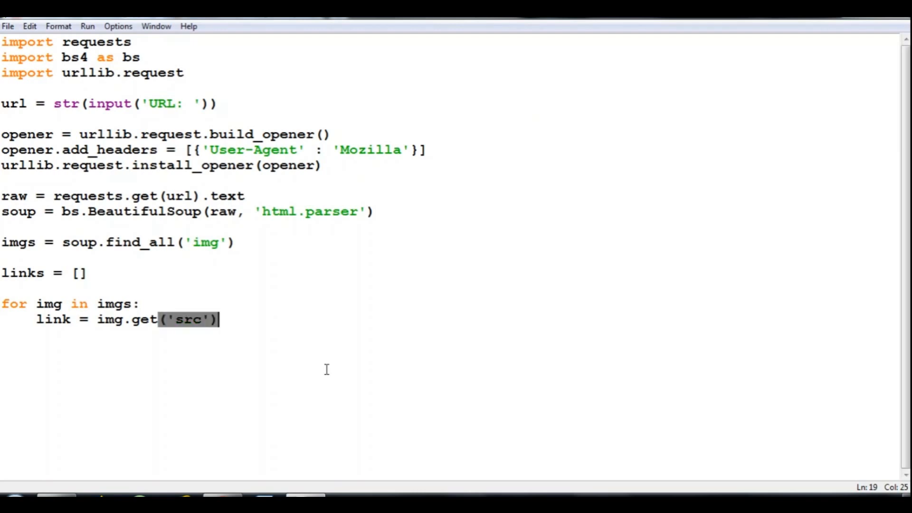
key("Return")
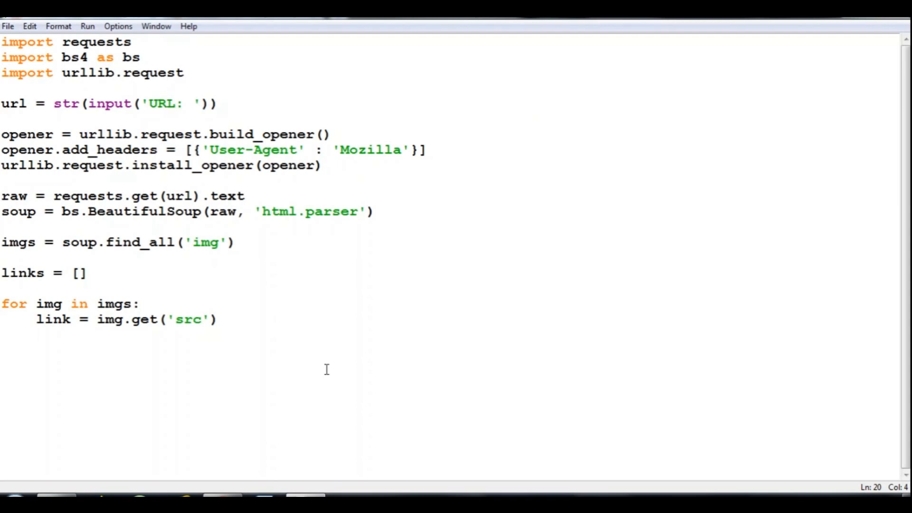
key("Enter")
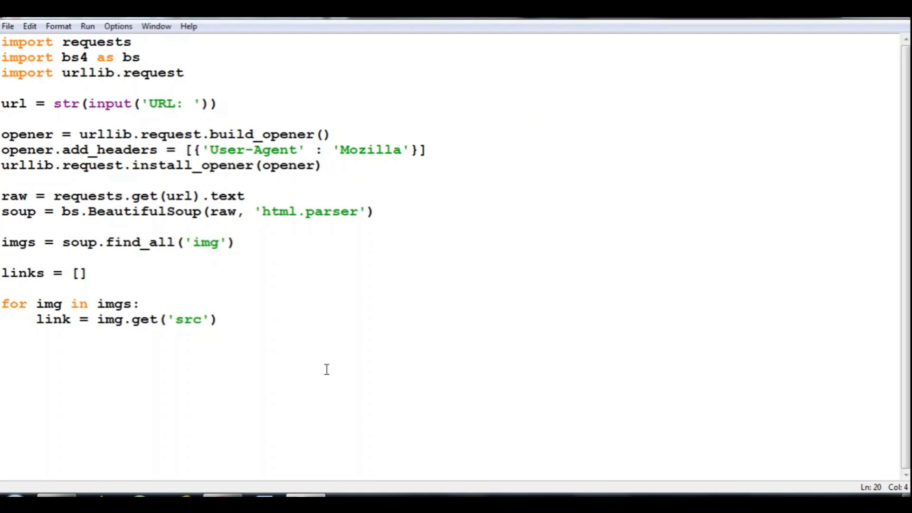
key("Right")
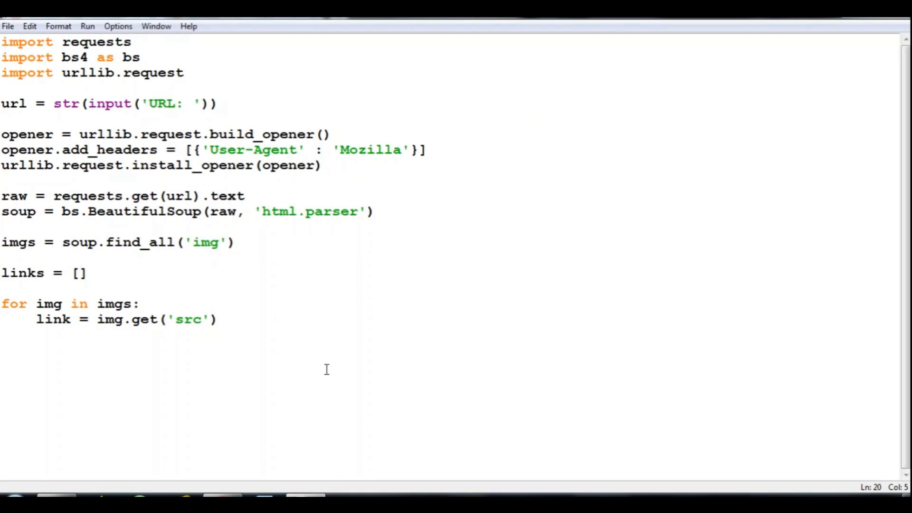
type("if h")
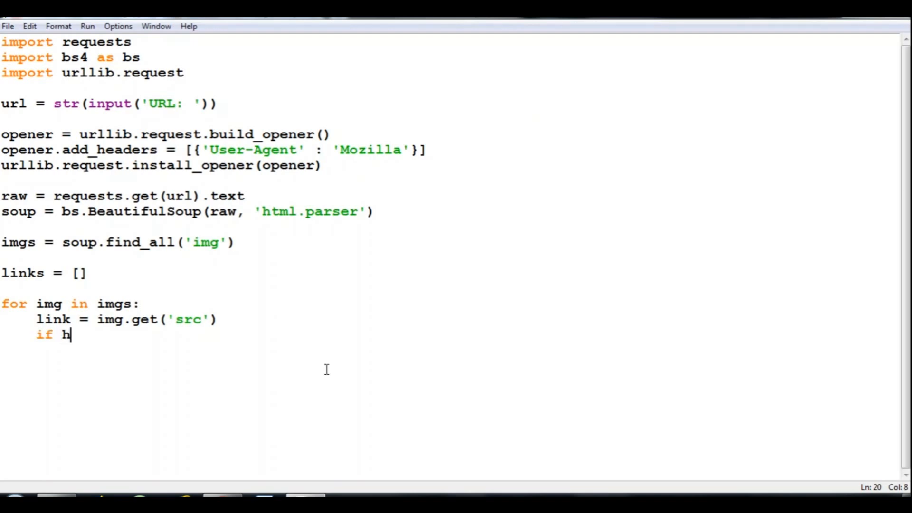
type("'htt")
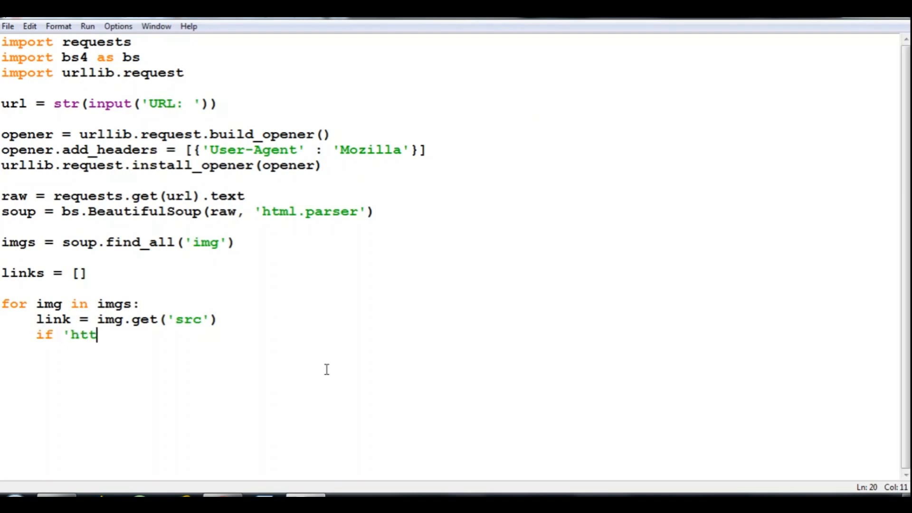
type("p")
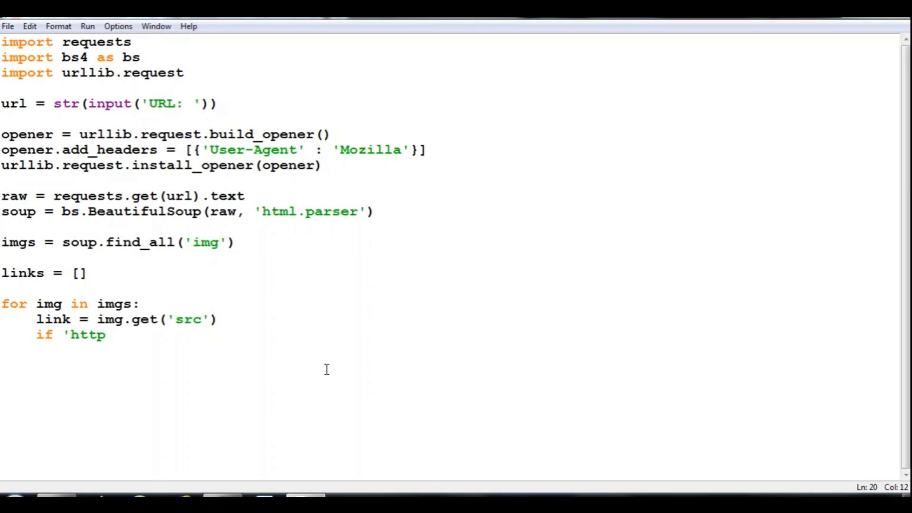
type("://' not in")
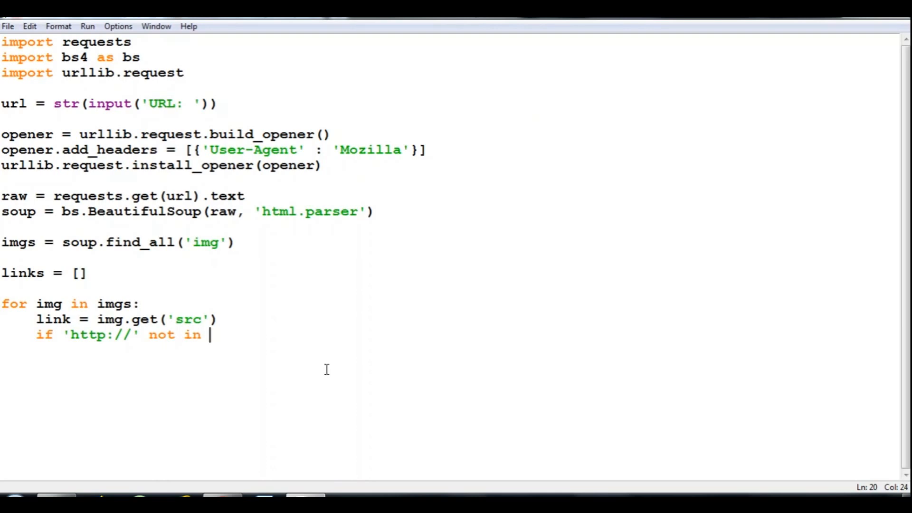
type("link")
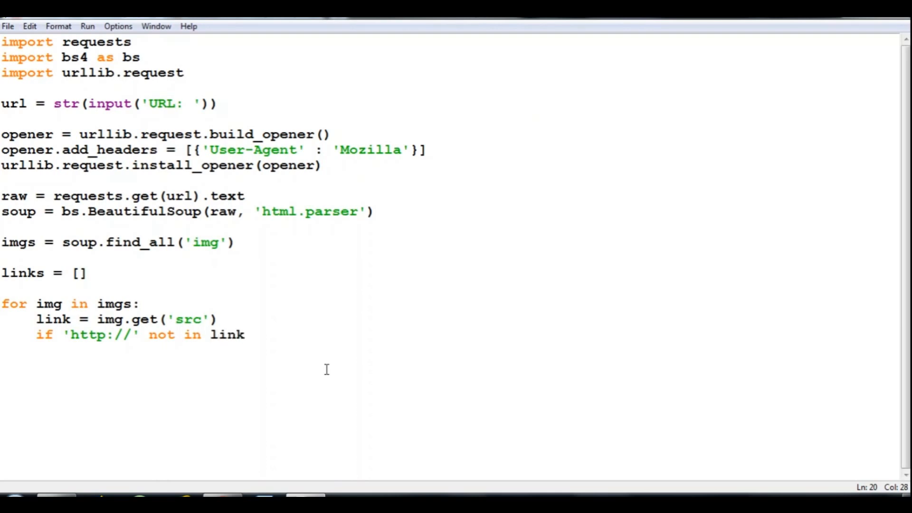
type(":")
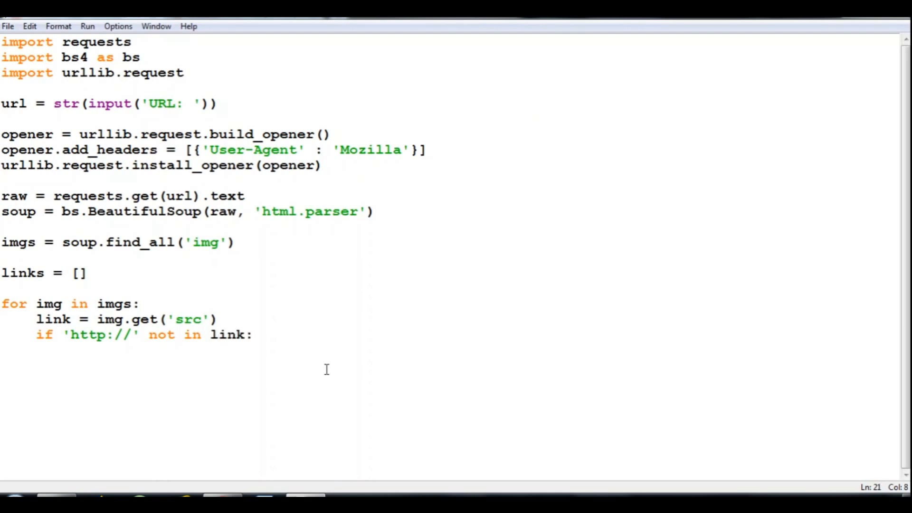
Step: Under the condition, prefix the link with link = url + link
type("url")
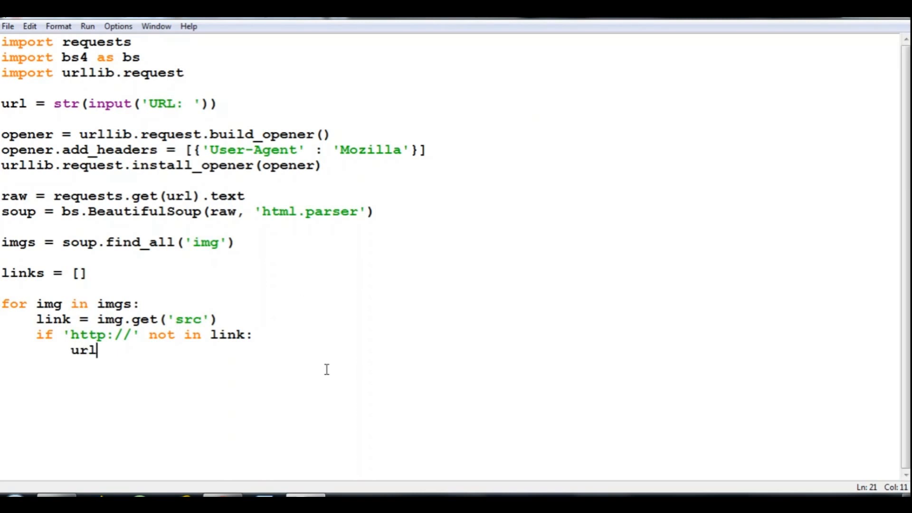
type("link")
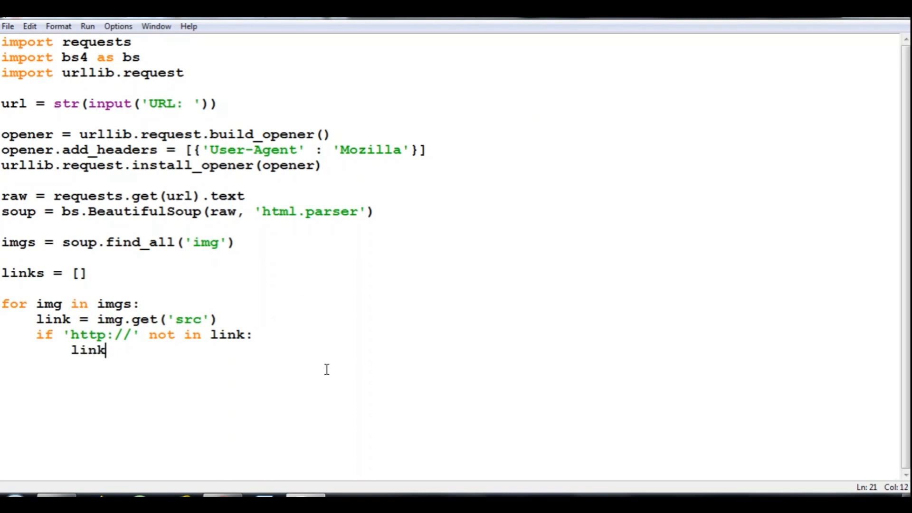
type("= url")
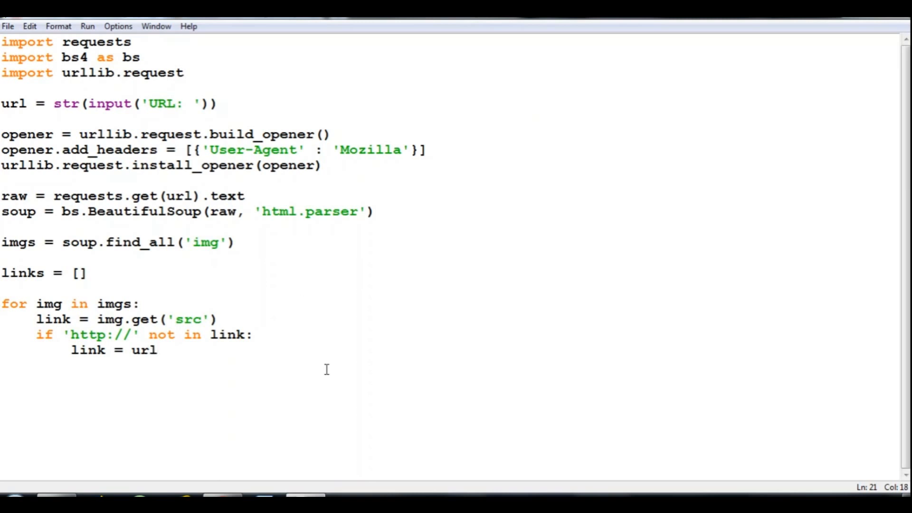
type("+ link")
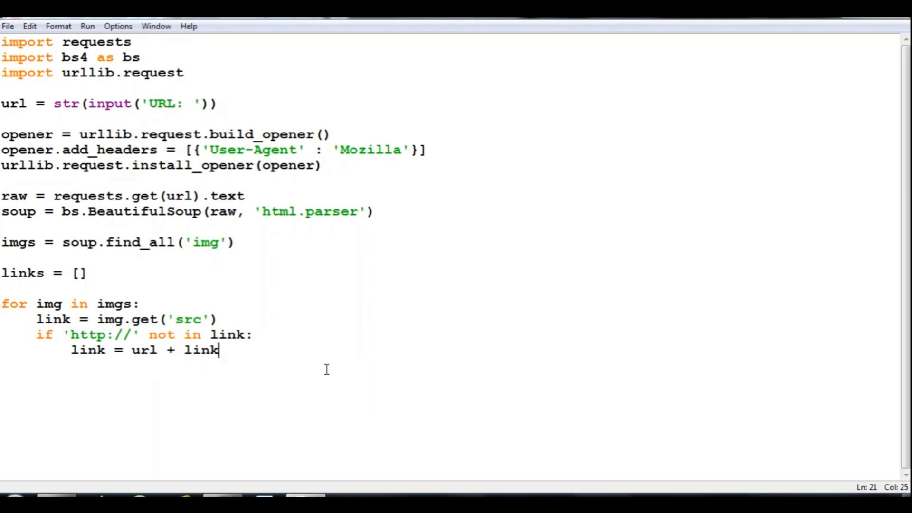
key("enter")
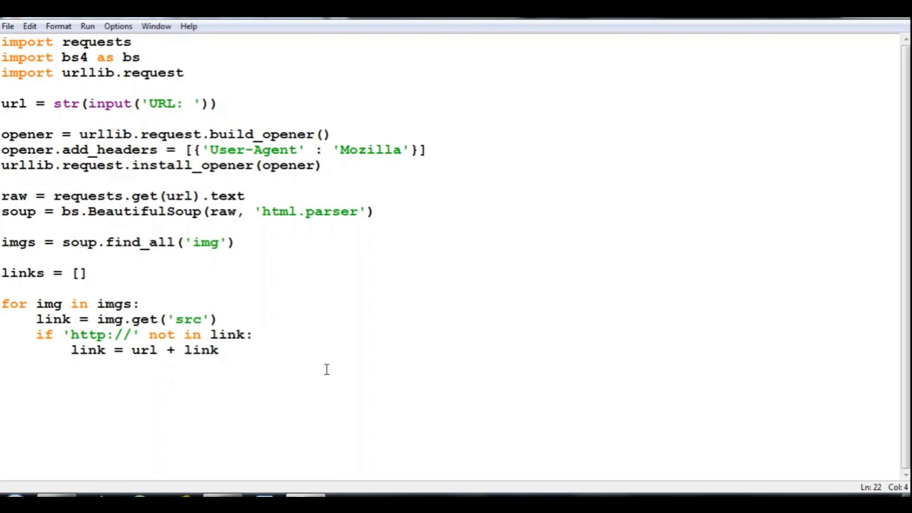
Step: End the loop body with links.append(link) to collect each image link
type("s")
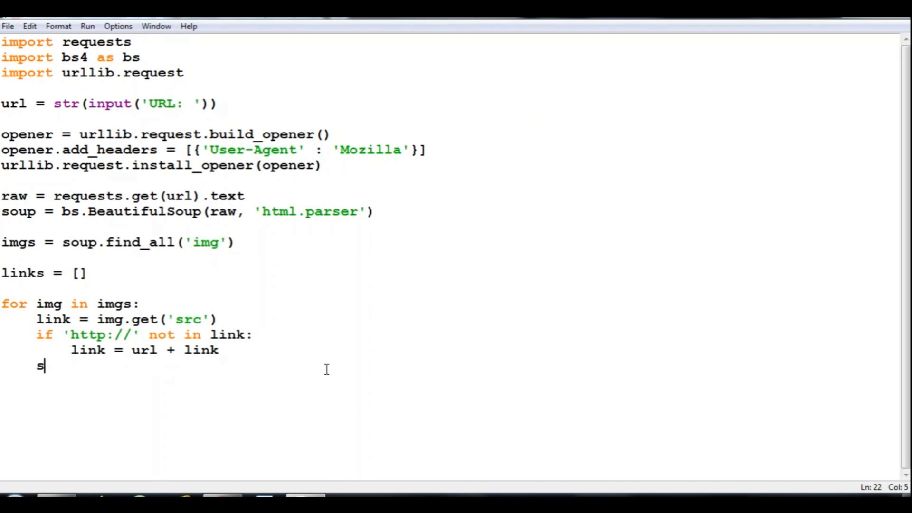
type("p")
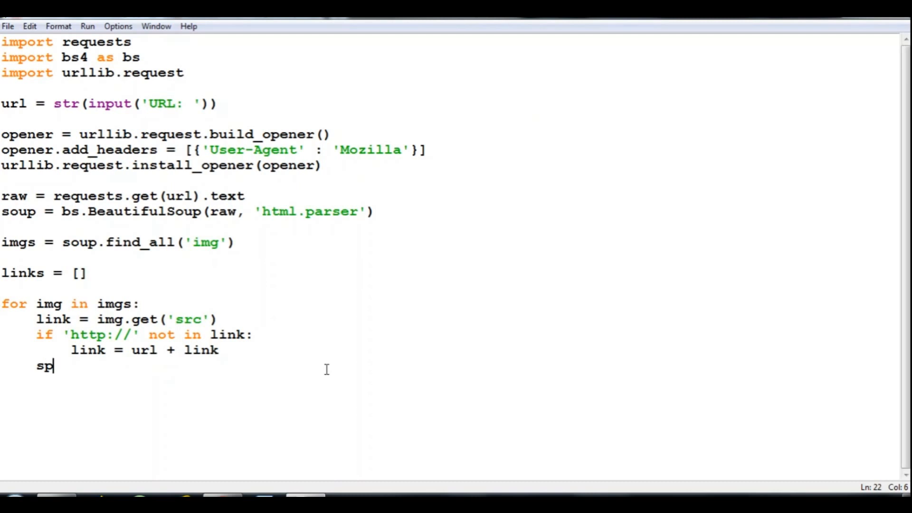
type("app")
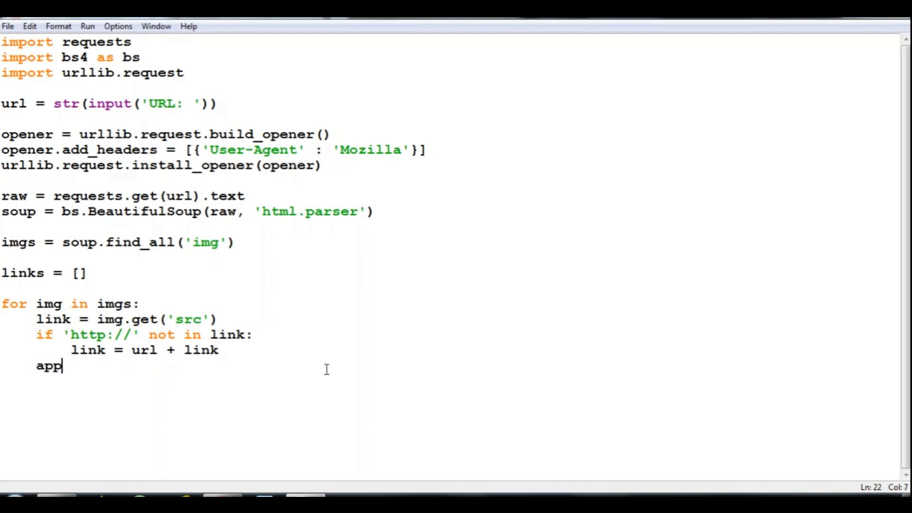
key("Backspace")
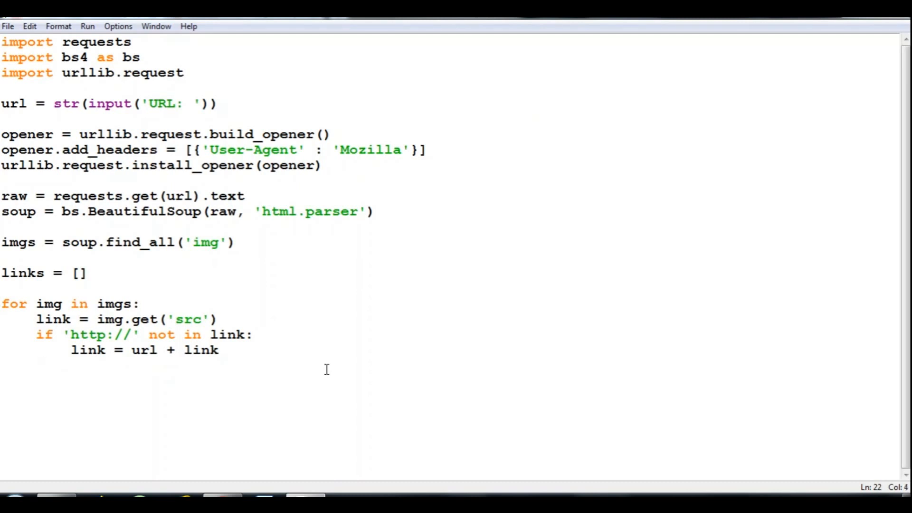
type("links.ap")
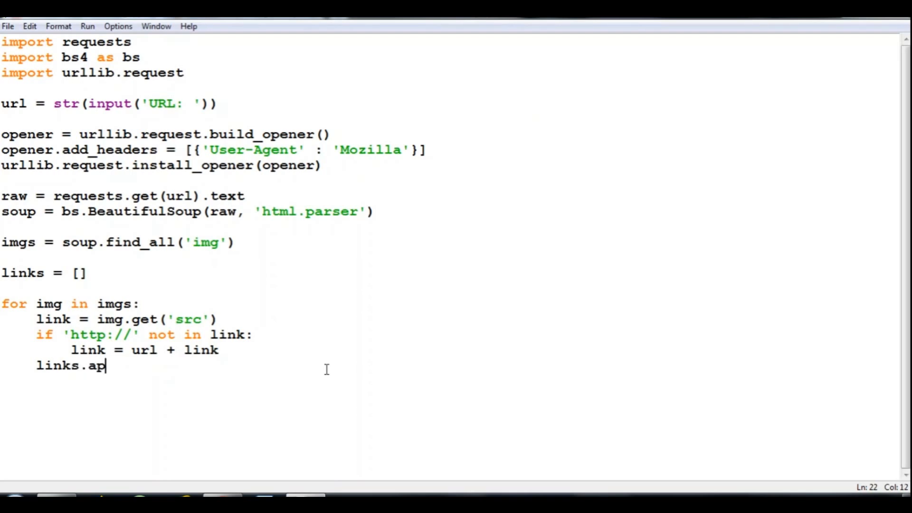
type("pend(")
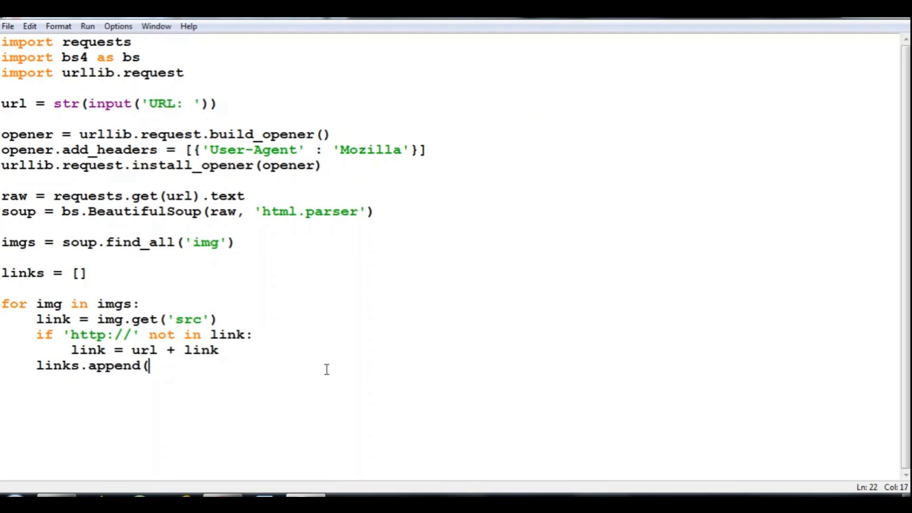
type("link")
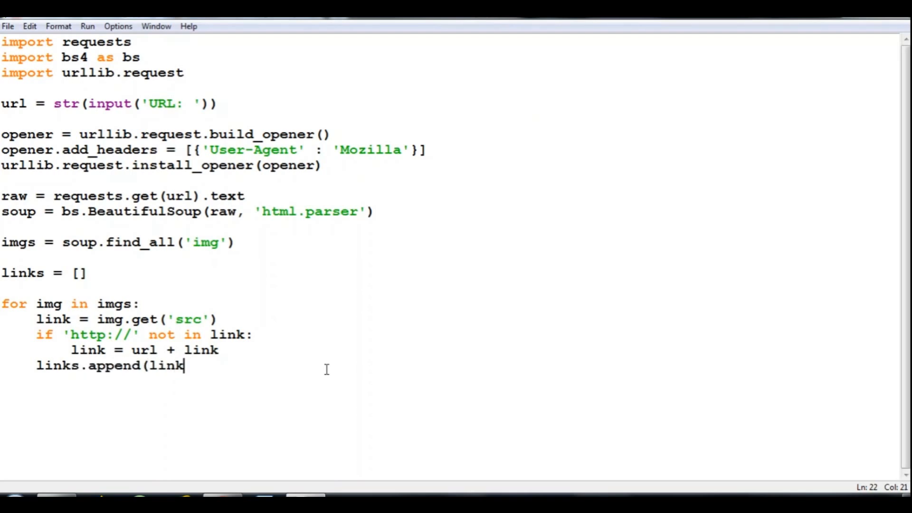
type(")")
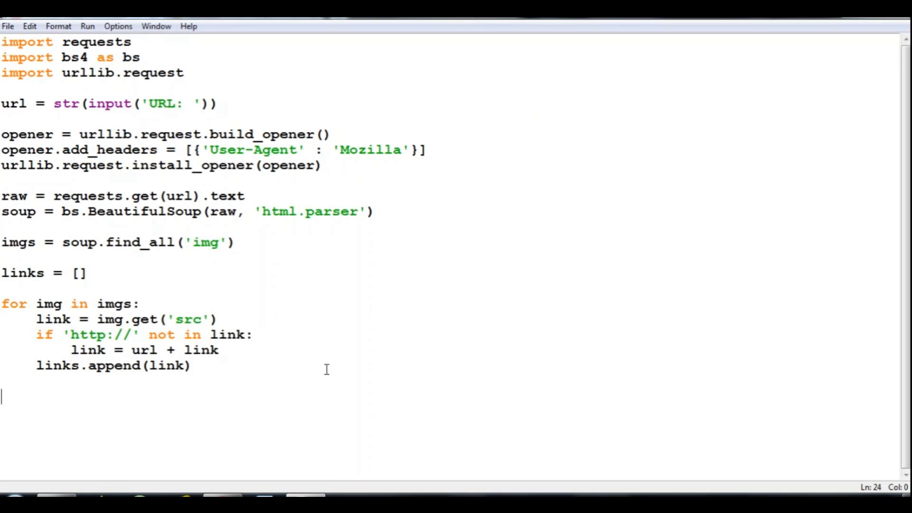
Step: Add the line print('Images detected:' + len(links)) to report the image count
type("pri")
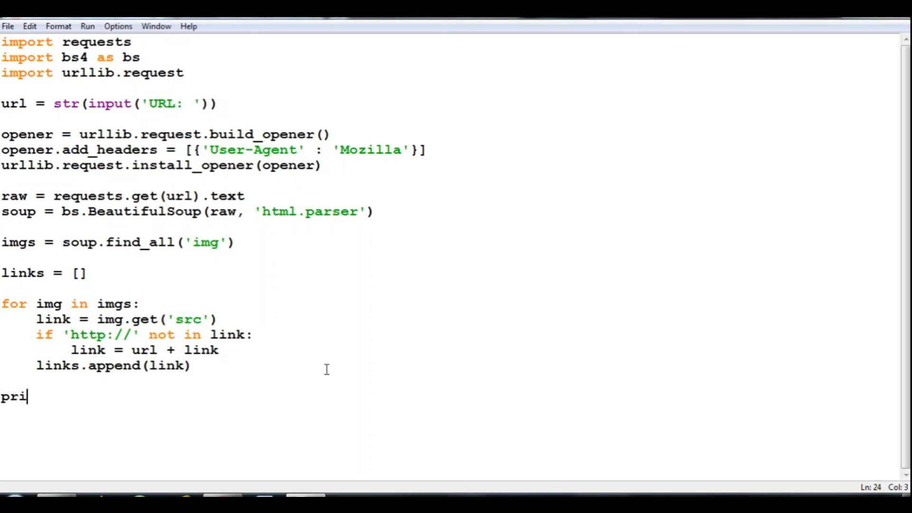
type("nt('")
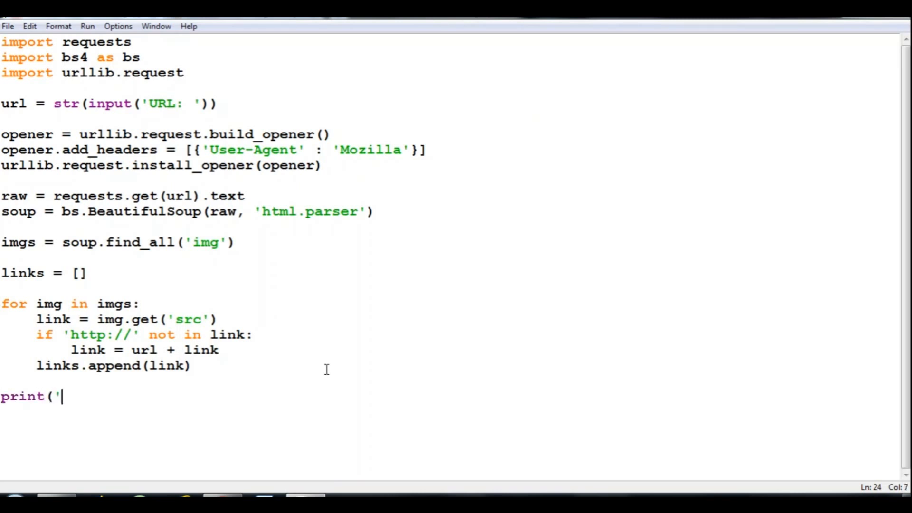
type("im")
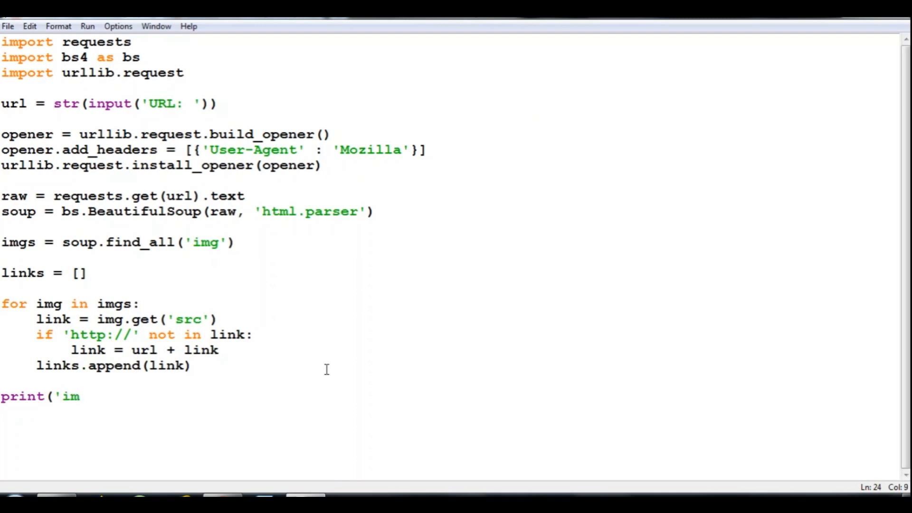
key("Backspace")
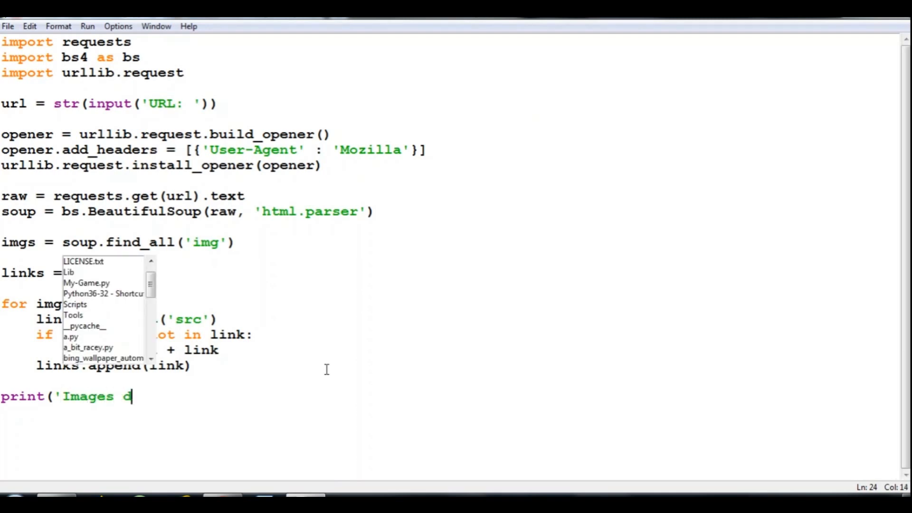
type("etected")
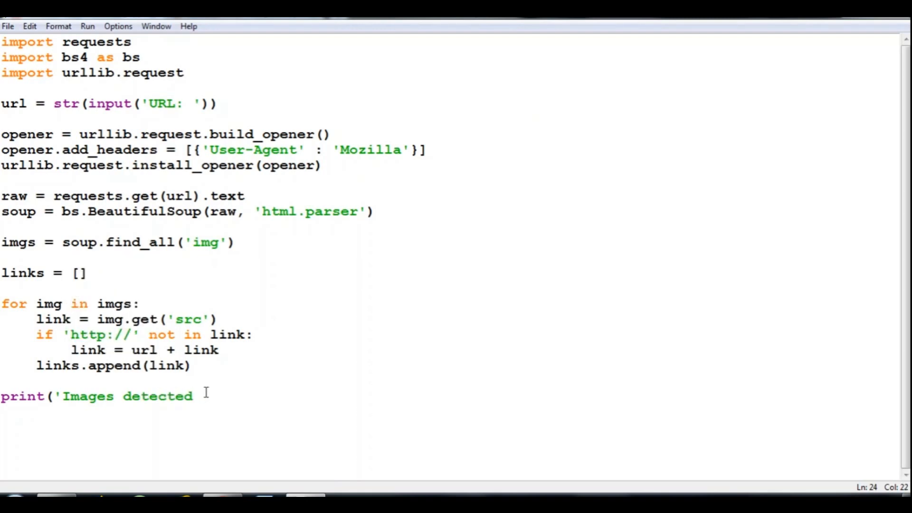
type(":'")
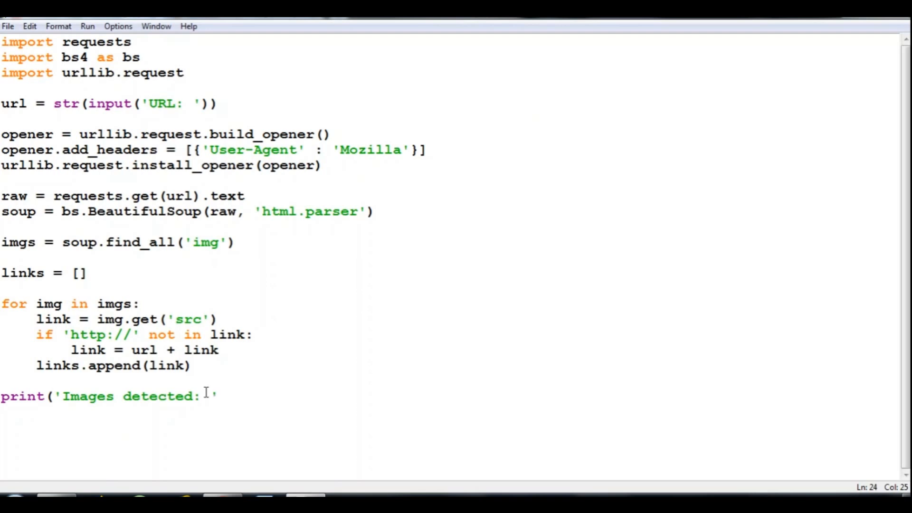
type("+")
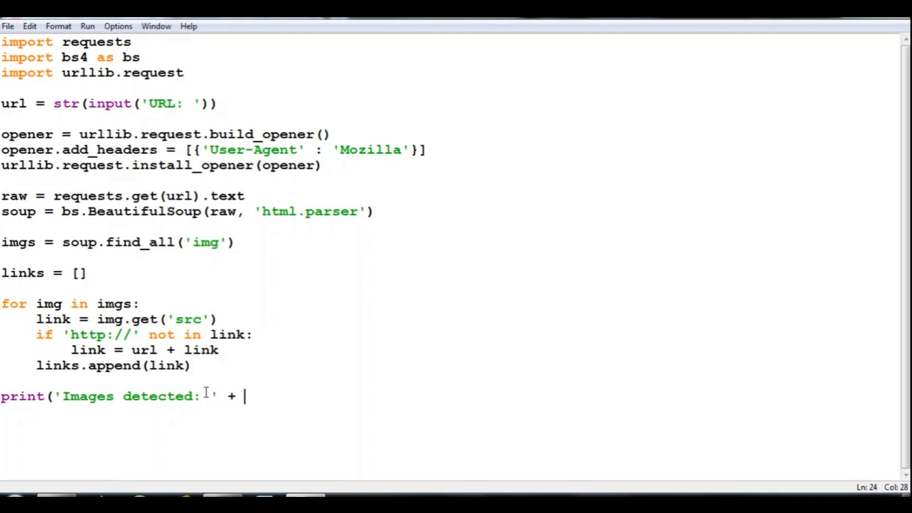
type("l")
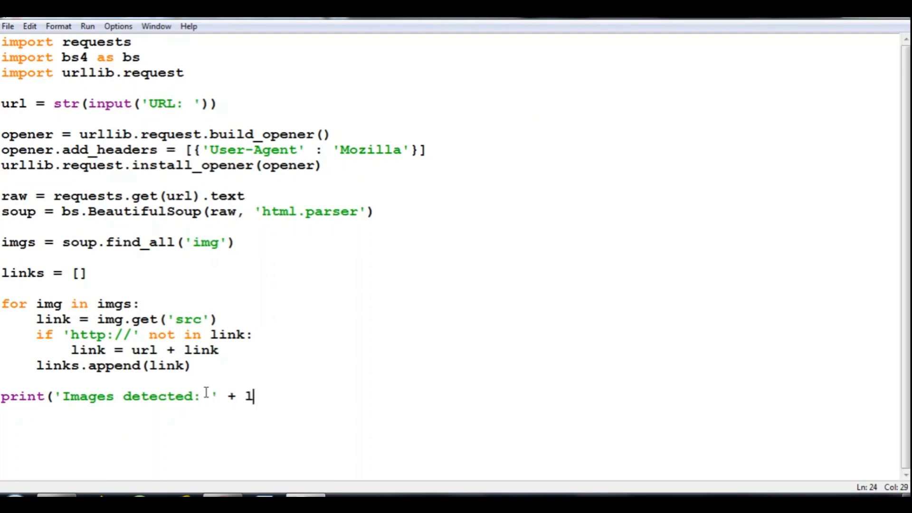
type("e")
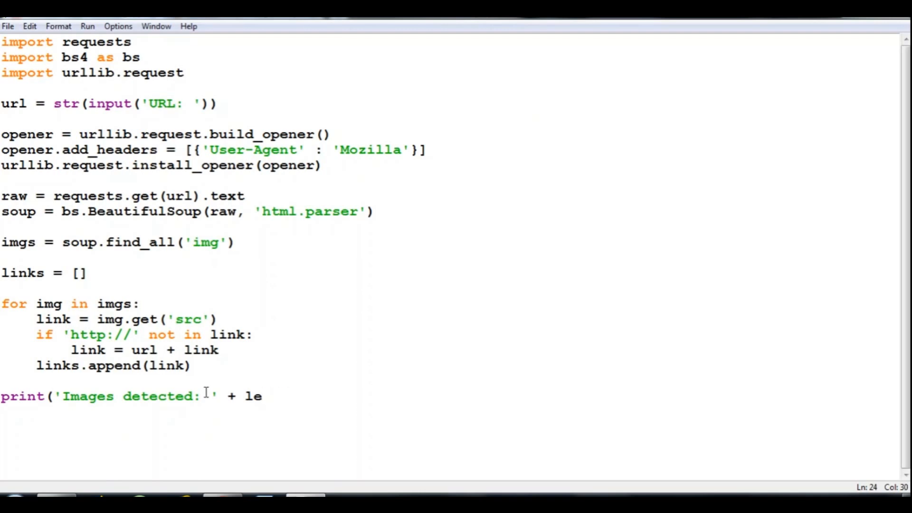
type("n(")
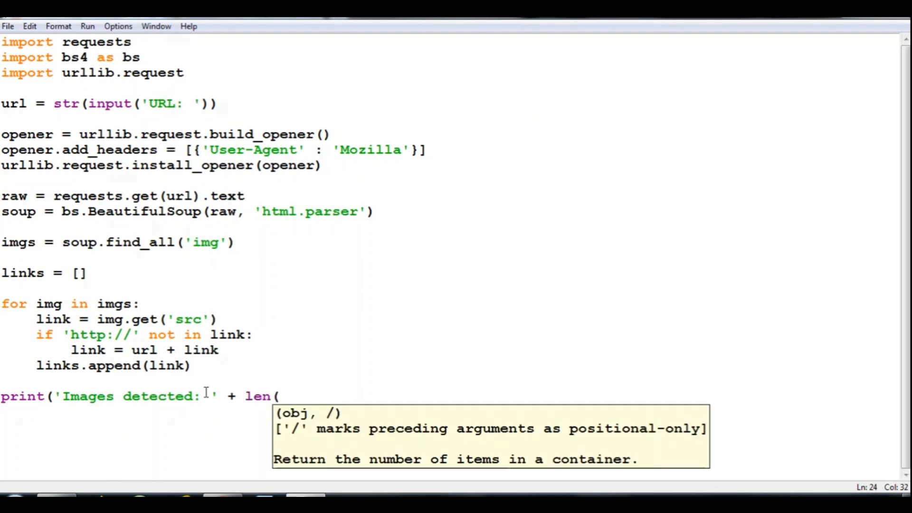
type("l")
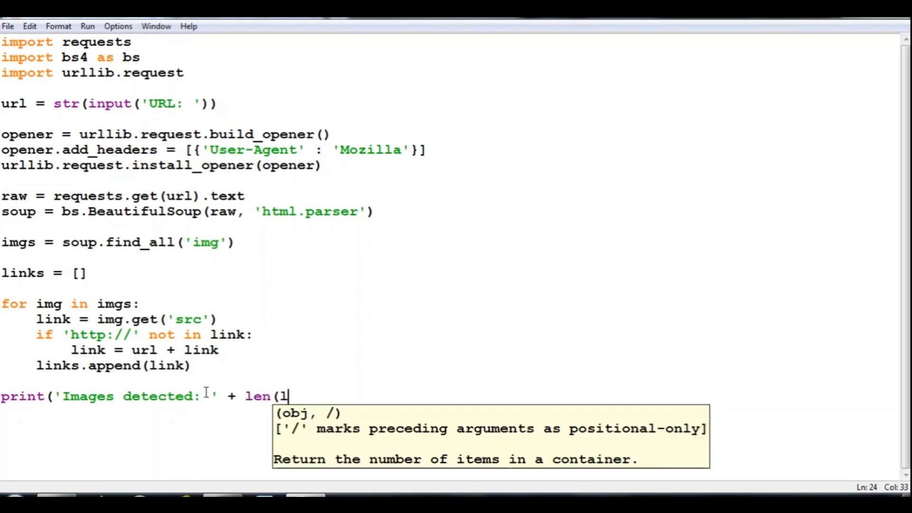
type("inks))")
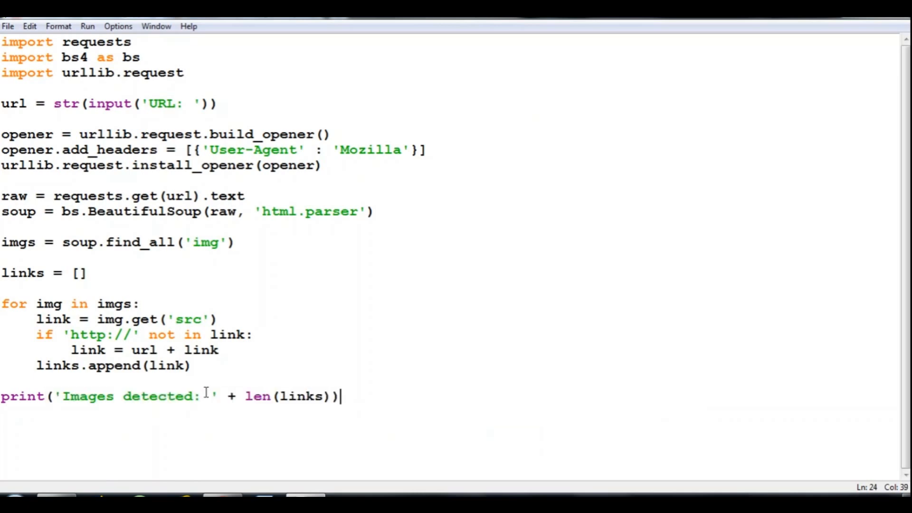
key("enter")
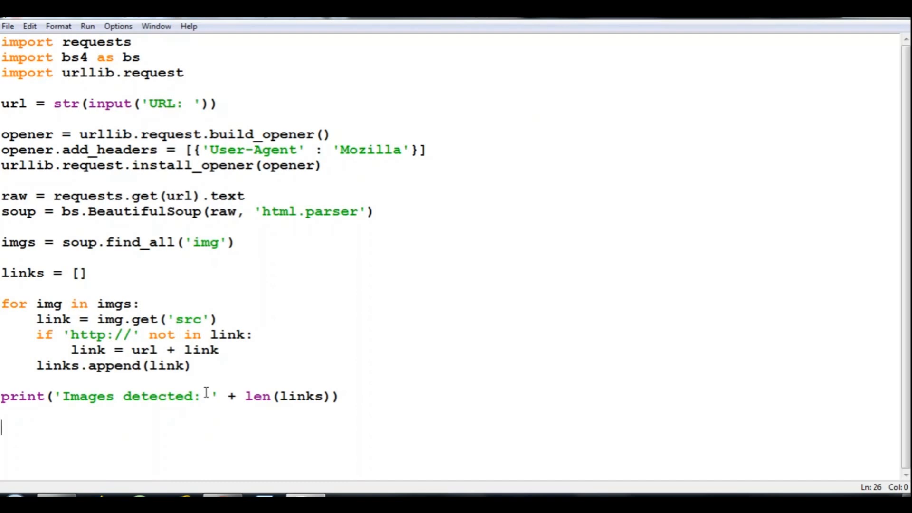
Step: Write for i in range(len(links)): with filename = 'img{}.png'.format(i) inside it
type("for i in rang")
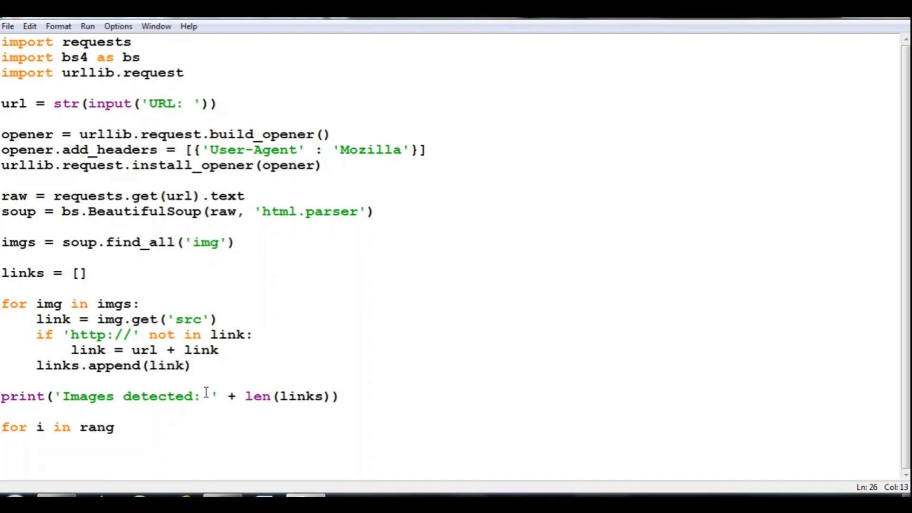
type("e(")
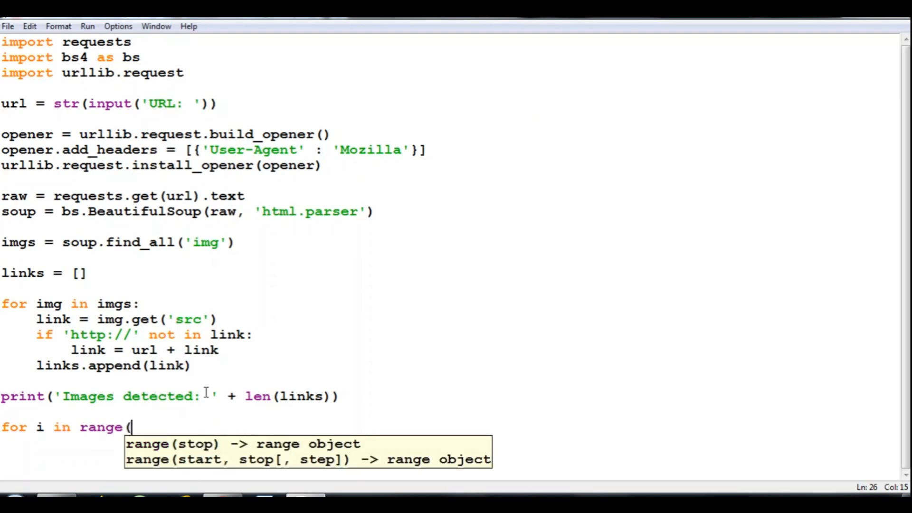
type("len(l")
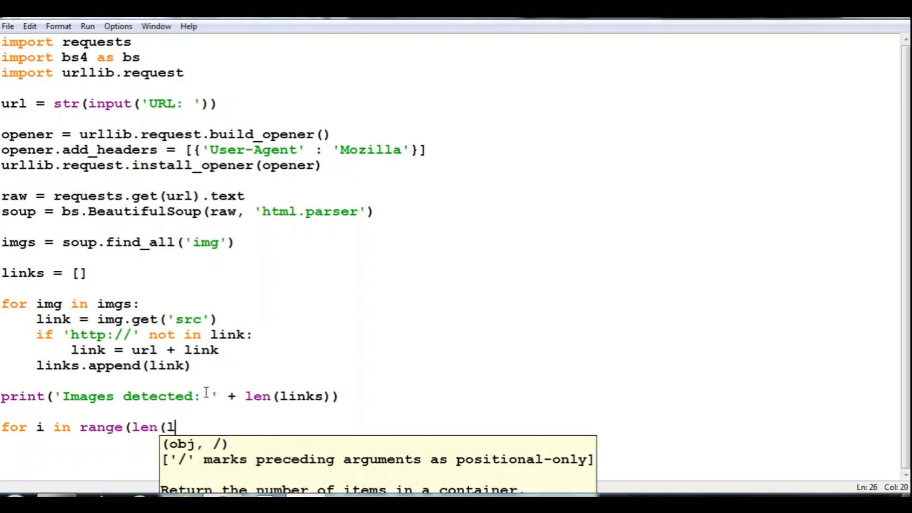
type("inks)))")
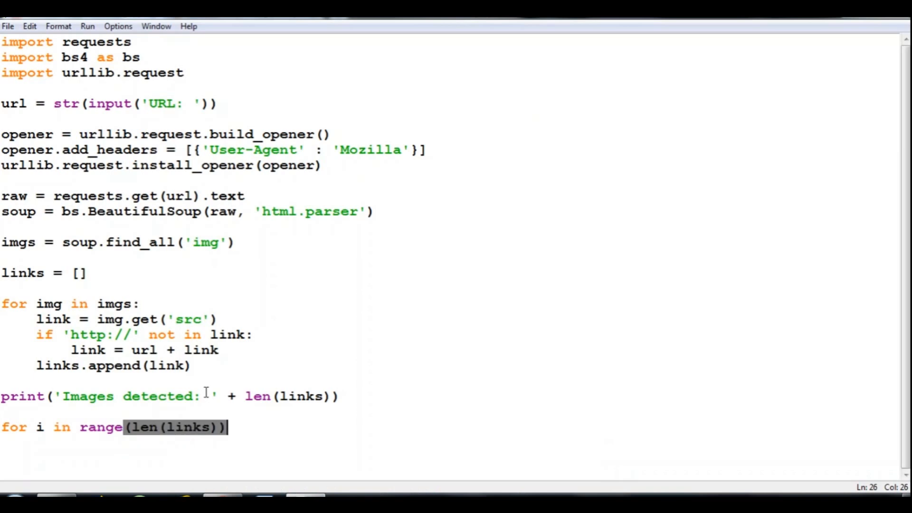
type(":")
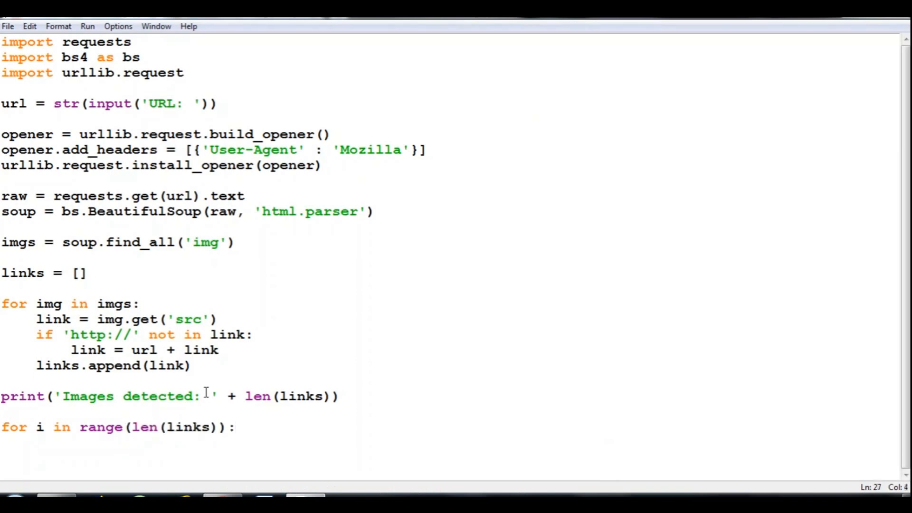
type("fil")
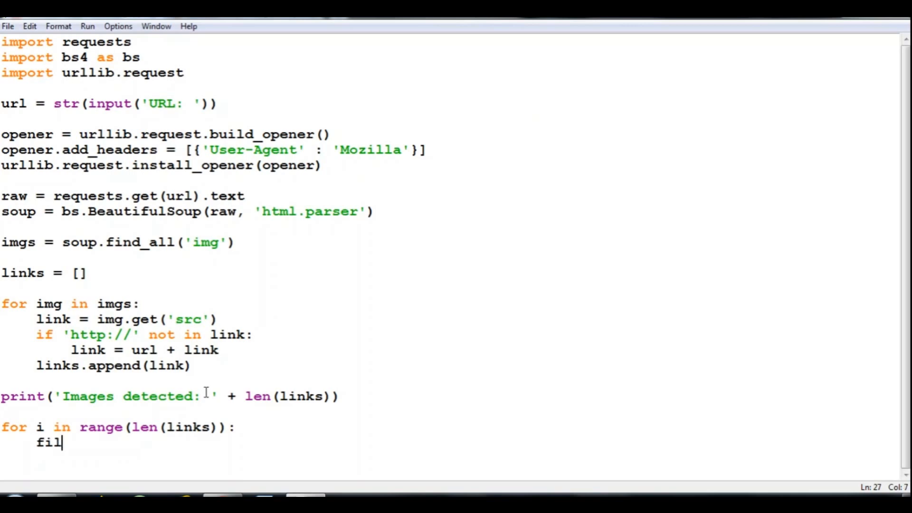
type("ename")
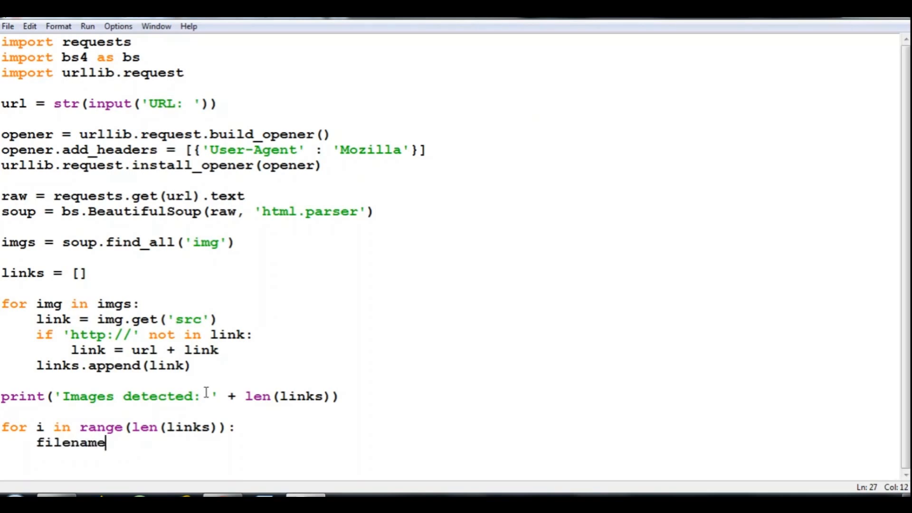
type("=")
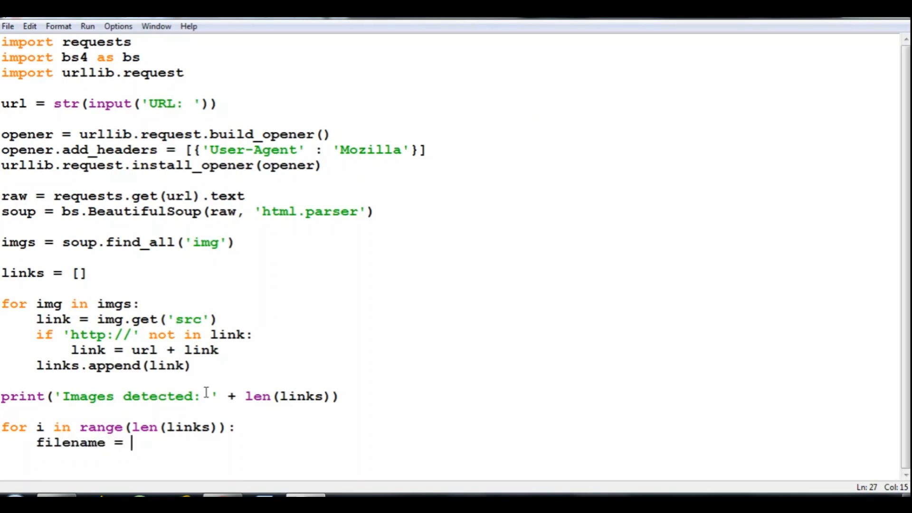
type("'")
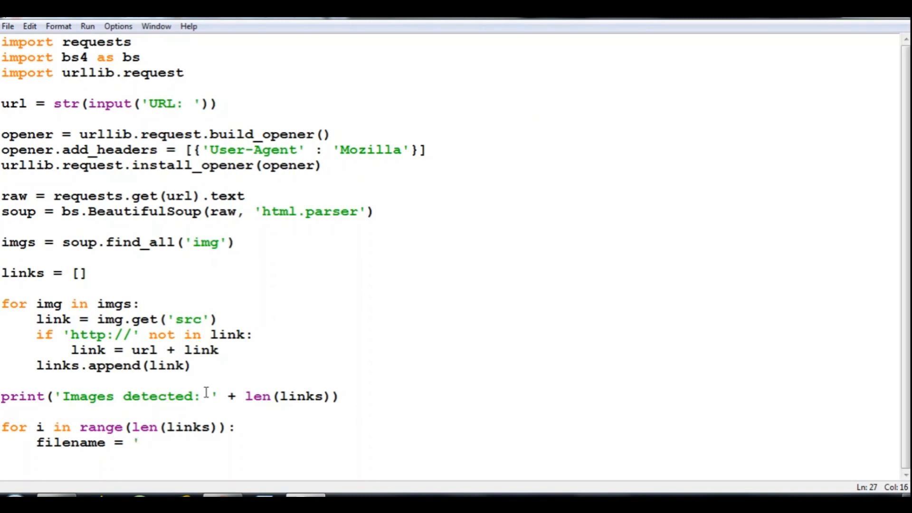
type("img")
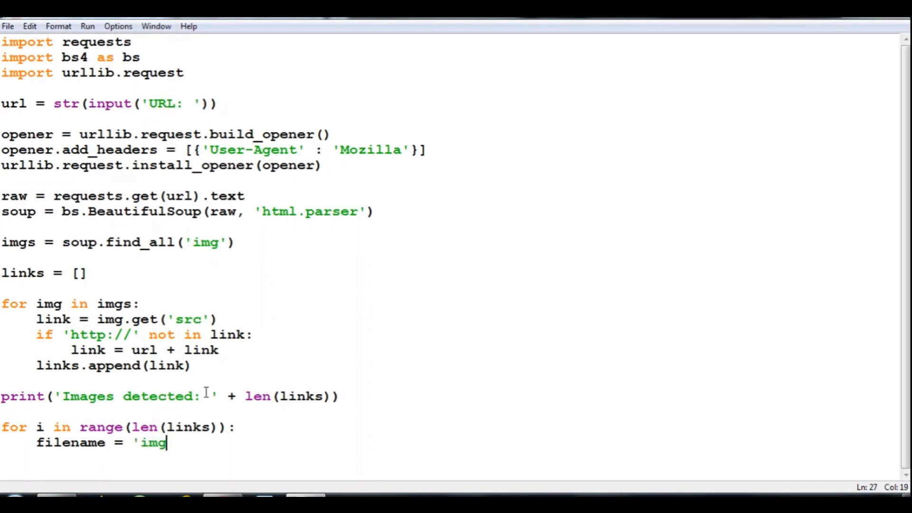
type("{}")
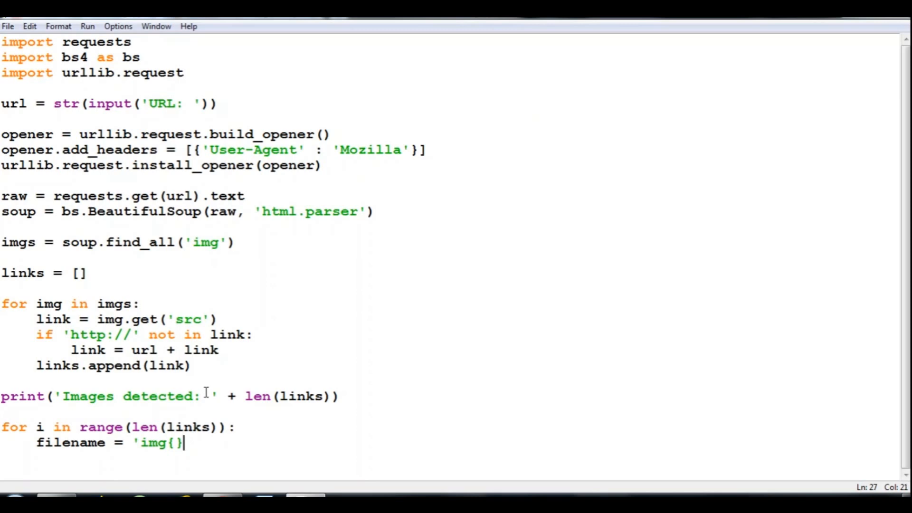
type(".png")
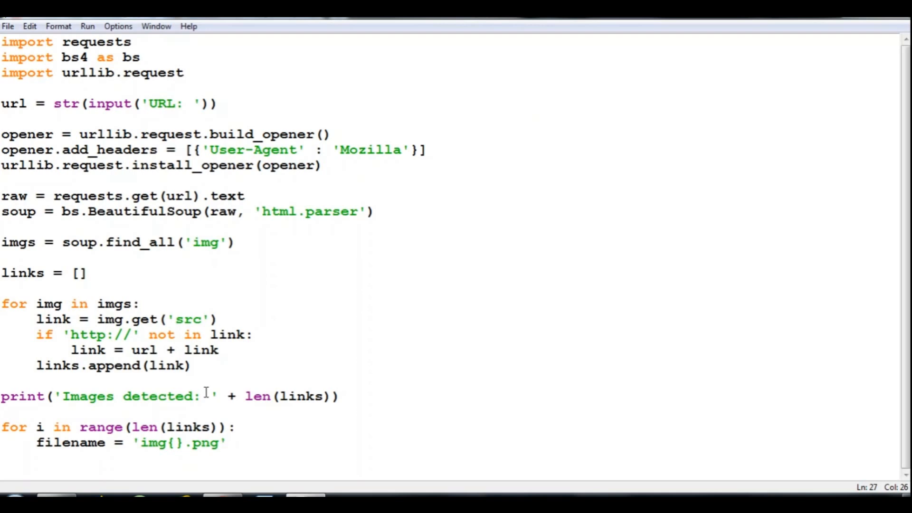
type(".form")
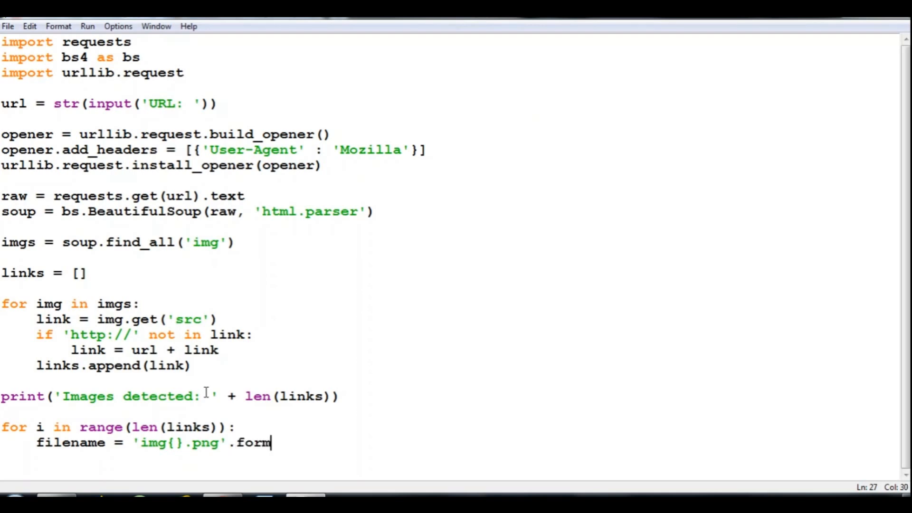
type("at(i)")
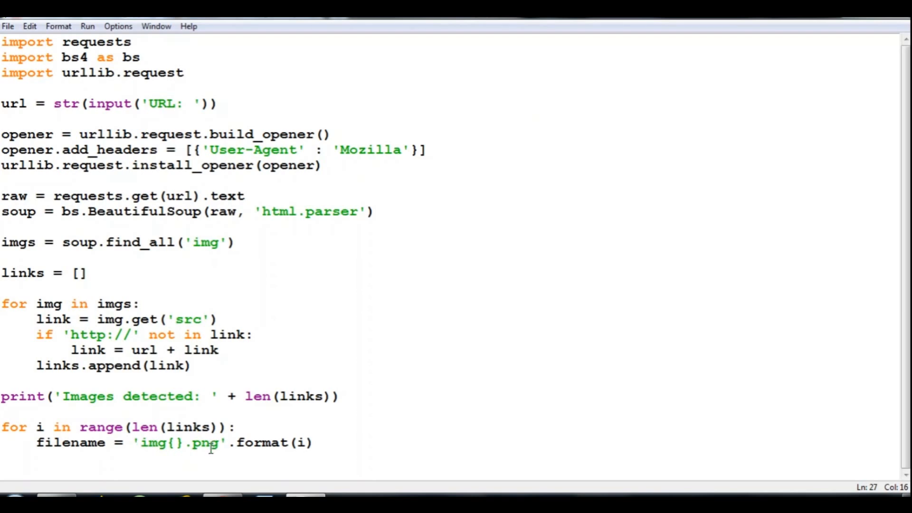
mouse_move(135, 454)
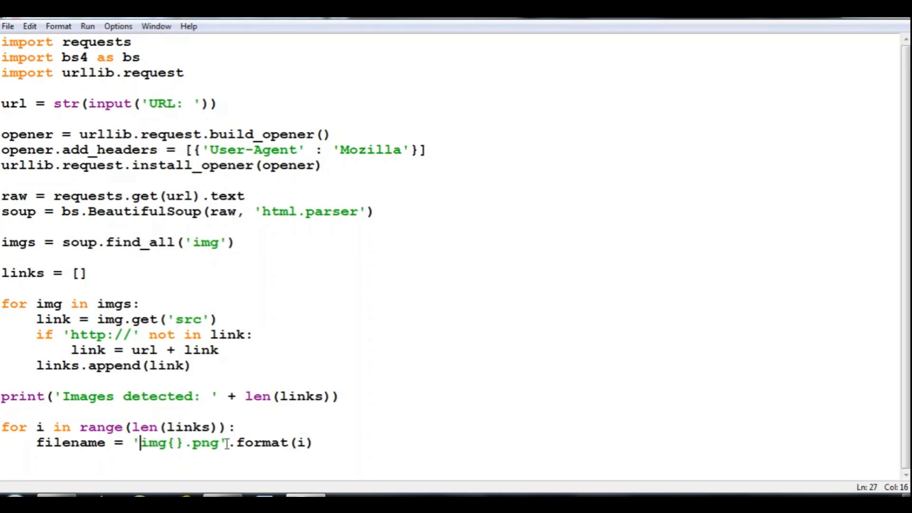
left_click(314, 442)
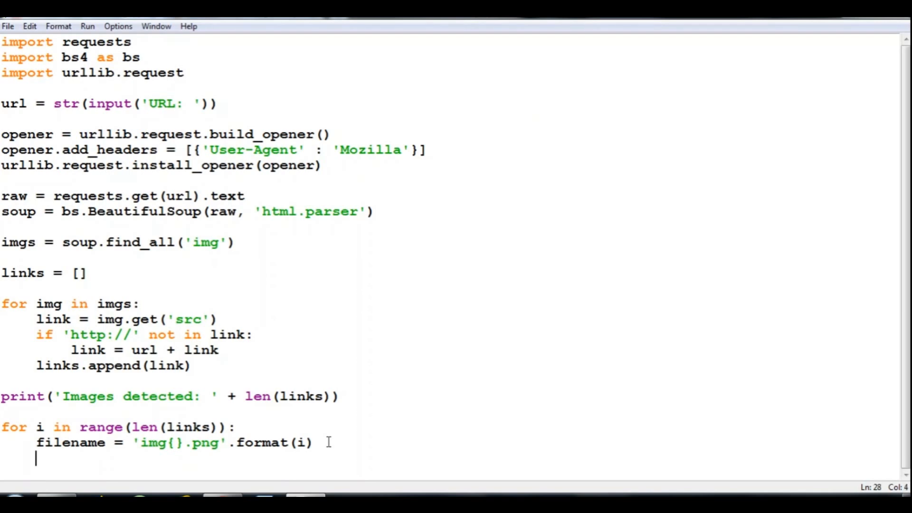
Step: Download each image in the loop with urllib.request.urlretrieve(links[i], filename)
type("urllib")
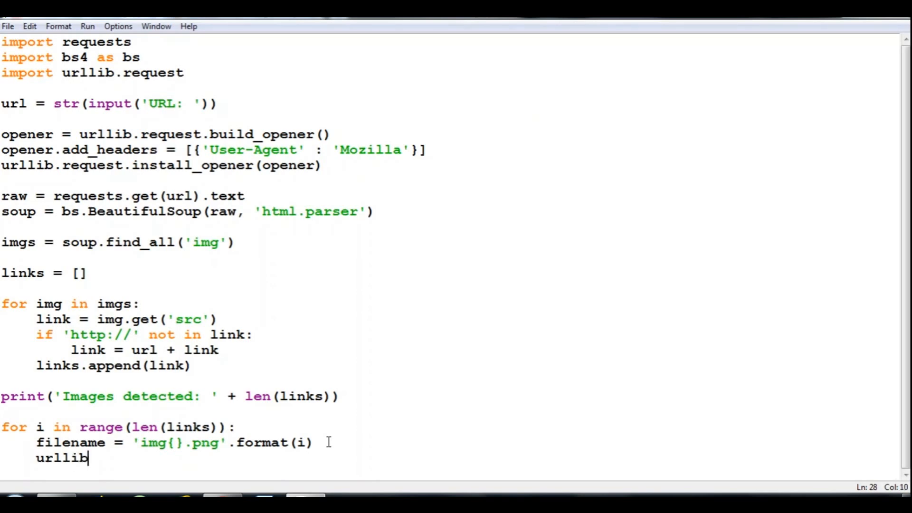
type(".request.")
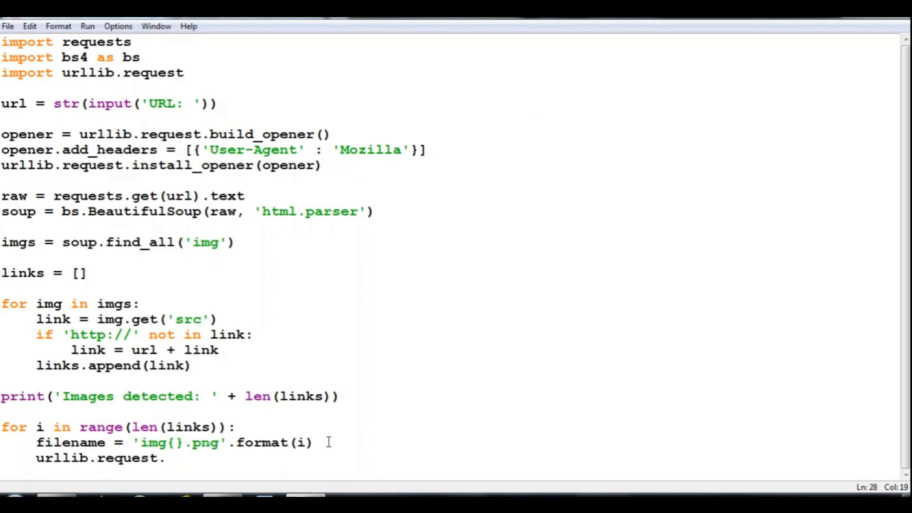
type("url")
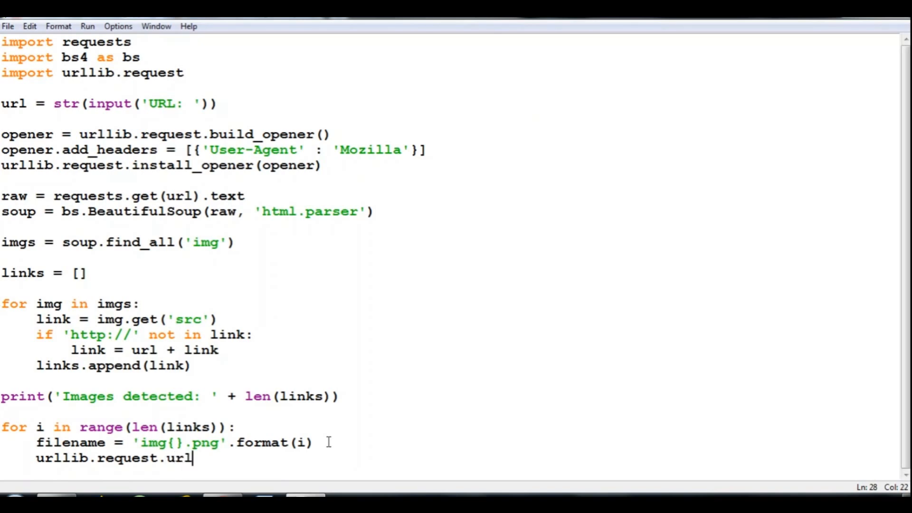
type("retri")
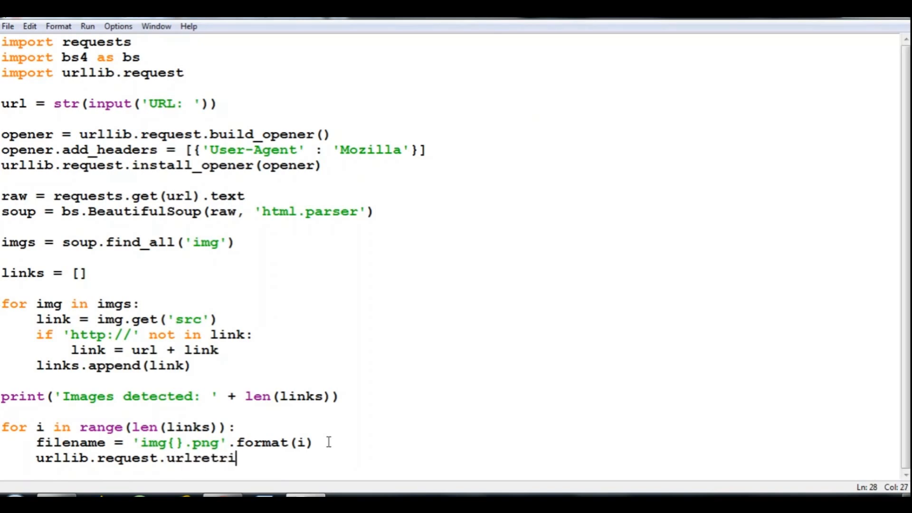
type("eve(")
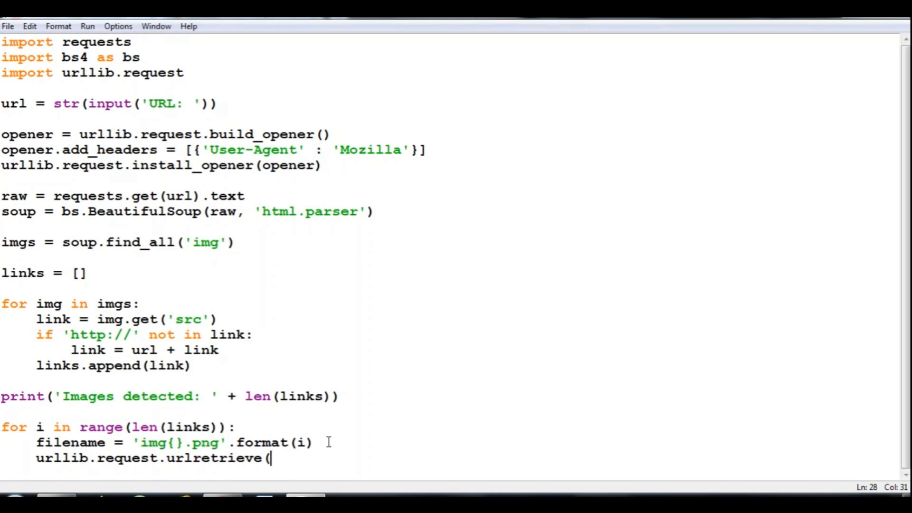
type("links[i]")
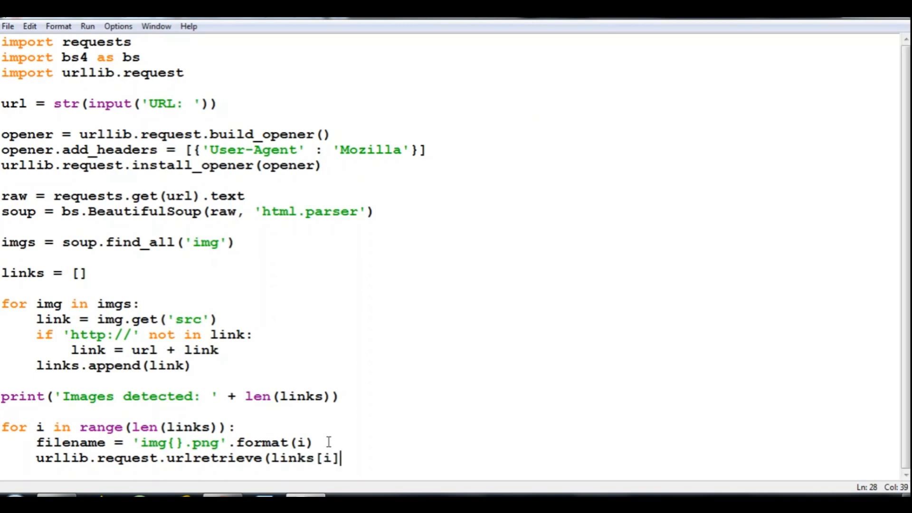
type(", f")
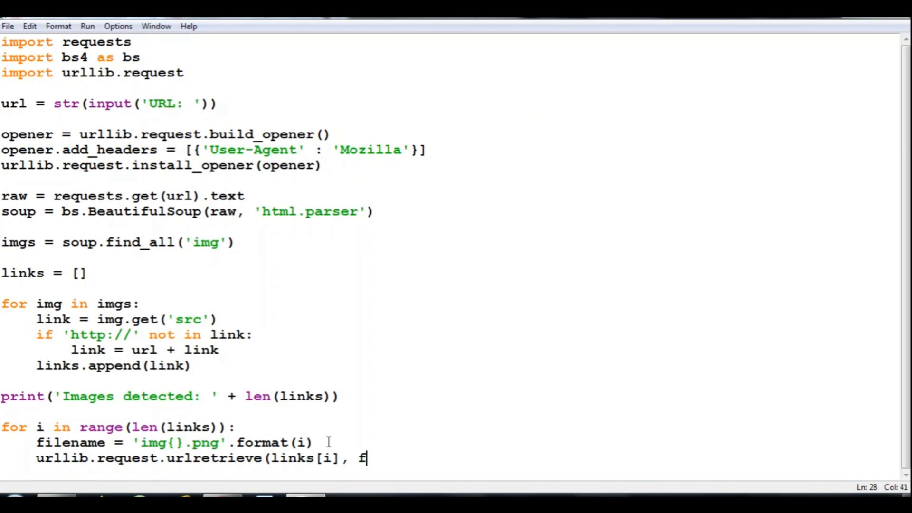
type("ilenam")
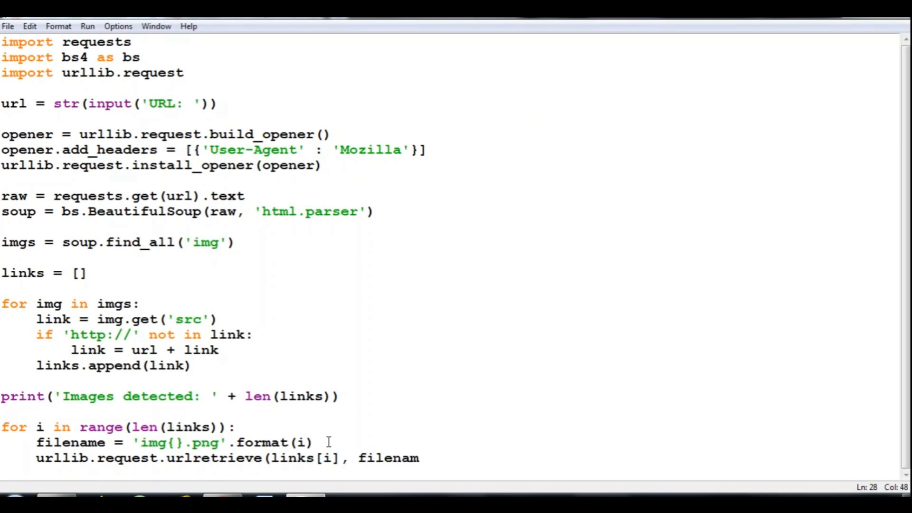
type("e")
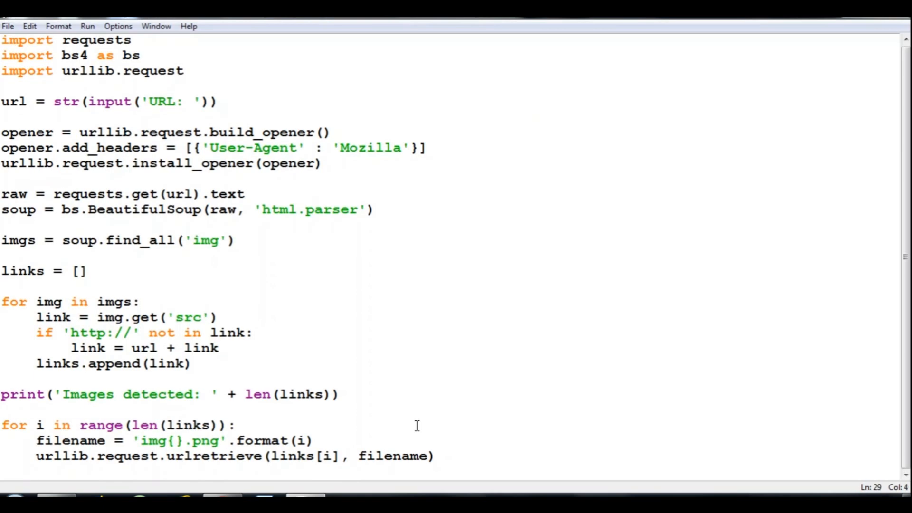
Step: End the script with print('Done!') after the loop
type("print")
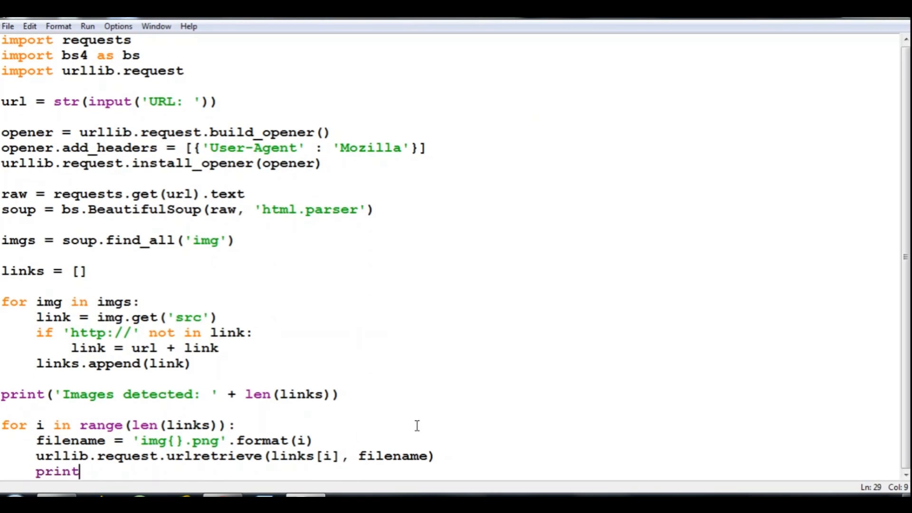
type("('Done")
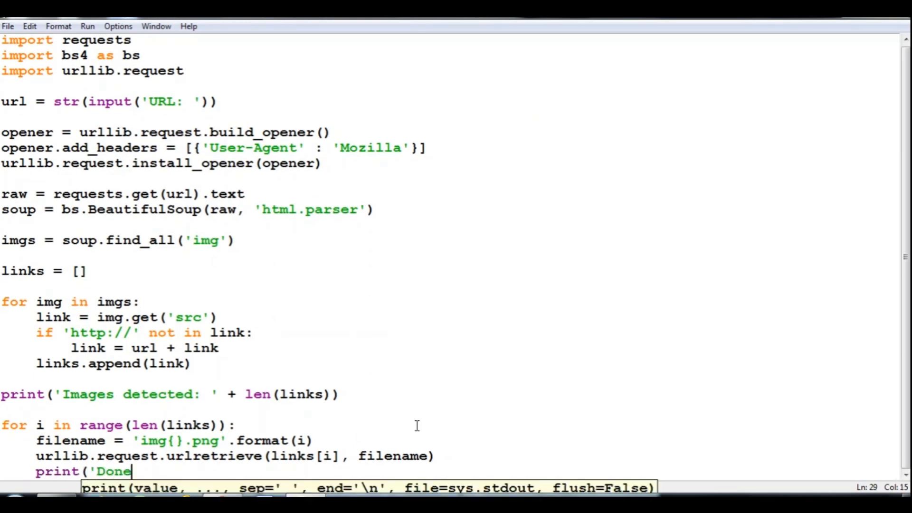
type("'")
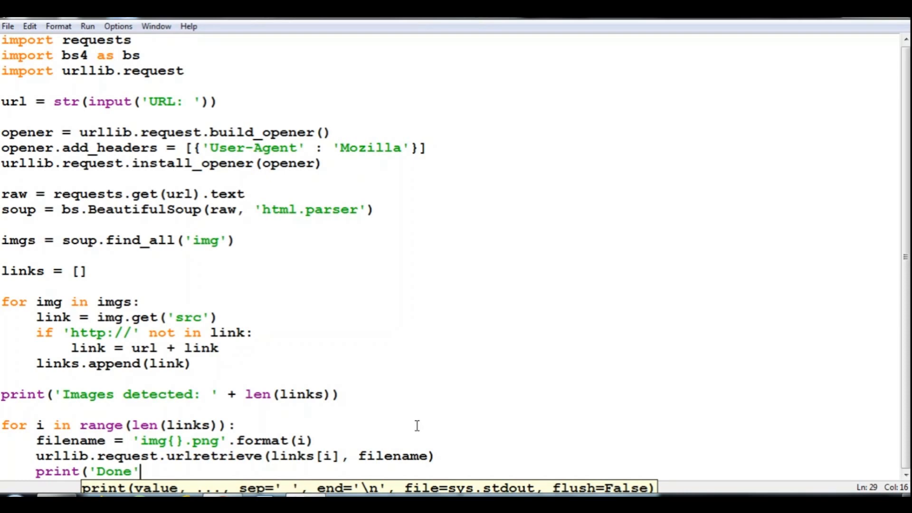
type("!")
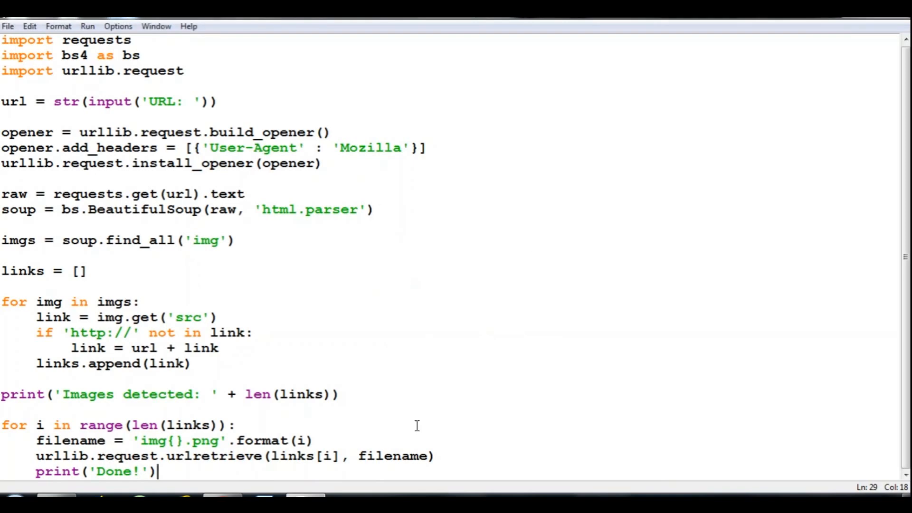
key("F5")
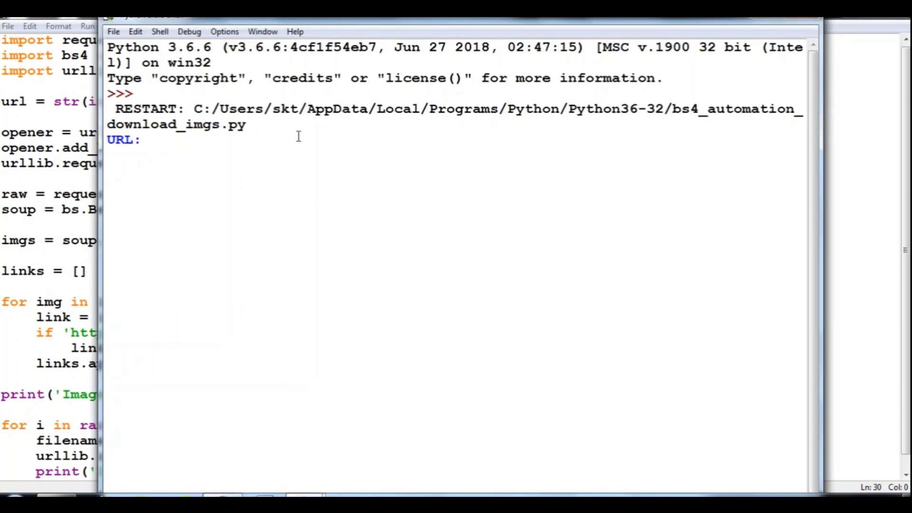
type("https:")
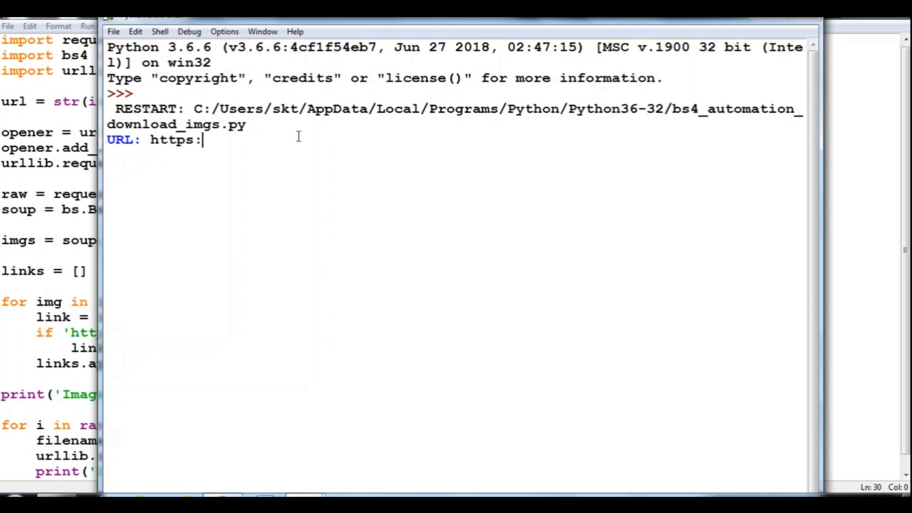
type("http://")
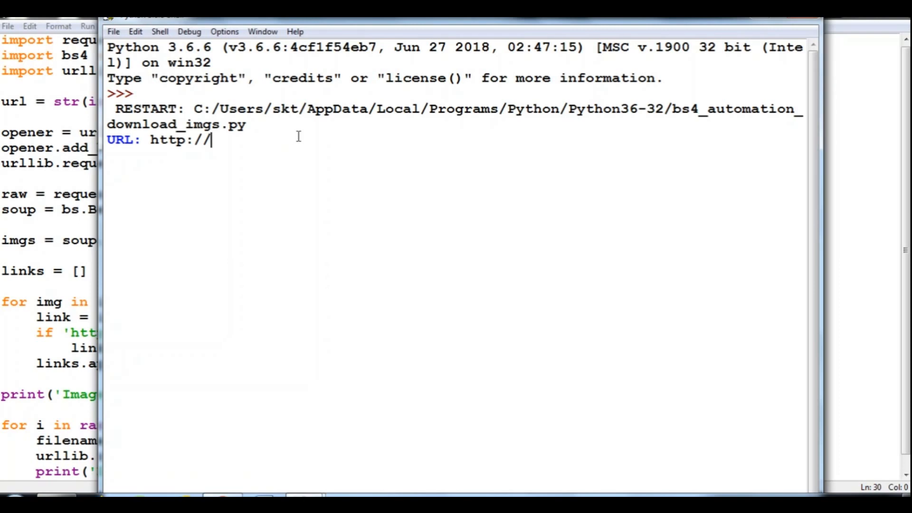
type("www")
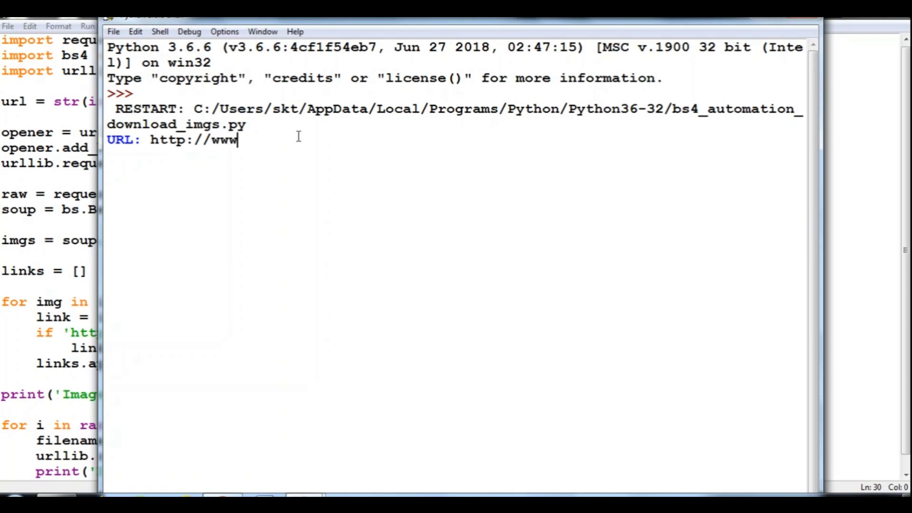
type(".goog")
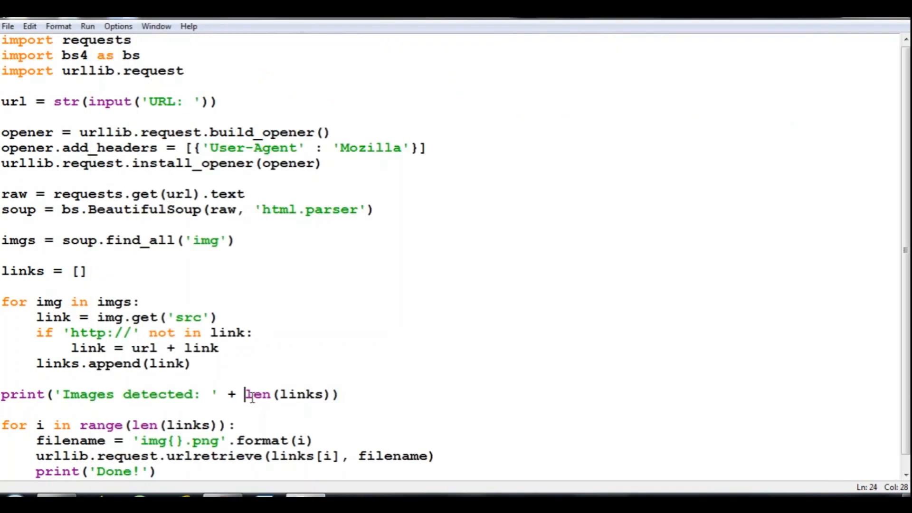
Step: Wrap len(links) in str() on the count line and run the module with F5
type("str(")
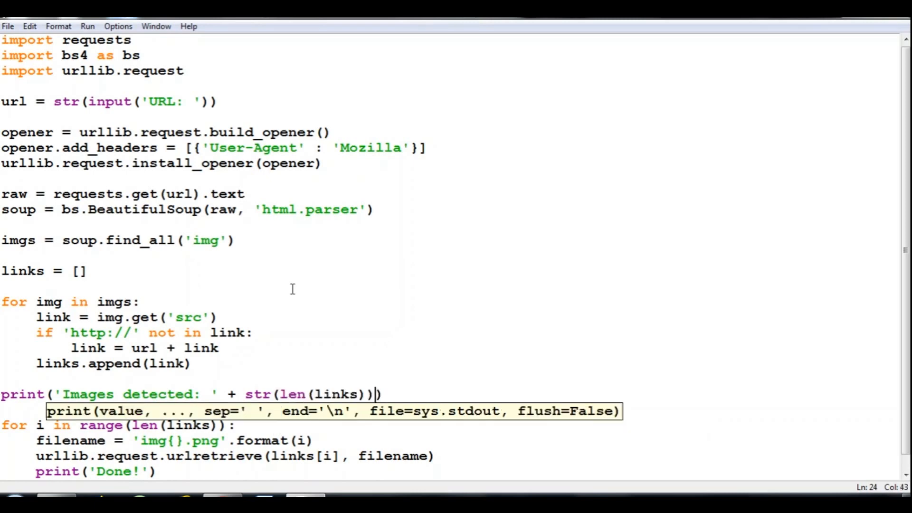
key("F5")
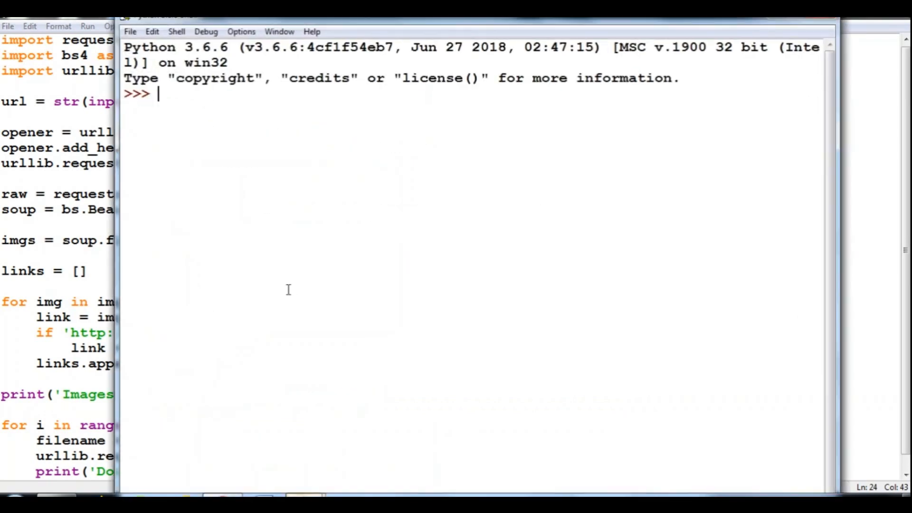
key("F5")
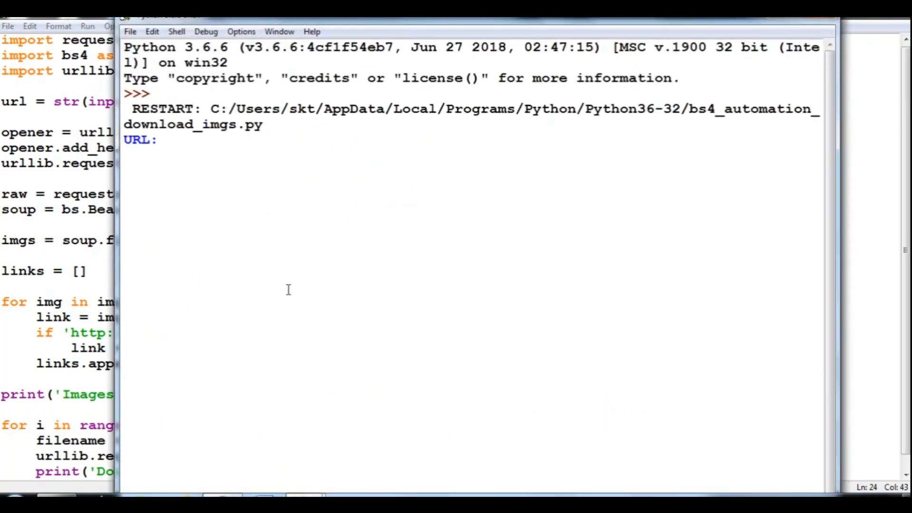
type("http:")
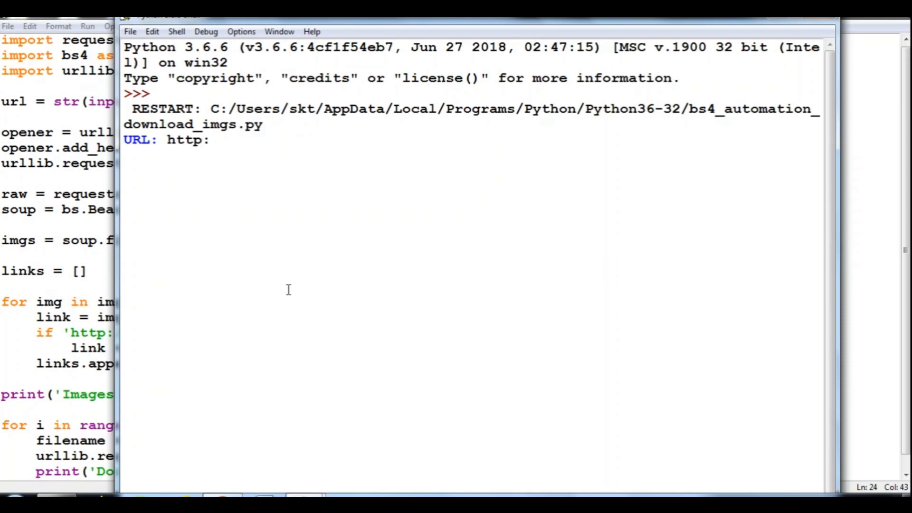
type("//")
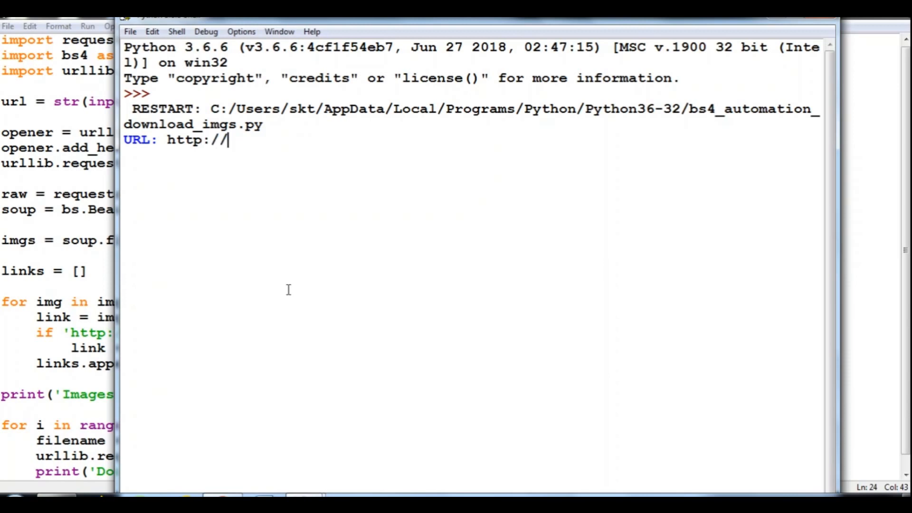
type("www.goo")
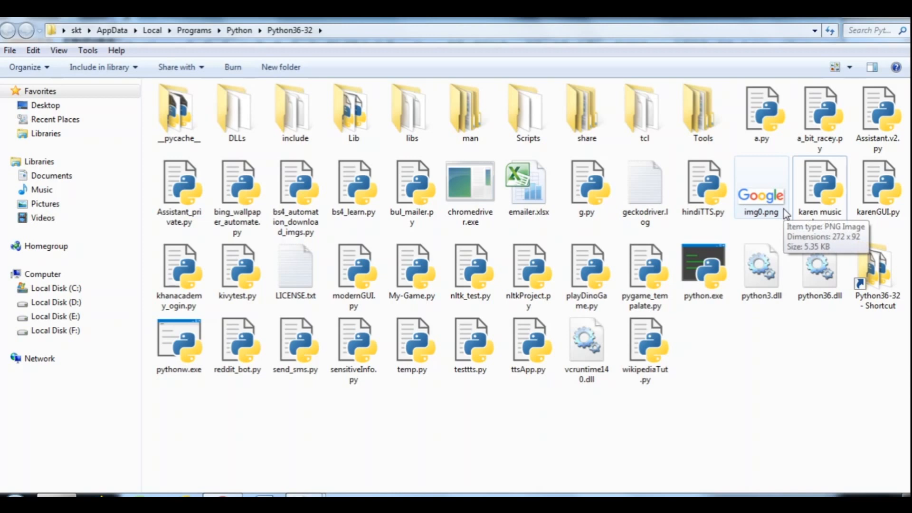
Step: Select the downloaded img0.png Google logo in the Python36-32 folder
left_click(761, 187)
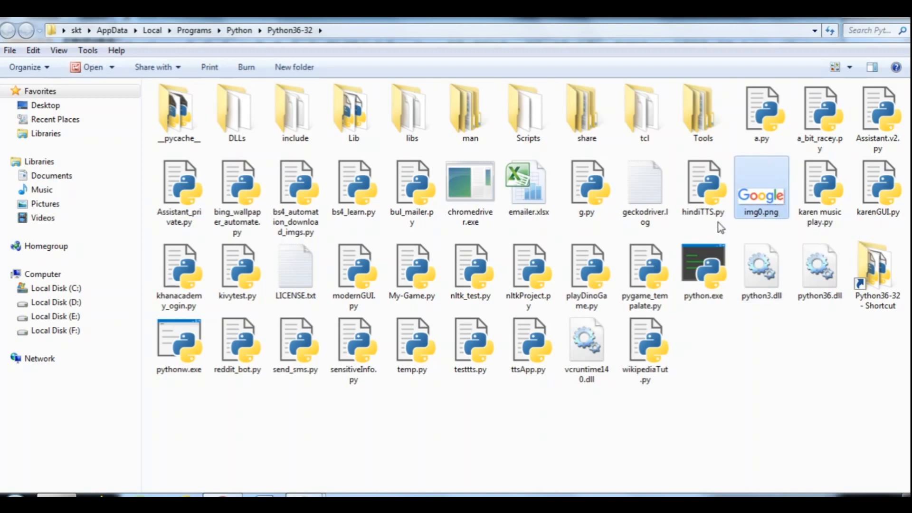